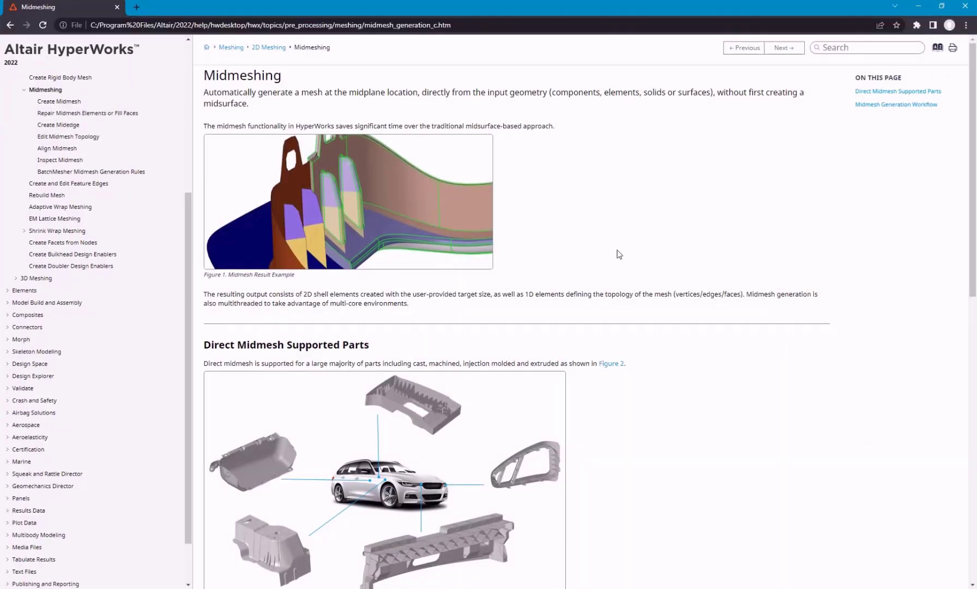
mouse_move(580, 232)
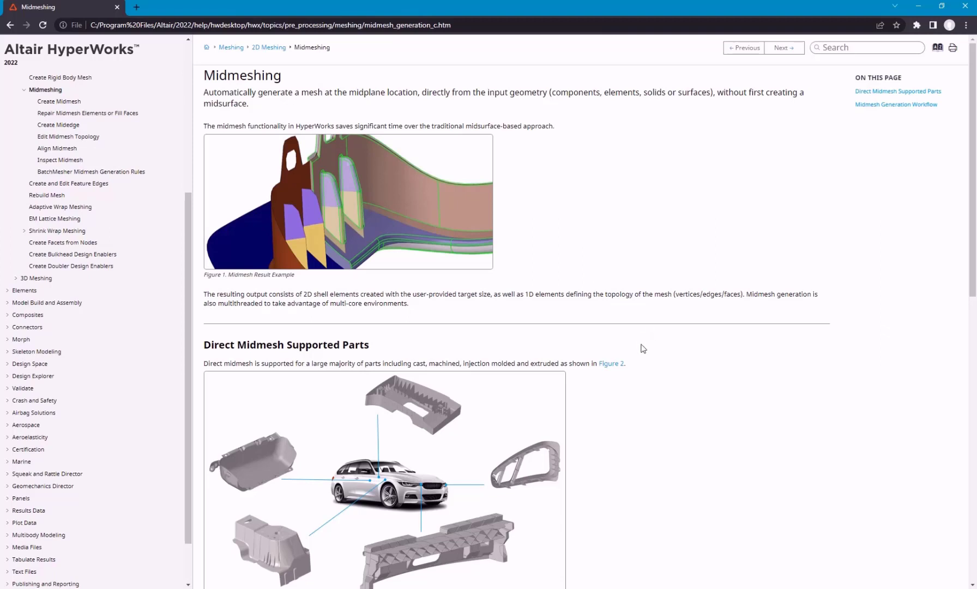
mouse_move(606, 377)
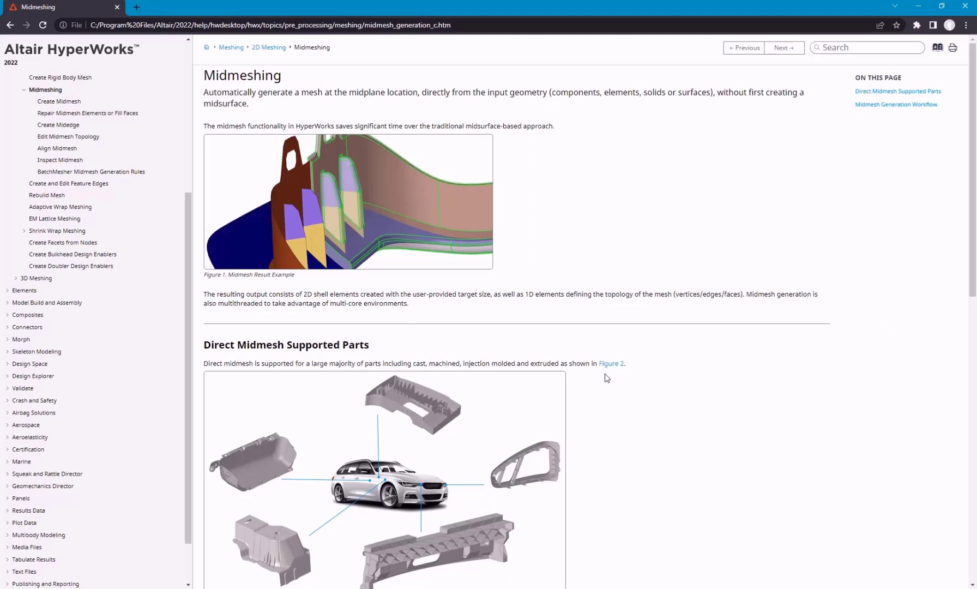
mouse_move(561, 255)
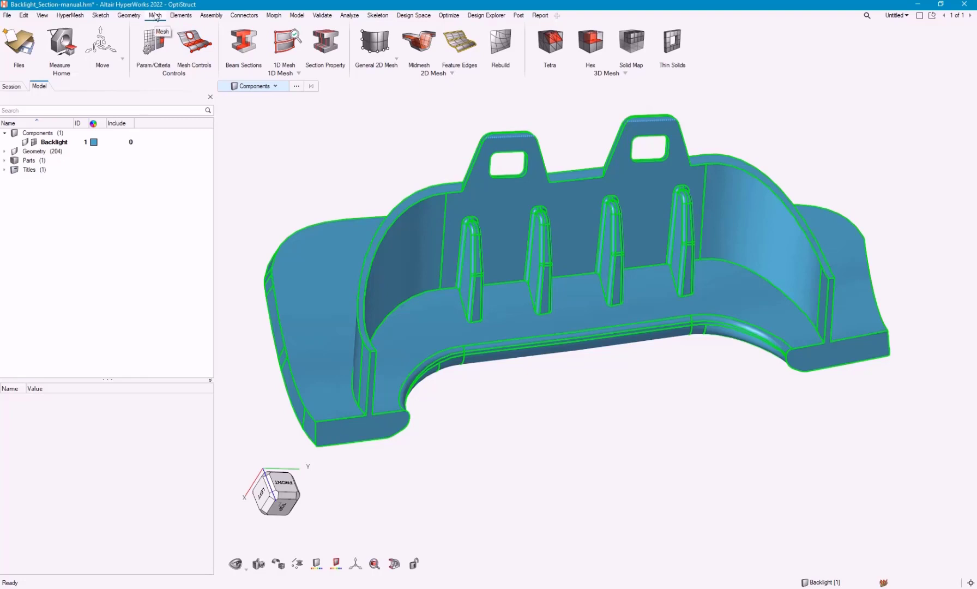
Step: Start automatic midmesh from the Mesh ribbon and show its extraction options (size 2.00)
click(419, 42)
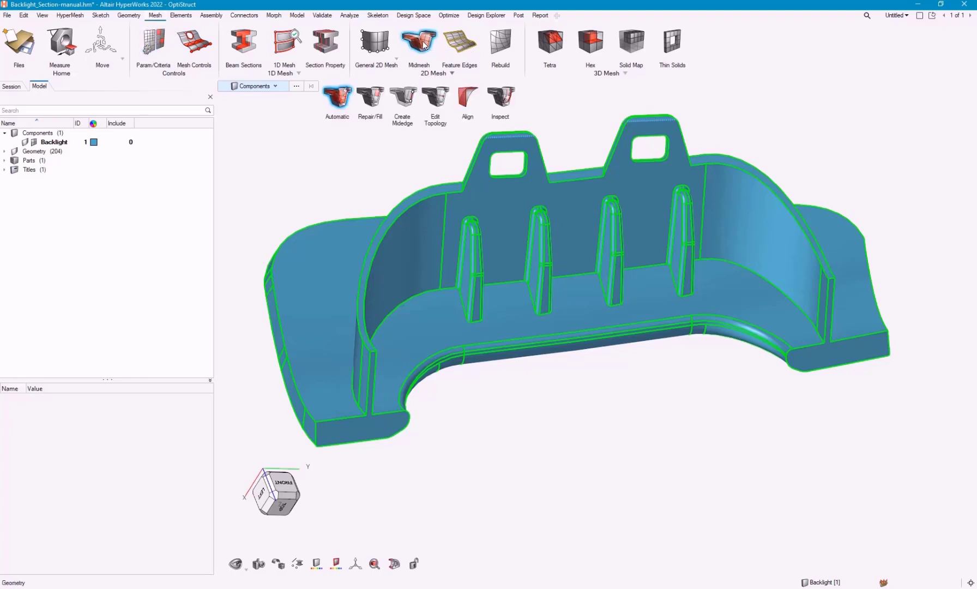
click(418, 42)
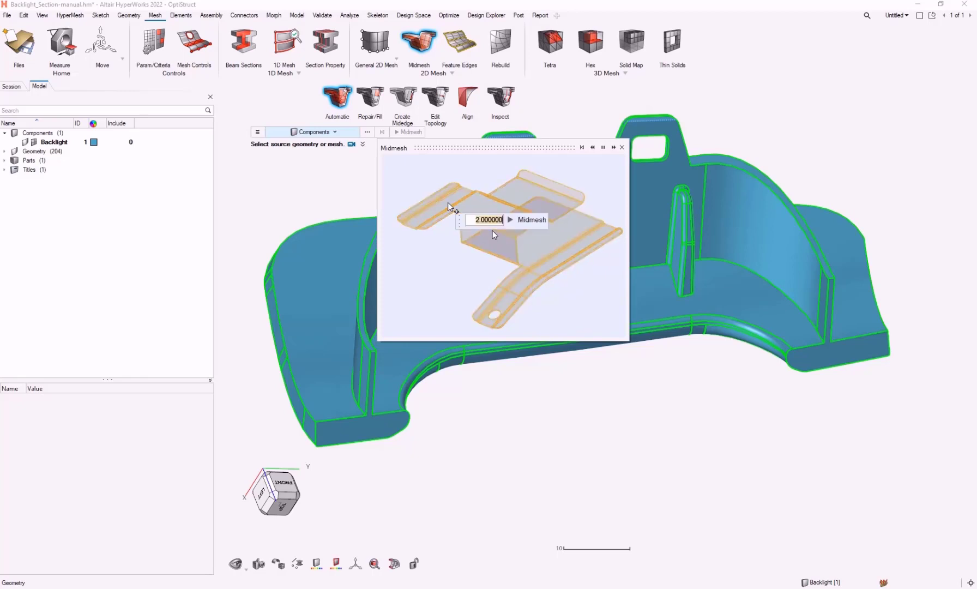
click(510, 220)
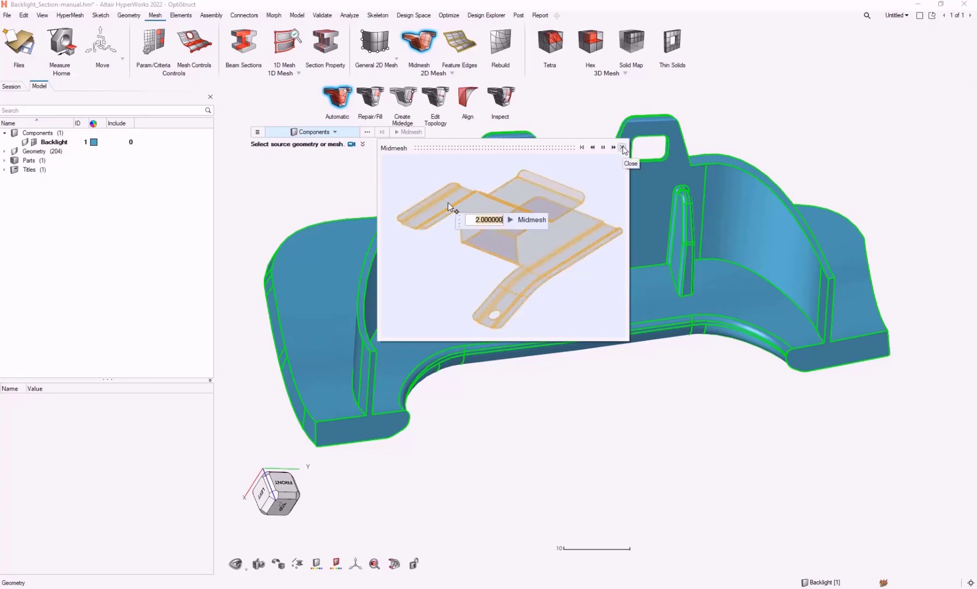
click(621, 149)
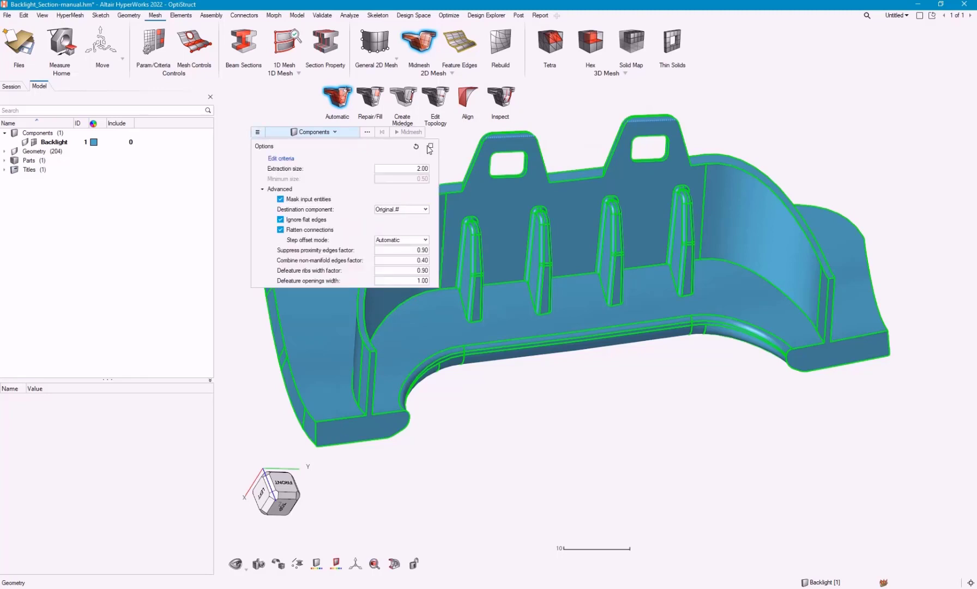
mouse_move(368, 177)
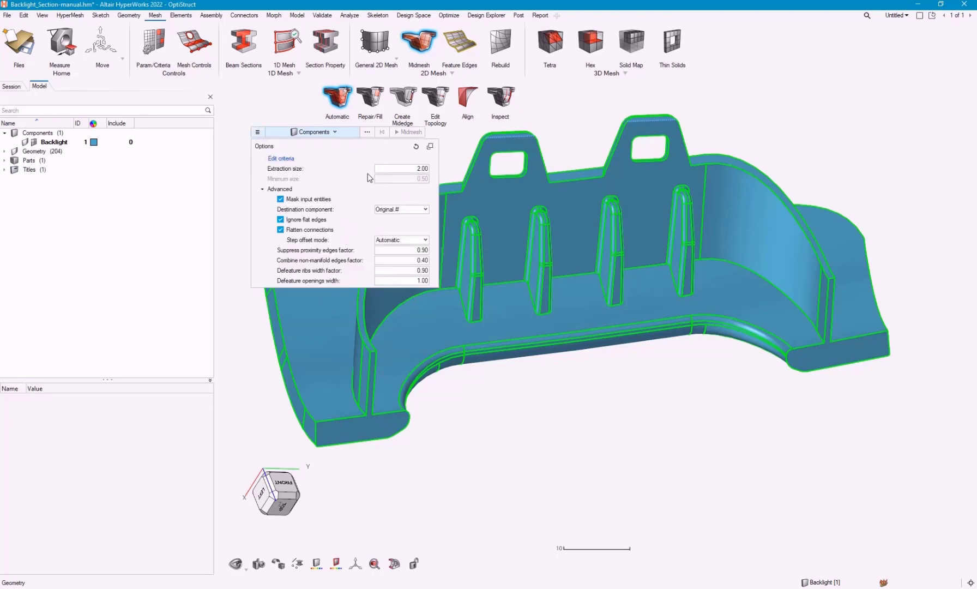
mouse_move(339, 216)
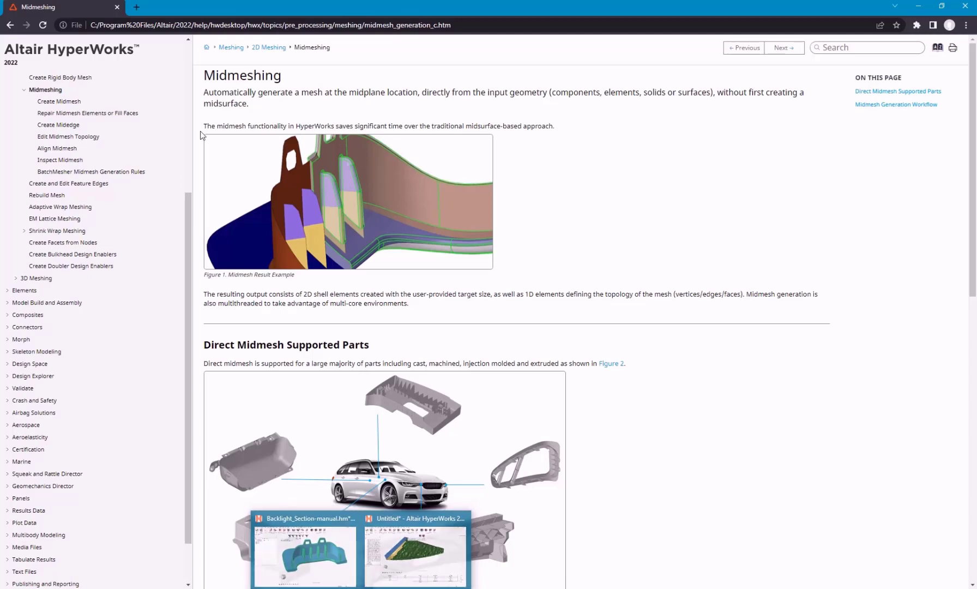
Step: Read the Create Midmesh help page and its Options for Creating Midmesh
click(59, 100)
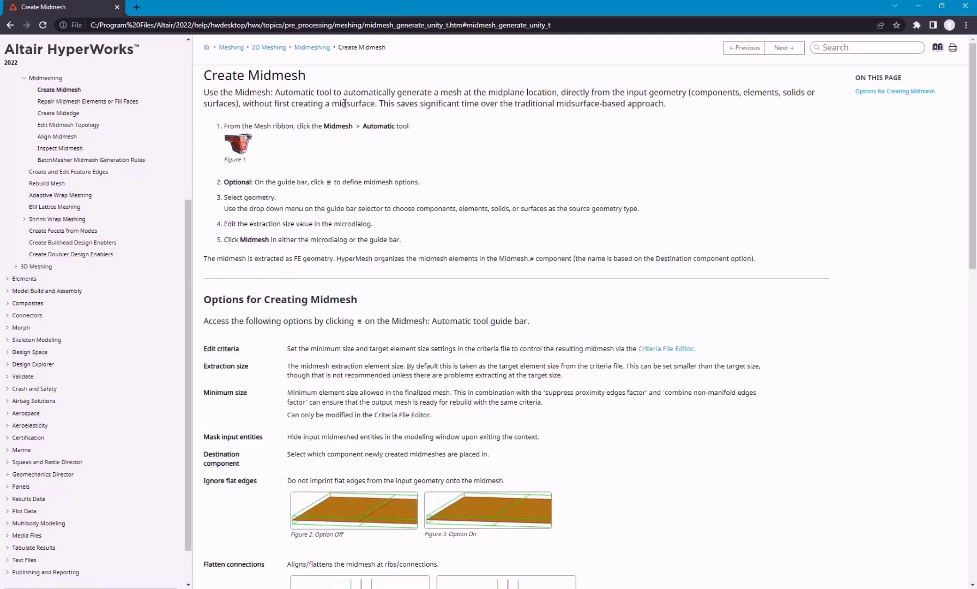
scroll(down, 3)
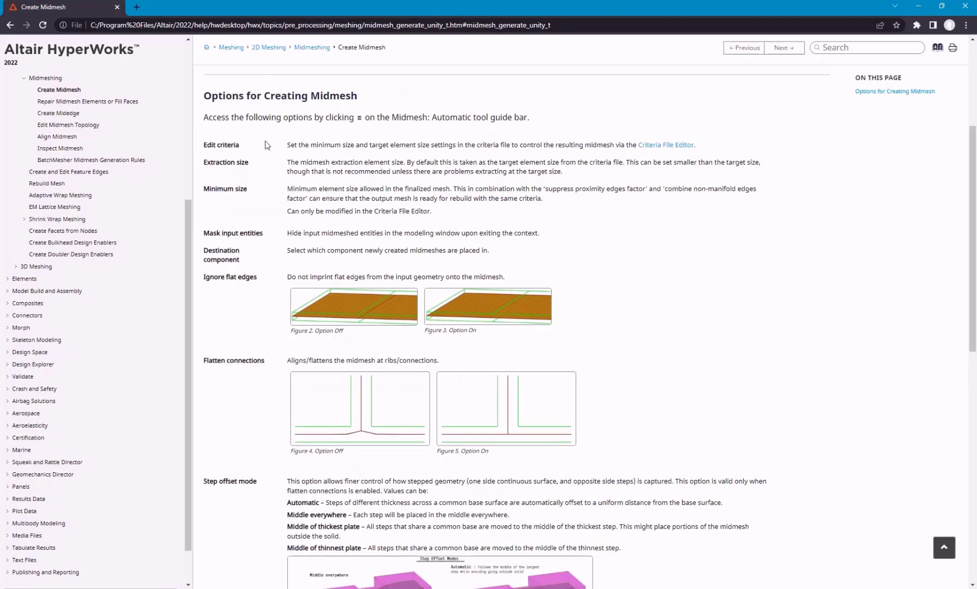
scroll(down, 3)
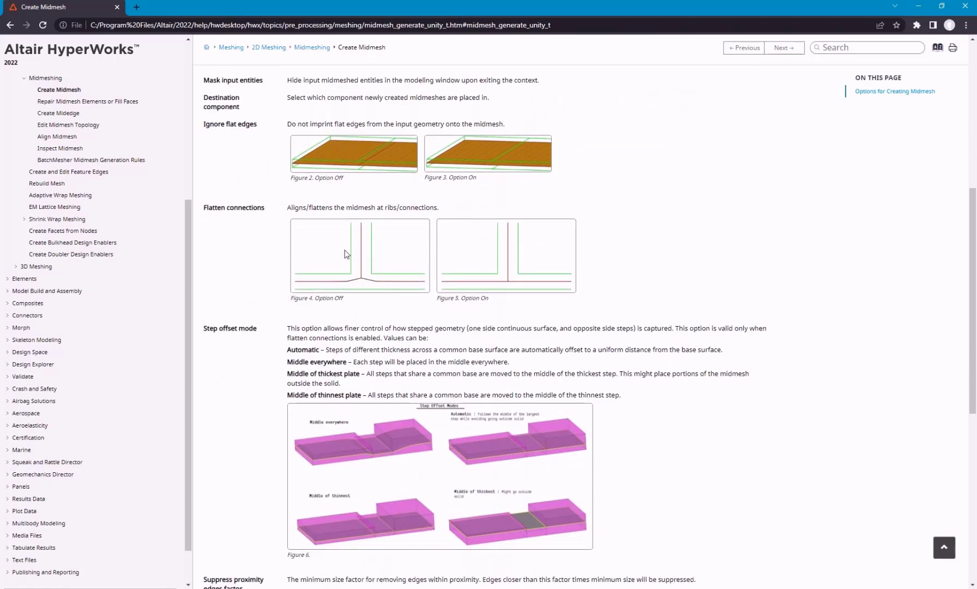
scroll(down, 3)
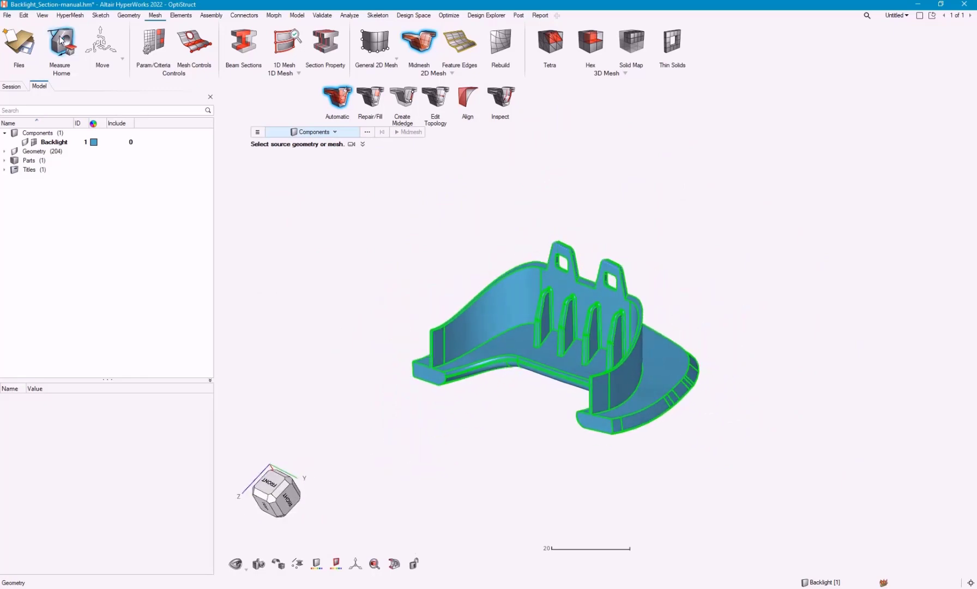
Step: Measure the backlight wall and rib thicknesses, orbiting to reach other sides
click(60, 43)
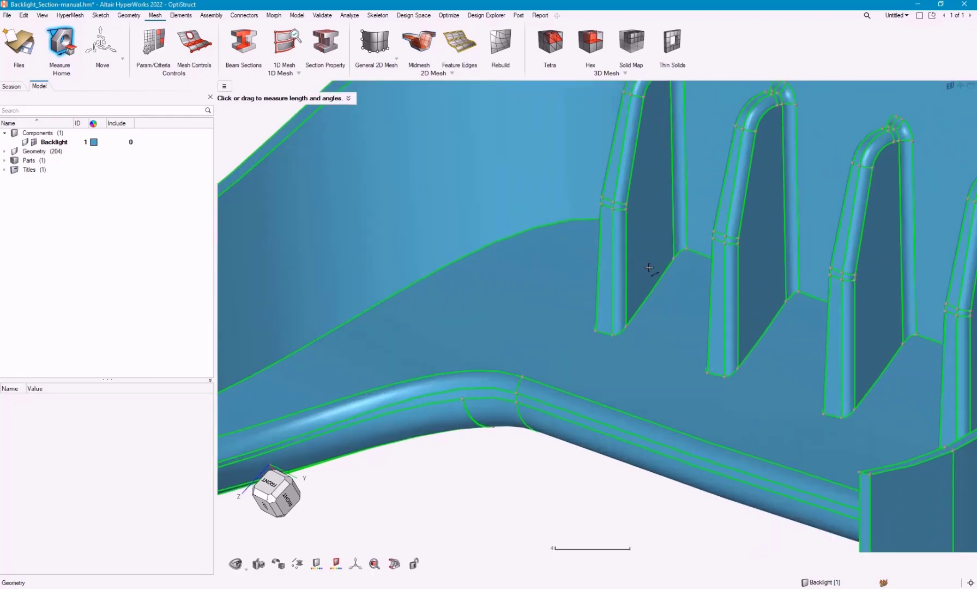
drag(626, 211, 626, 326)
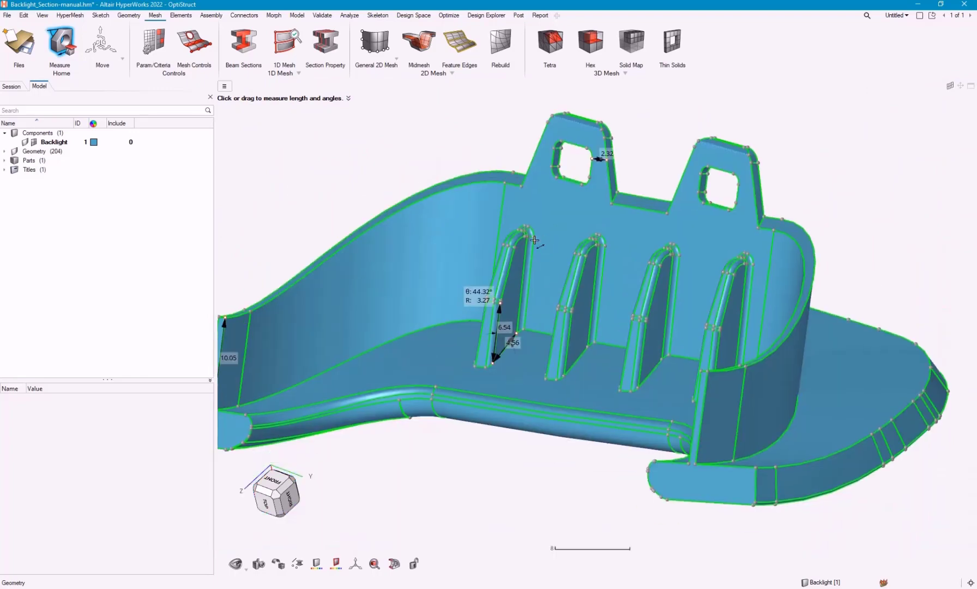
drag(533, 241, 490, 434)
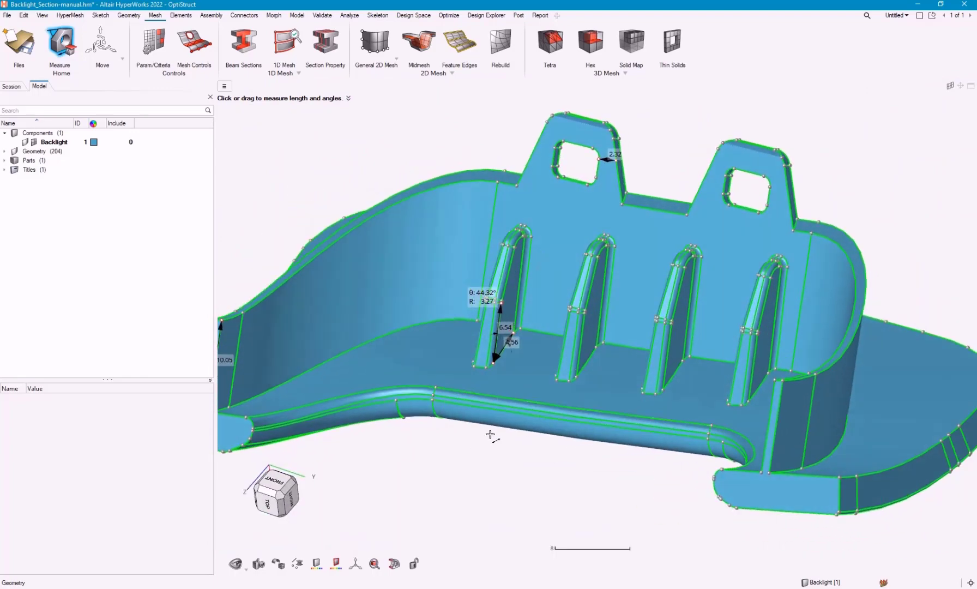
drag(490, 434, 529, 399)
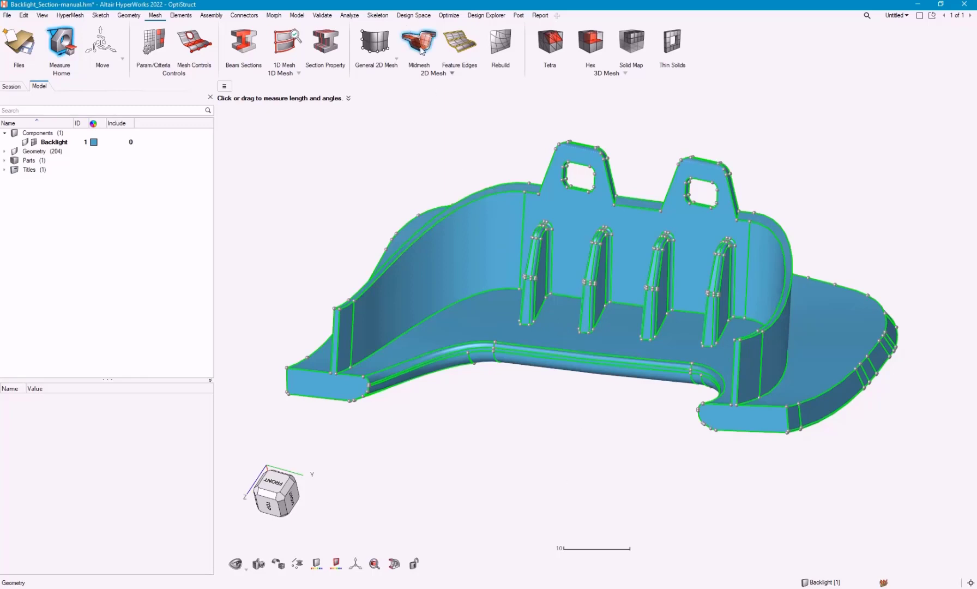
Step: Set the midmesh criteria to target element size 2 with minimum/maximum size limits 0.5 and 4
click(418, 42)
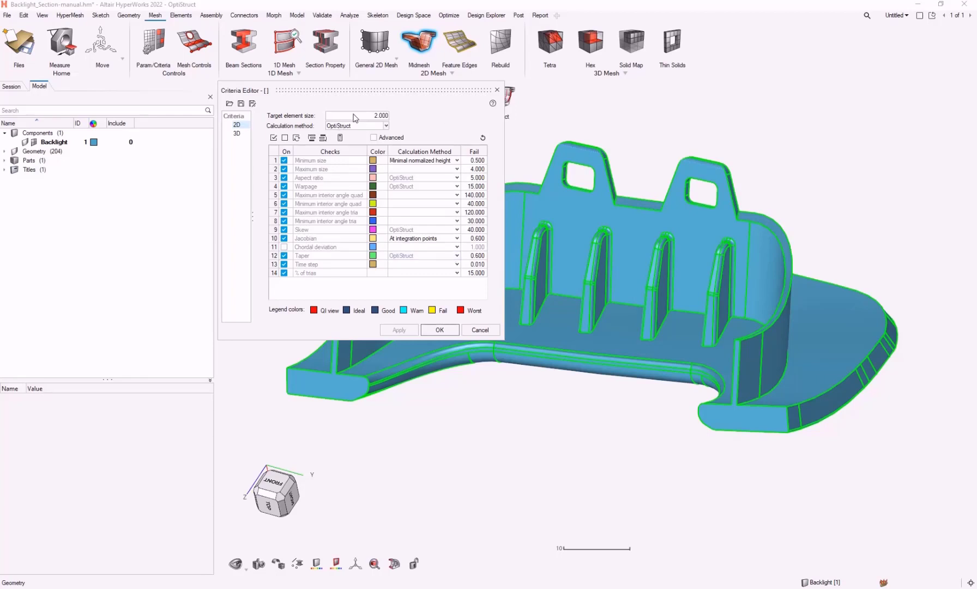
mouse_move(355, 115)
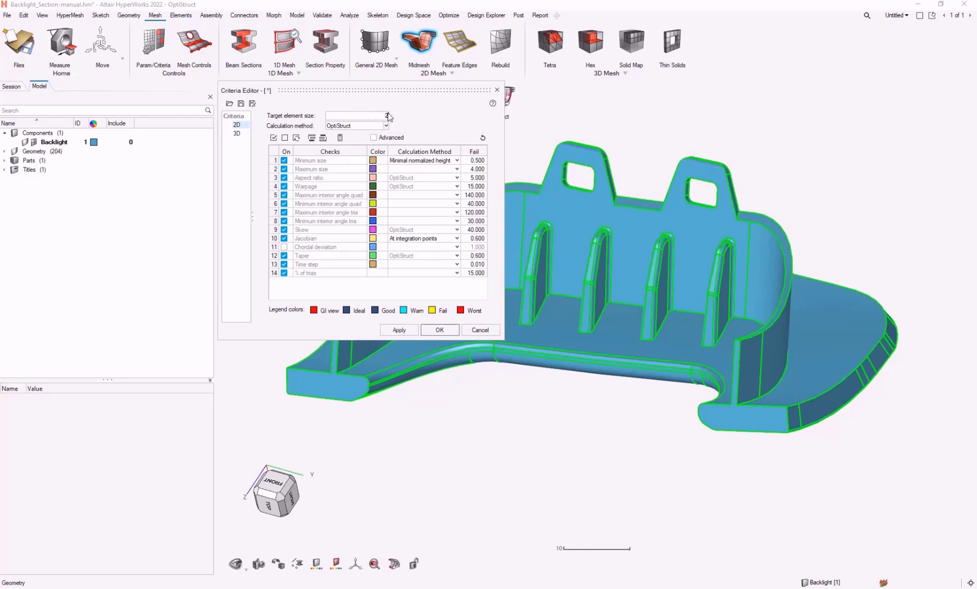
text(2)
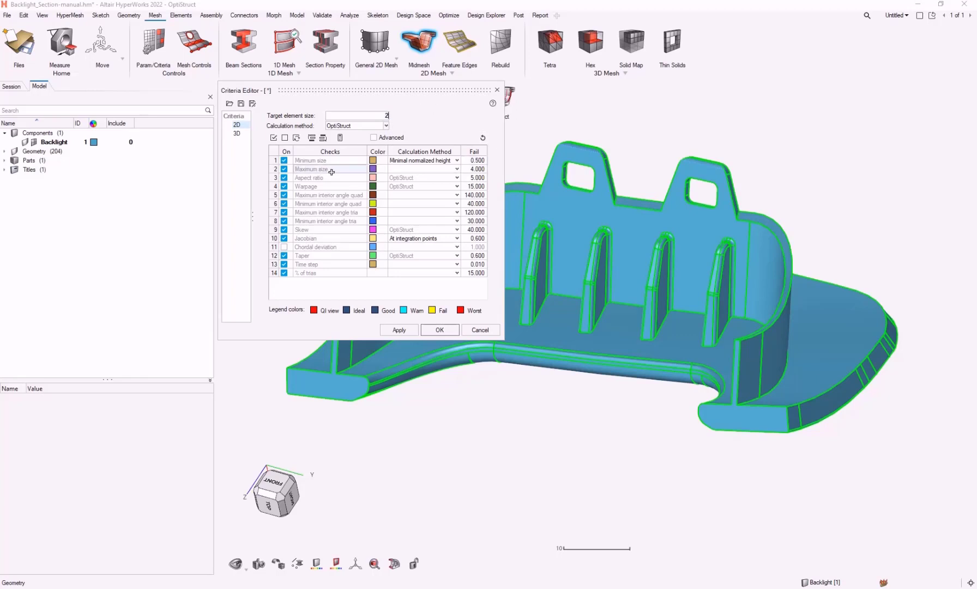
click(475, 167)
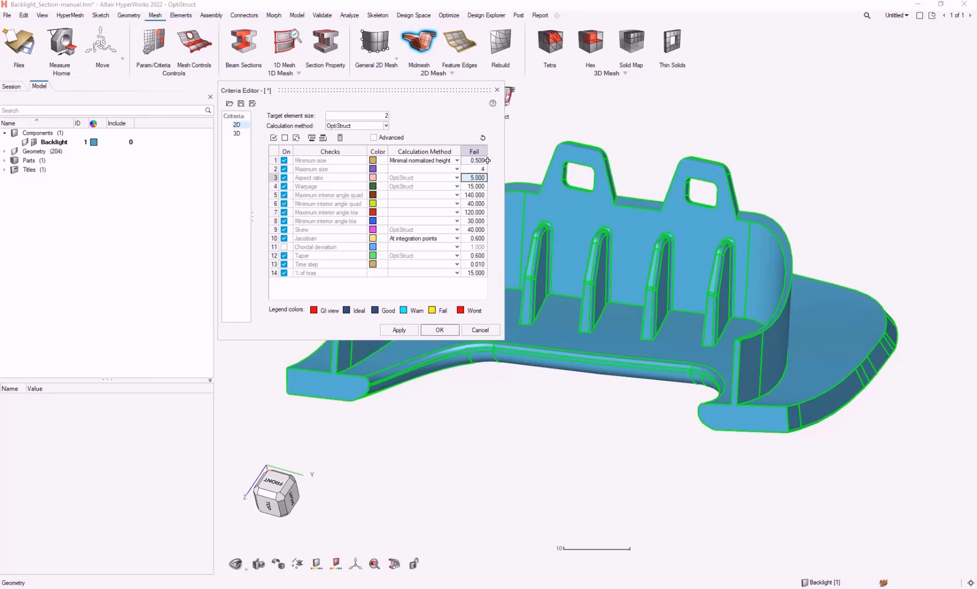
click(474, 159)
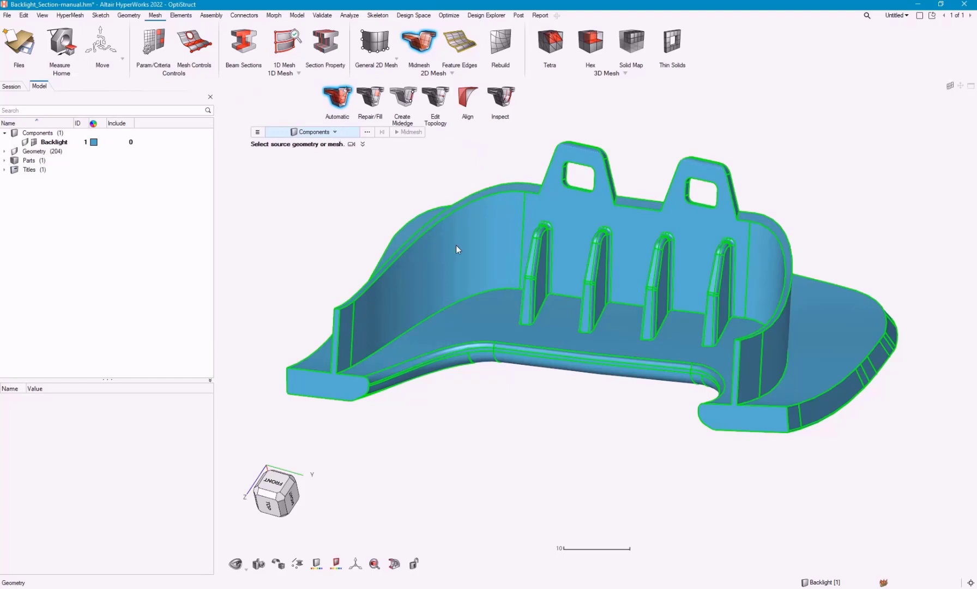
Step: Midmesh the Backlight component into a new Backlight.1 quad-dominant shell component
click(335, 132)
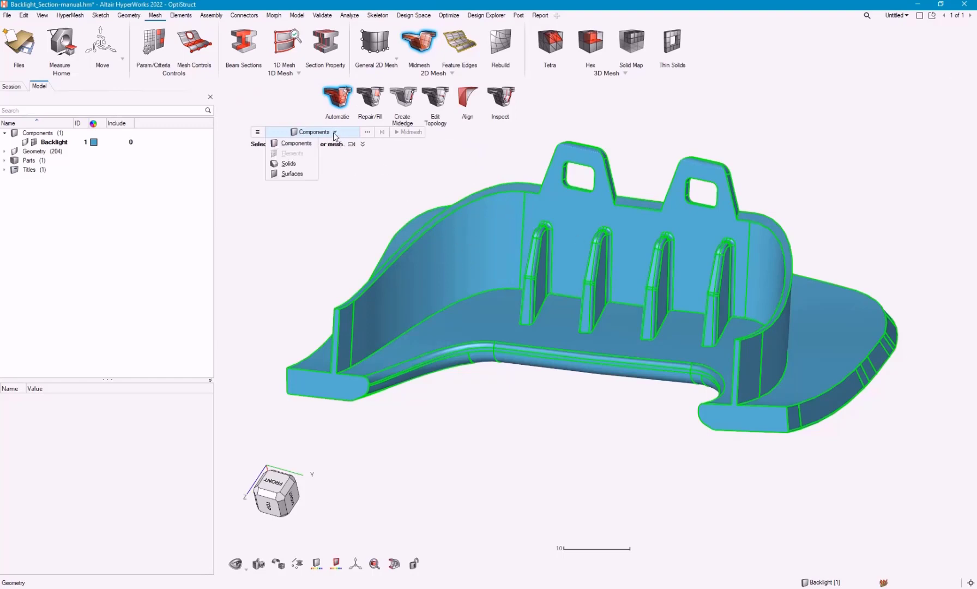
mouse_move(448, 272)
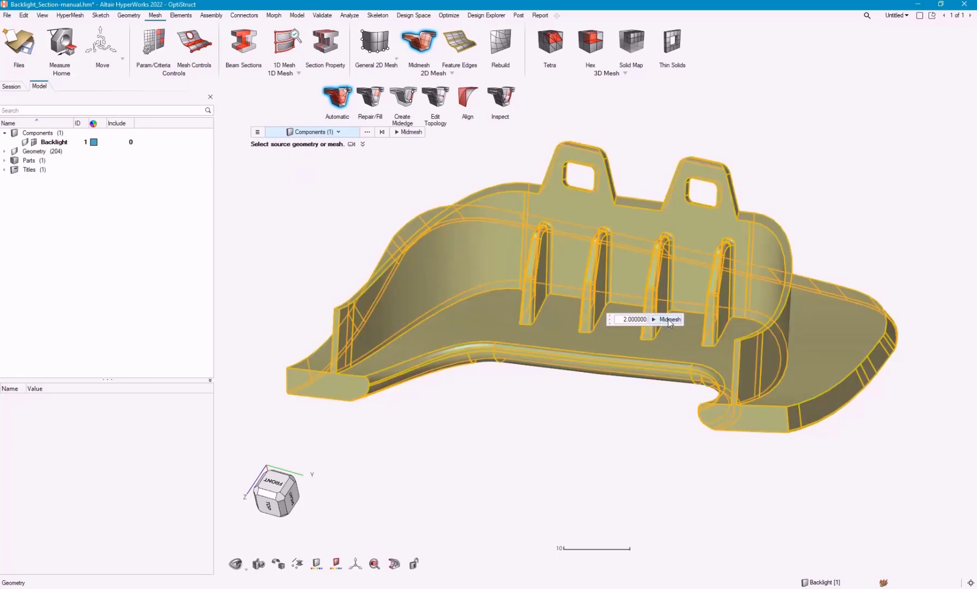
click(669, 318)
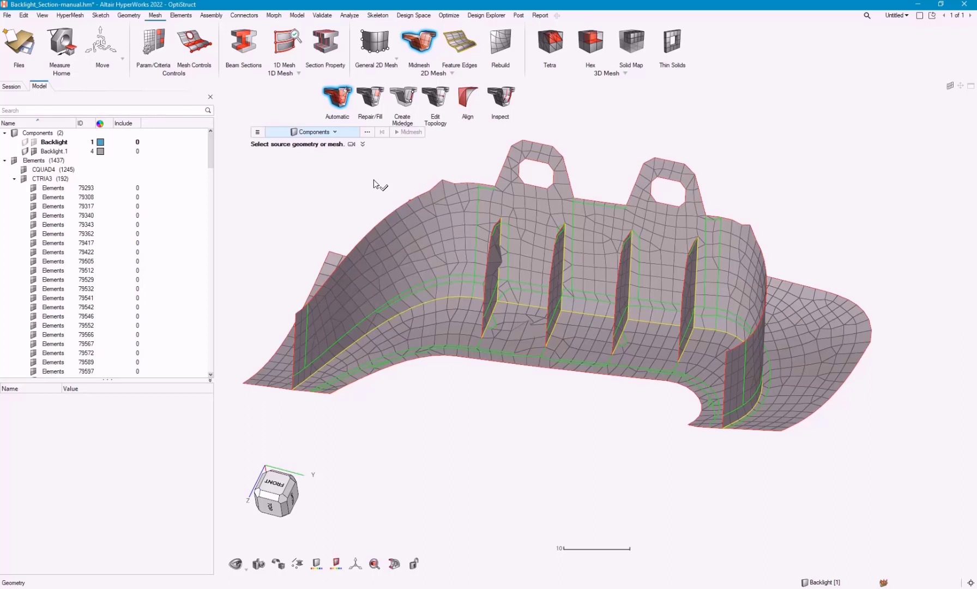
mouse_move(312, 329)
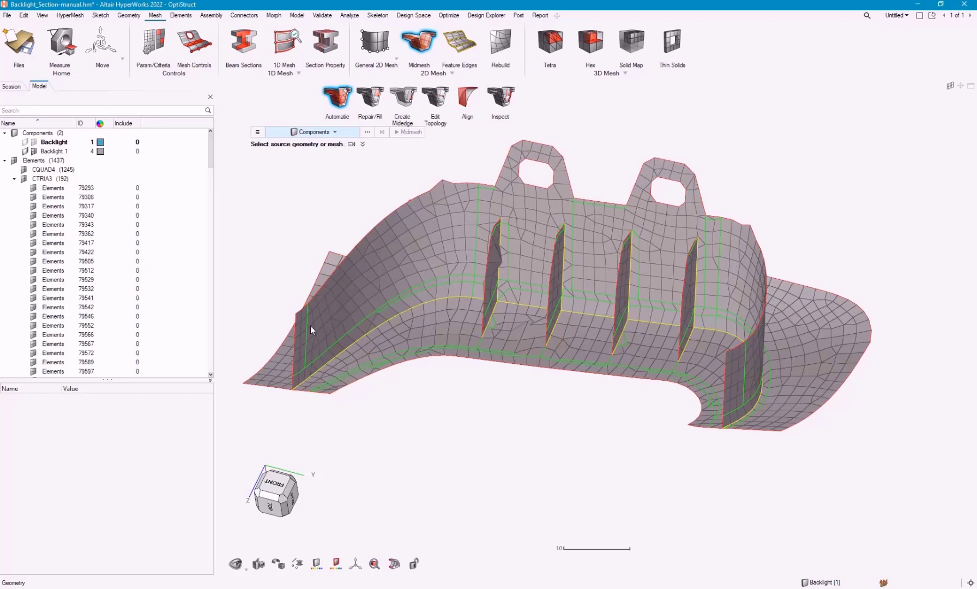
mouse_move(417, 273)
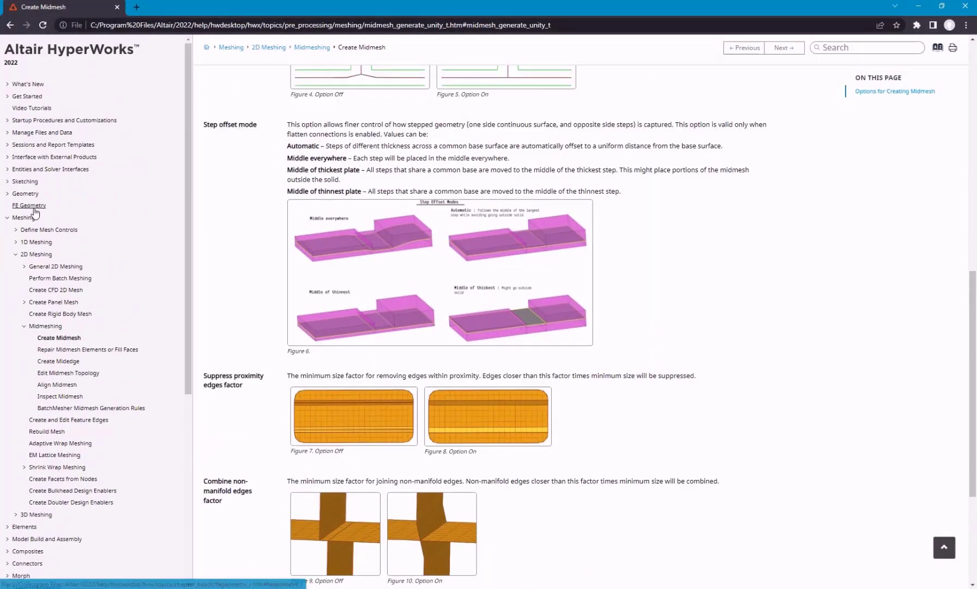
Step: Read the FE Geometry help page on topology built over meshes
click(28, 205)
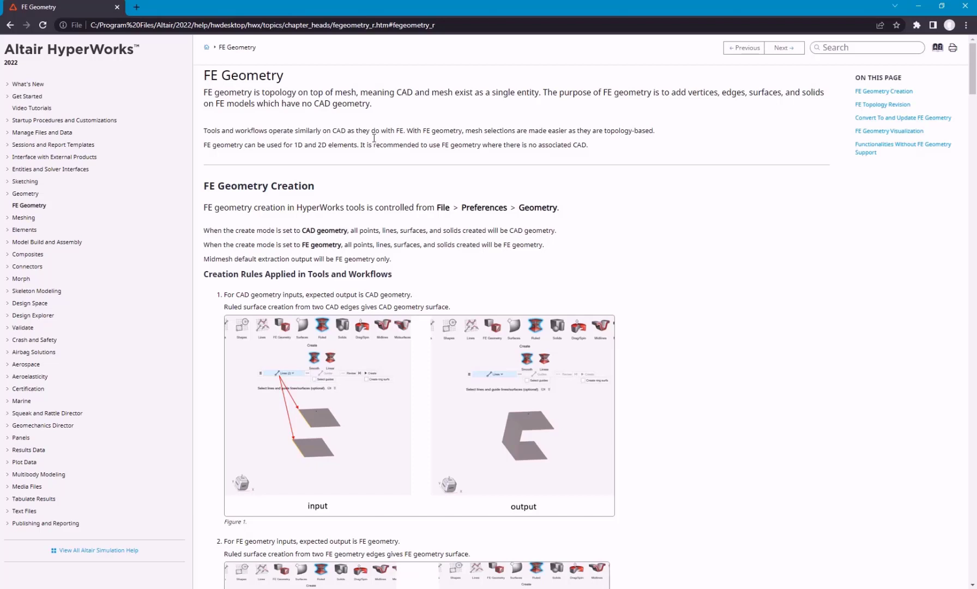
mouse_move(913, 6)
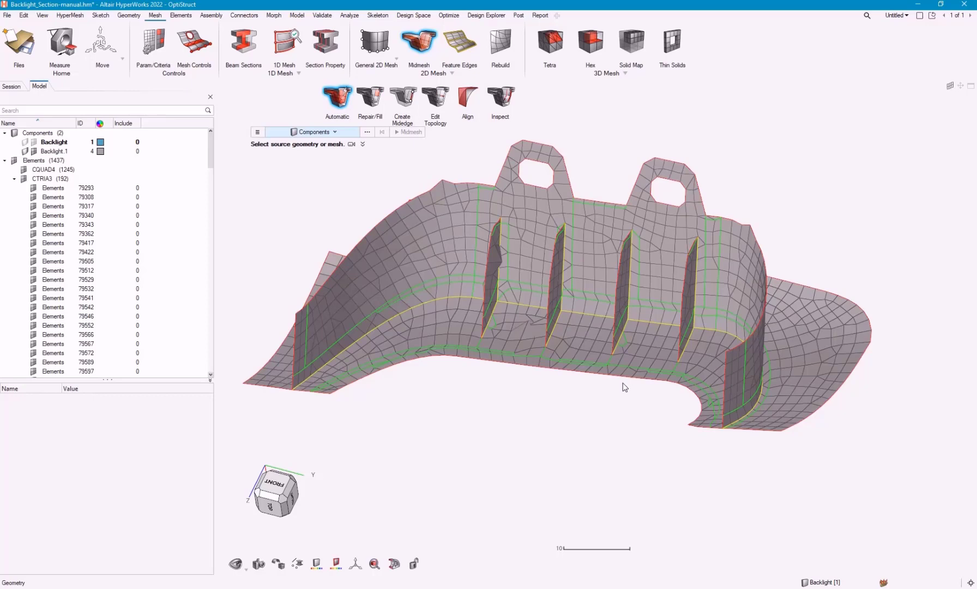
mouse_move(518, 416)
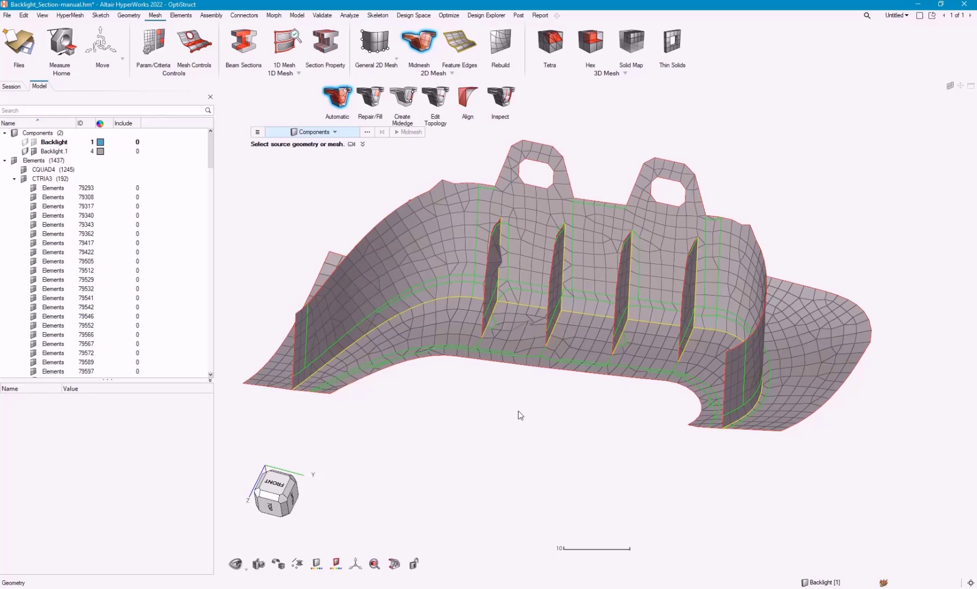
Step: Inspect the midmesh from below and start Repair/Fill, watching then closing its demonstration
drag(520, 415, 596, 359)
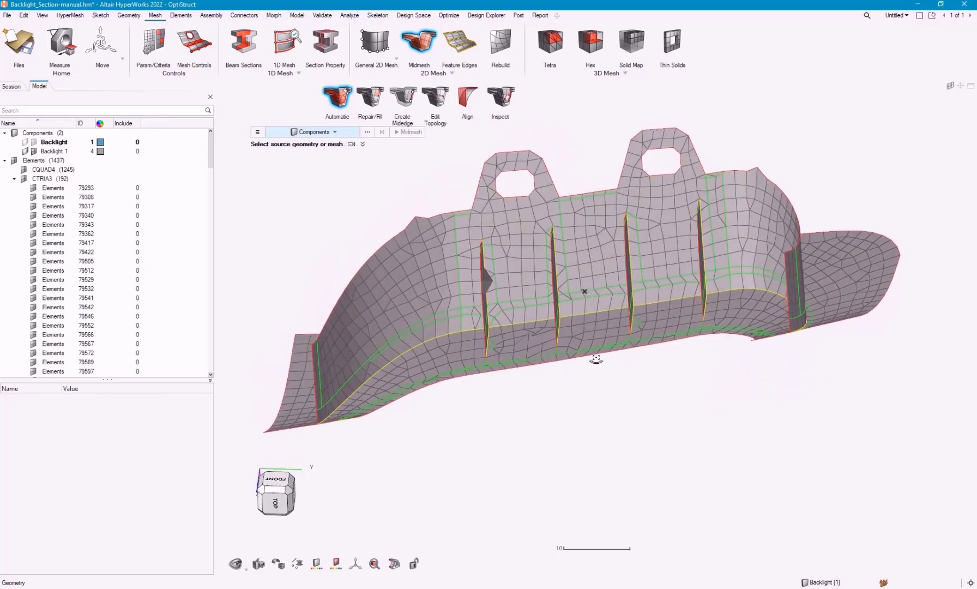
drag(596, 294, 537, 432)
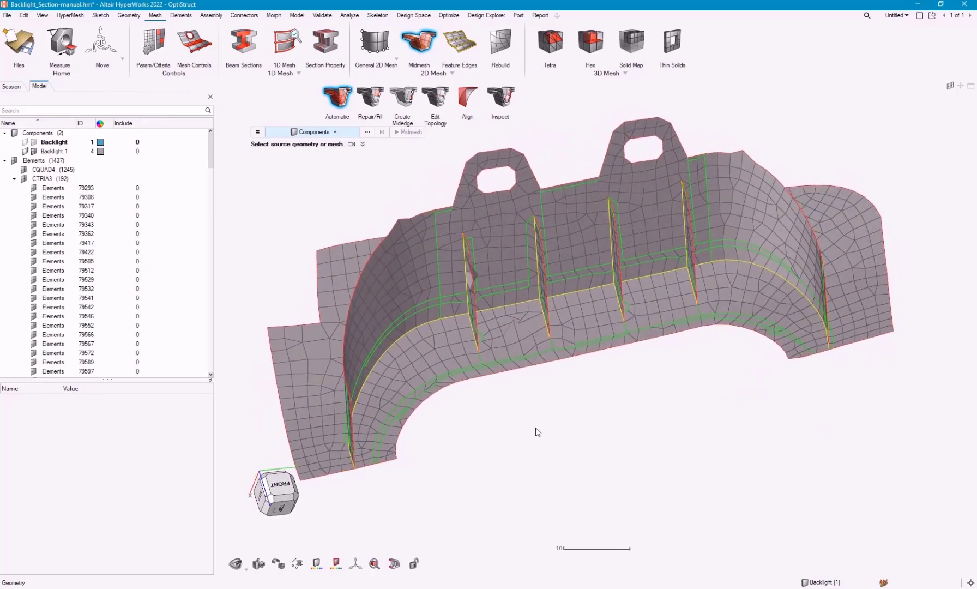
drag(537, 432, 551, 395)
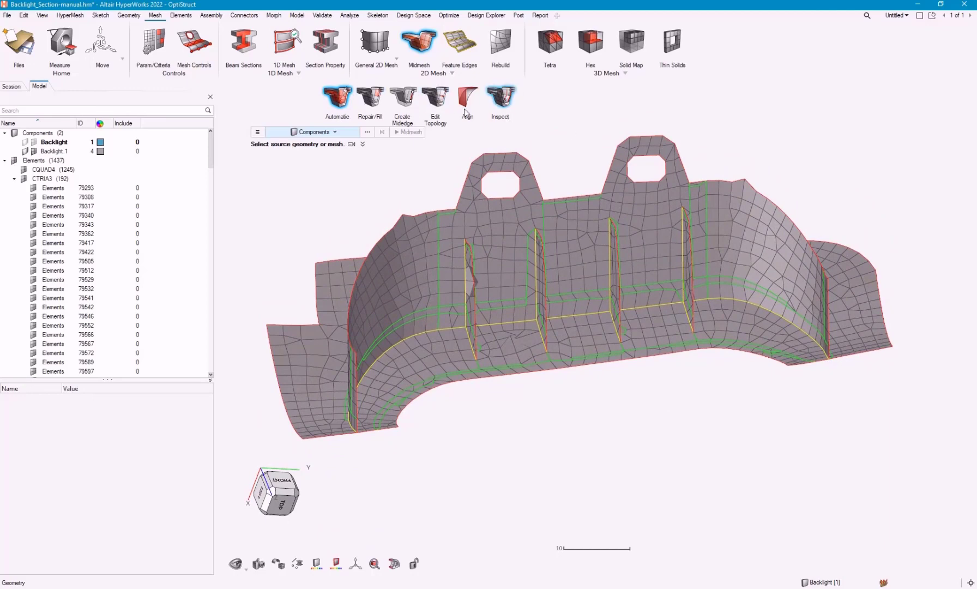
mouse_move(370, 98)
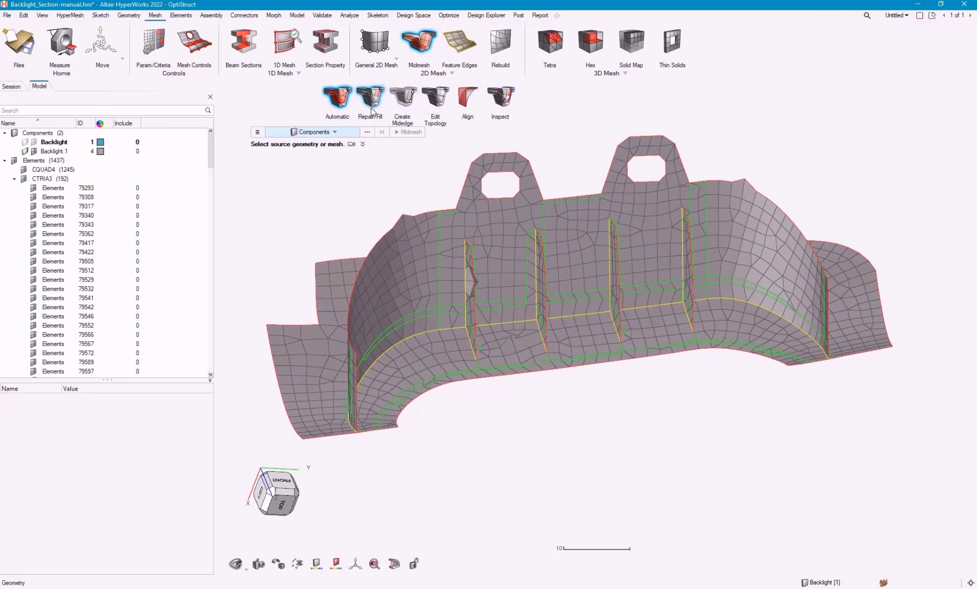
mouse_move(382, 105)
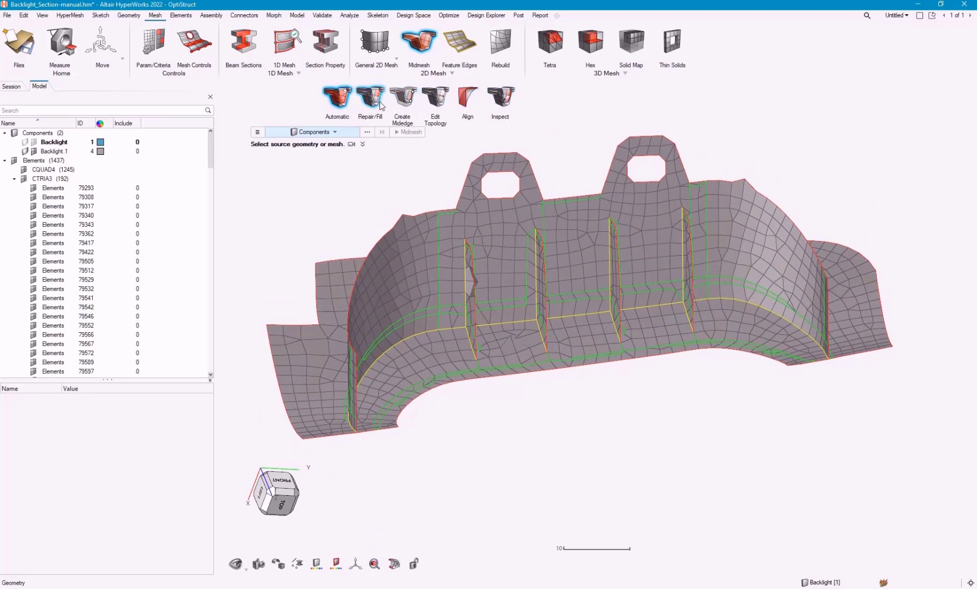
click(369, 98)
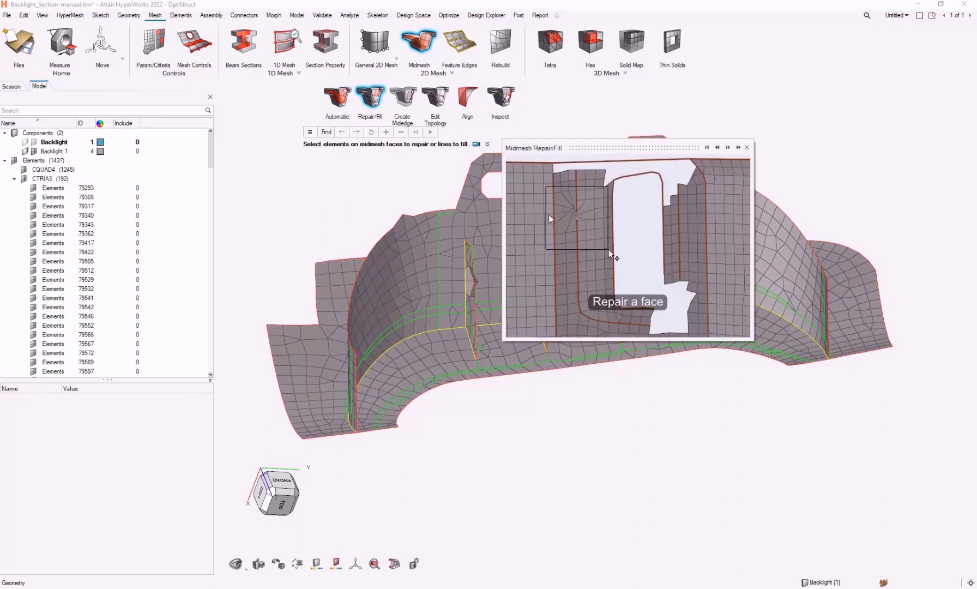
click(570, 216)
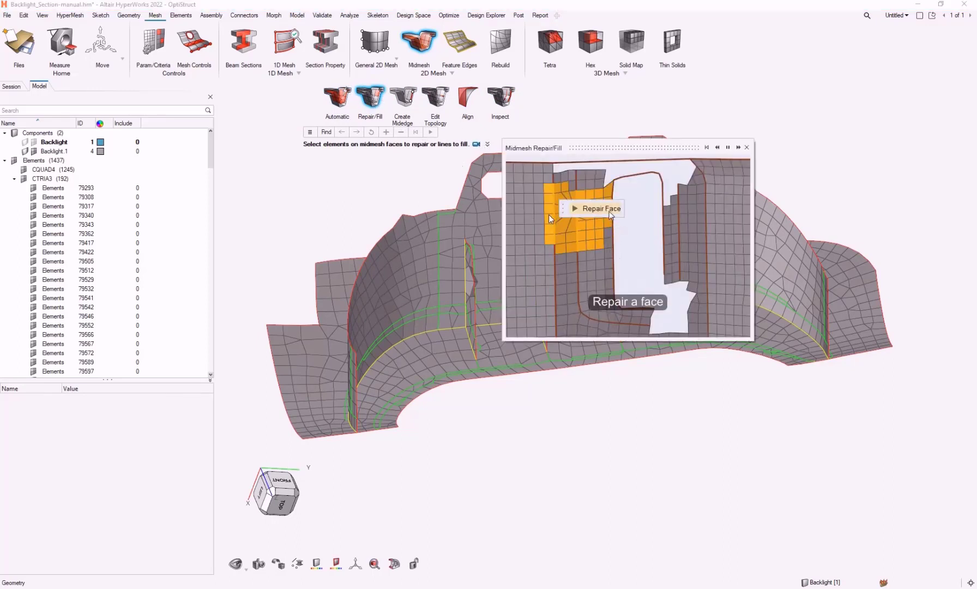
click(600, 208)
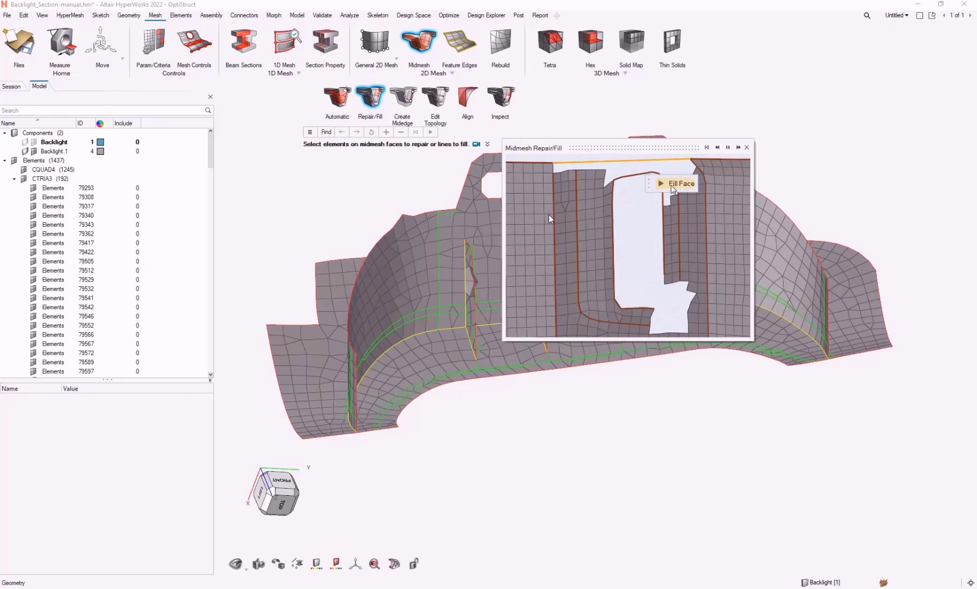
click(678, 183)
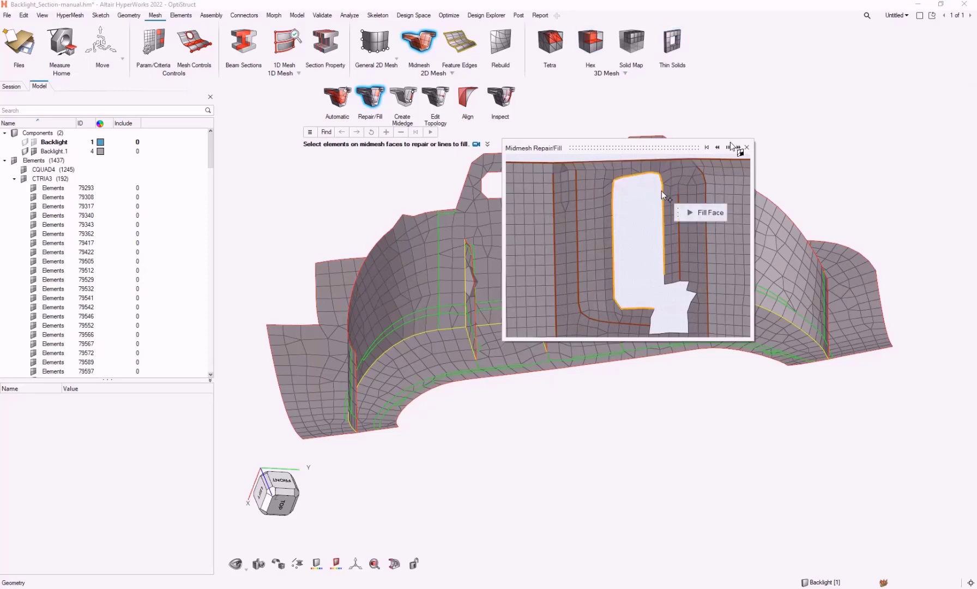
click(746, 147)
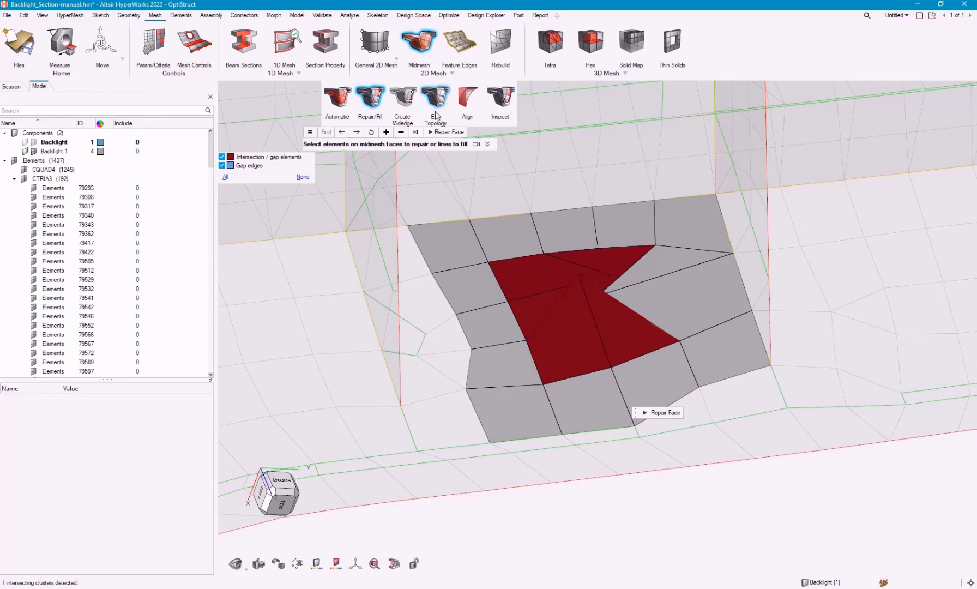
mouse_move(661, 417)
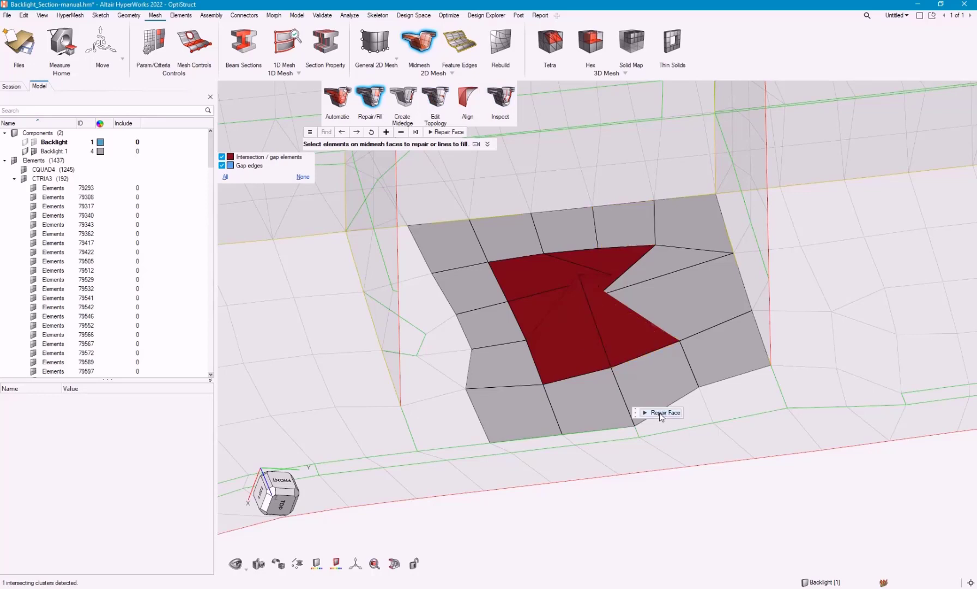
Step: Repair the intersecting element cluster, leaving 1435 elements
click(663, 412)
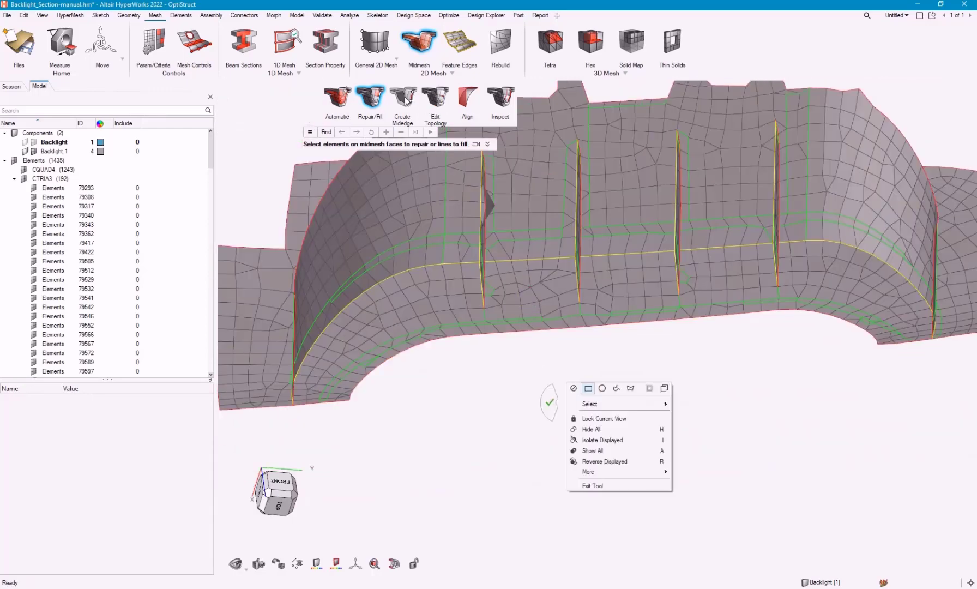
Step: Switch to Create Midedge and dismiss its demonstration clip
click(402, 97)
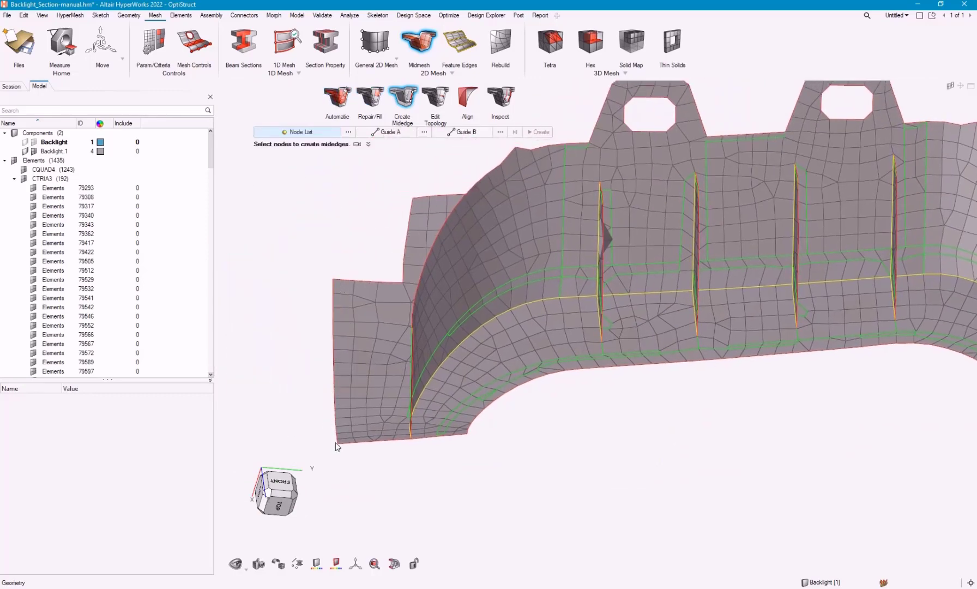
mouse_move(429, 455)
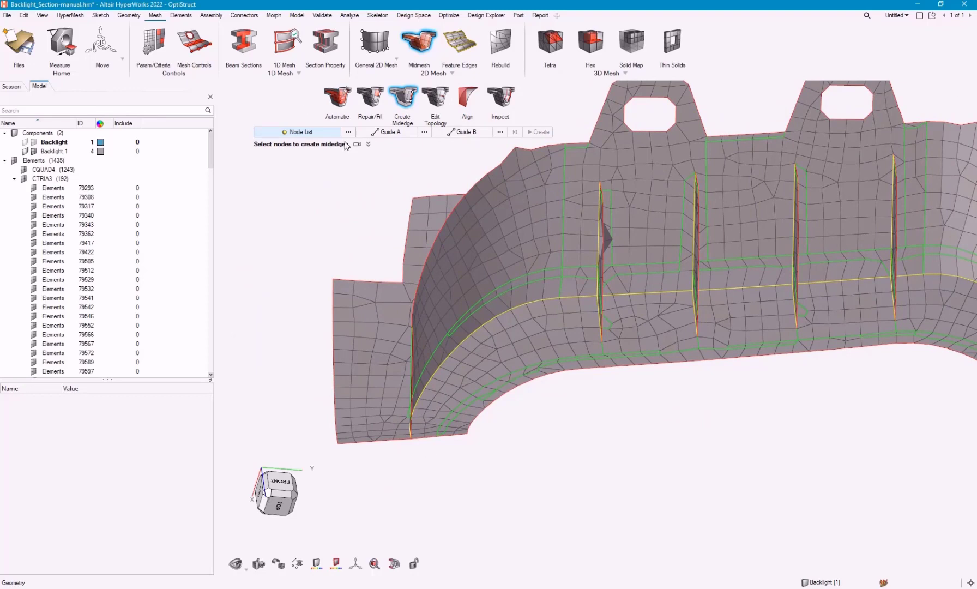
click(356, 144)
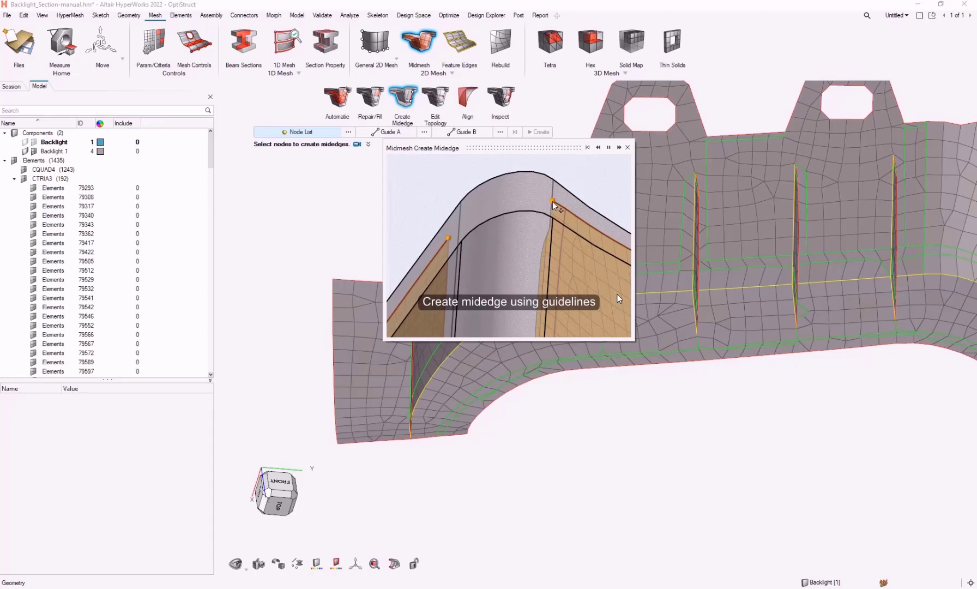
click(627, 148)
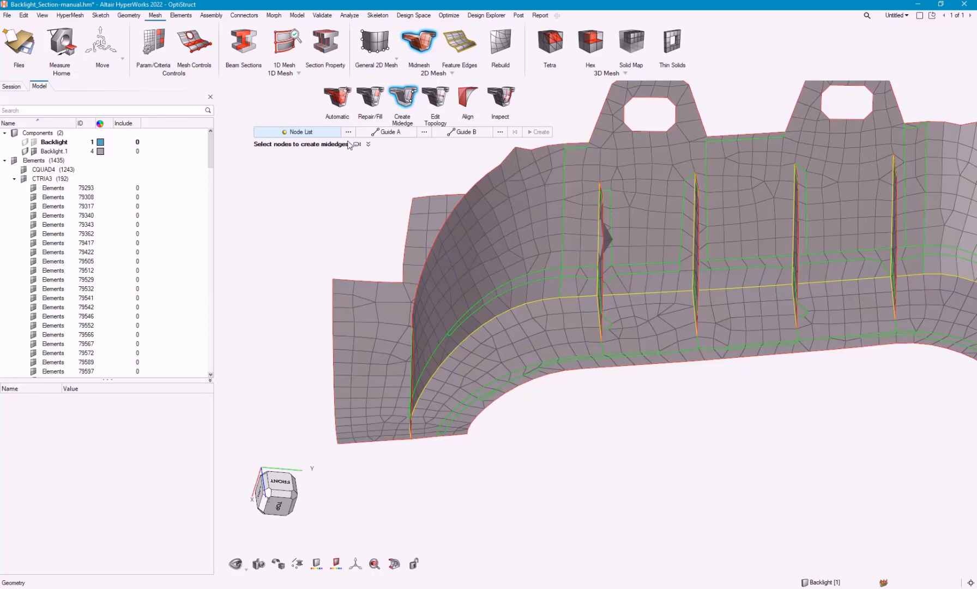
Step: Create a midedge between two picked nodes along Guide A and Guide B lines
click(332, 277)
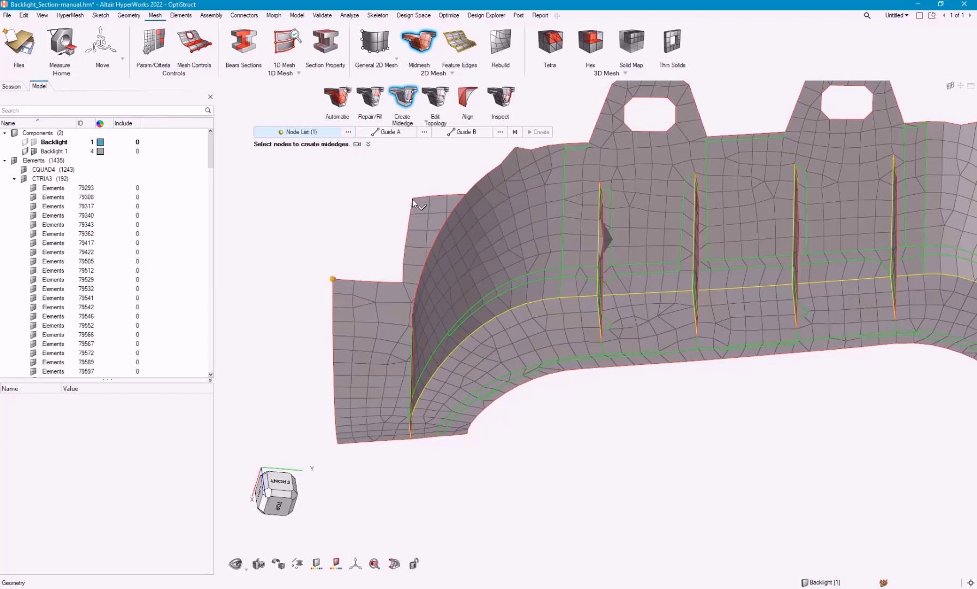
click(412, 212)
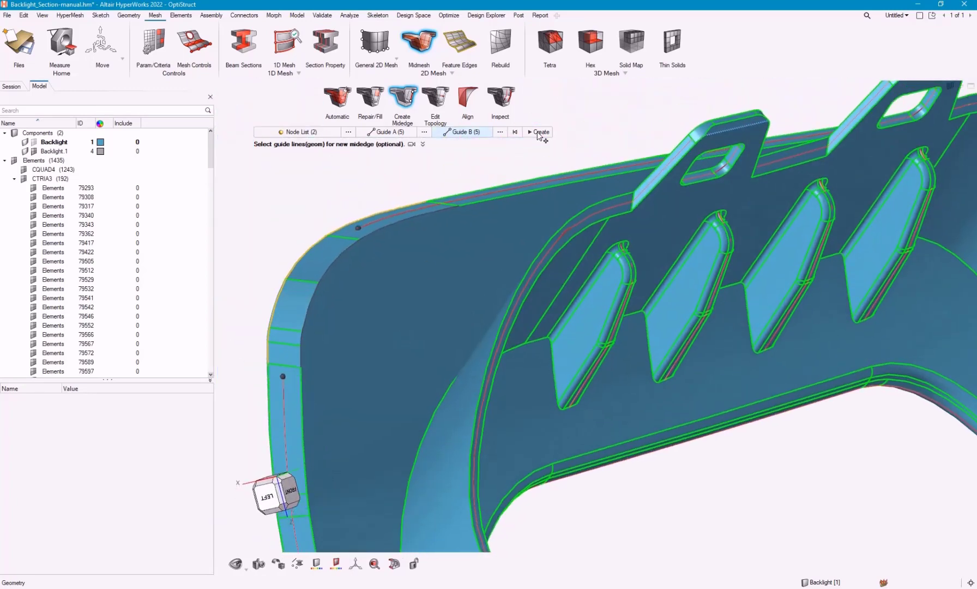
click(538, 130)
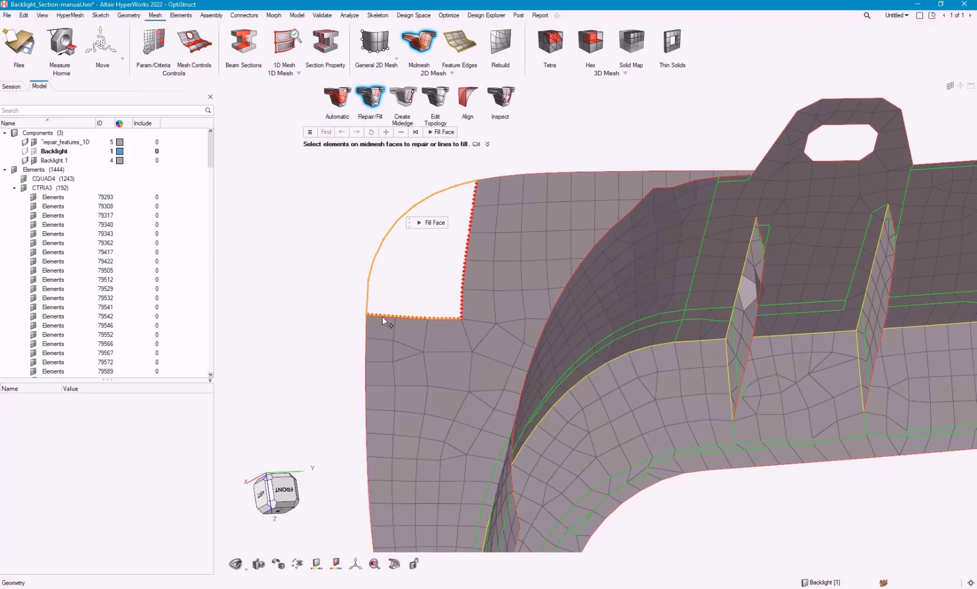
mouse_move(475, 220)
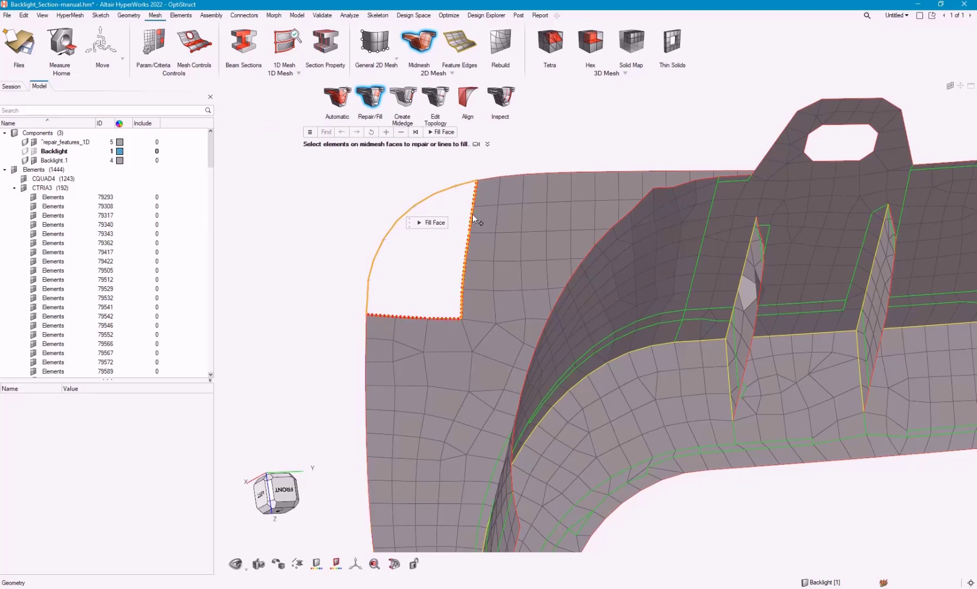
mouse_move(478, 196)
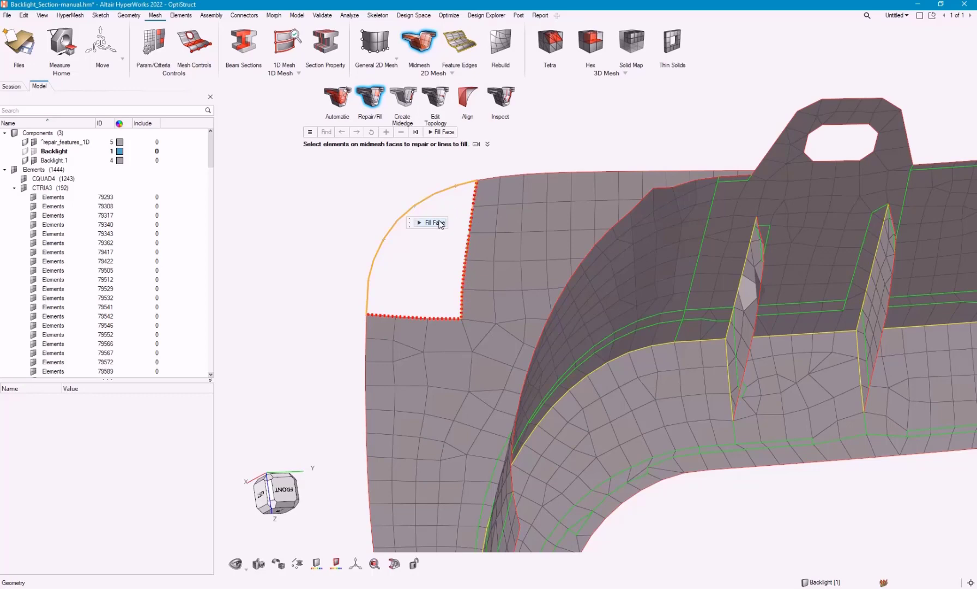
Step: Fill the open corner gap with shell elements, reaching 1449 elements
click(432, 223)
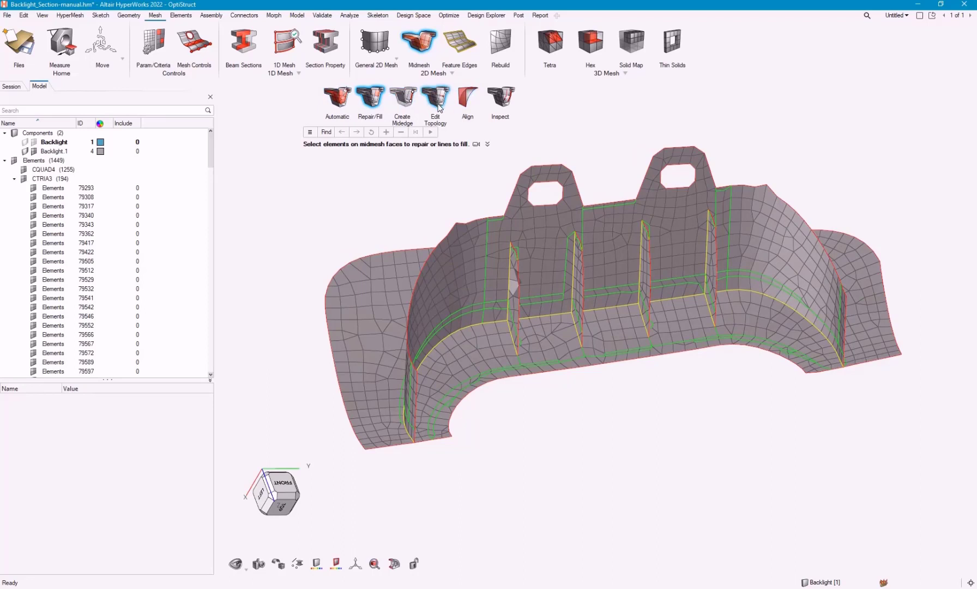
Step: Activate Edit Topology and show the Backlight component's properties in the Model browser
click(435, 97)
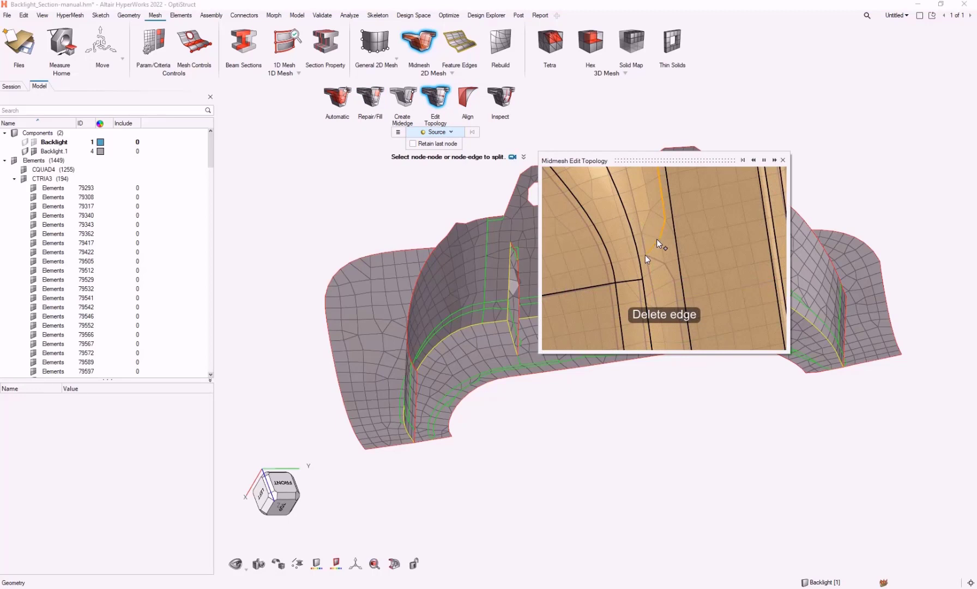
mouse_move(659, 262)
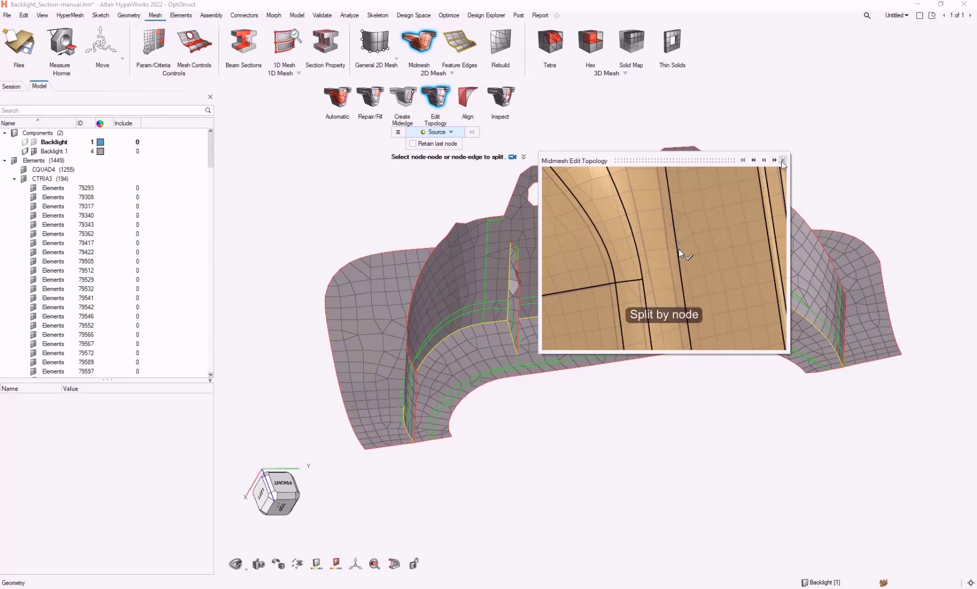
click(783, 159)
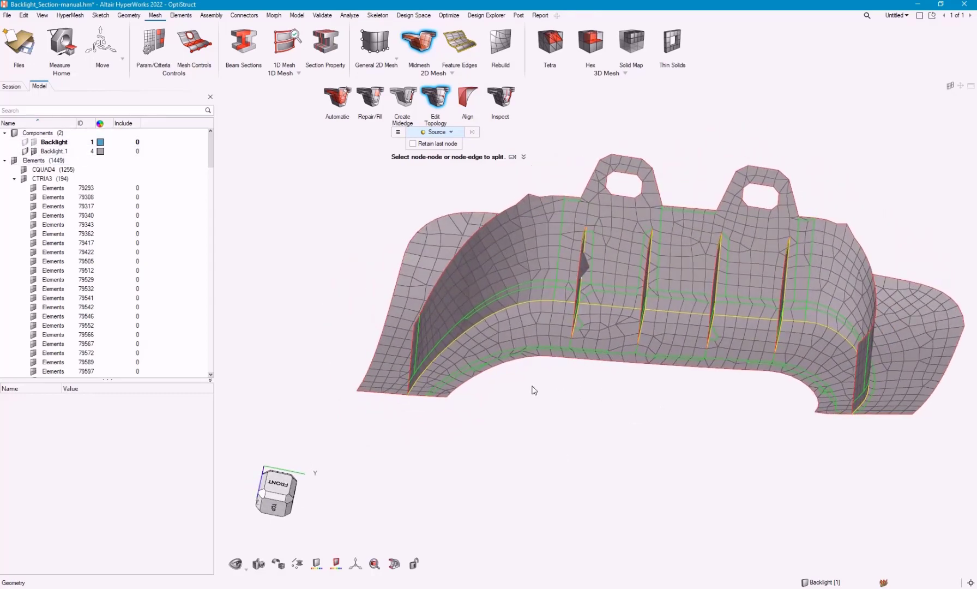
click(59, 142)
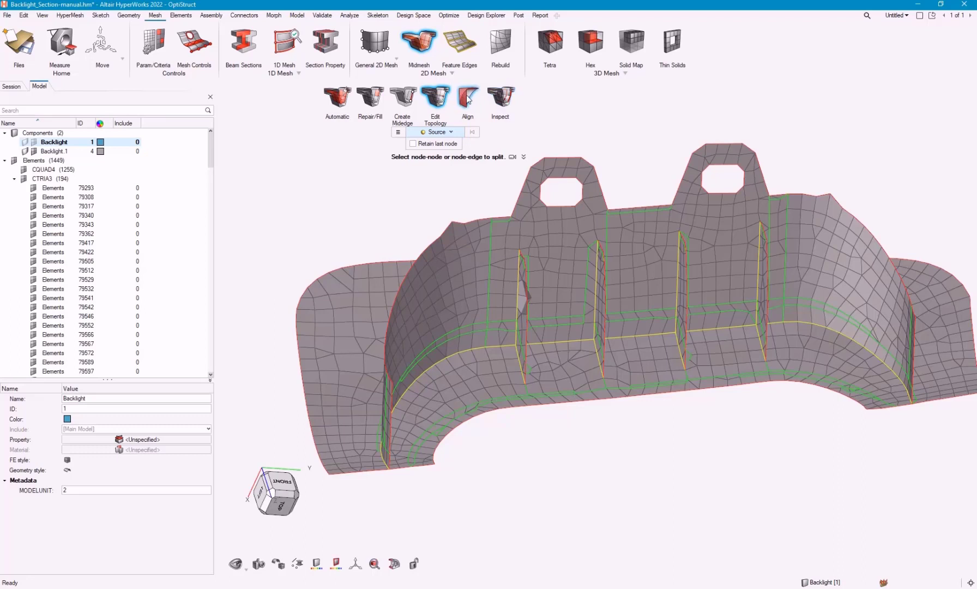
Step: Switch the midmesh Align tool to node-to-line mode and review its demonstration
click(467, 100)
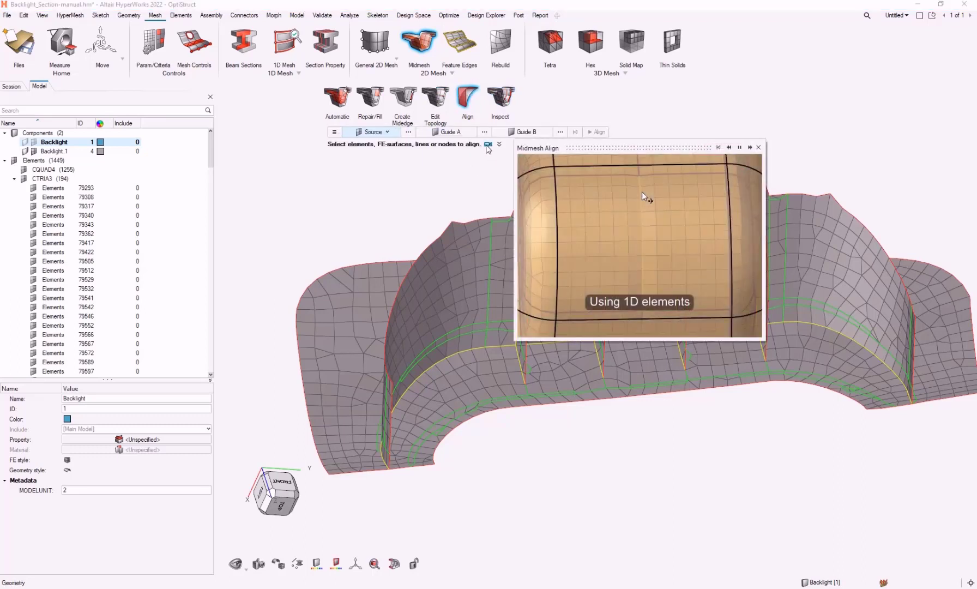
mouse_move(651, 266)
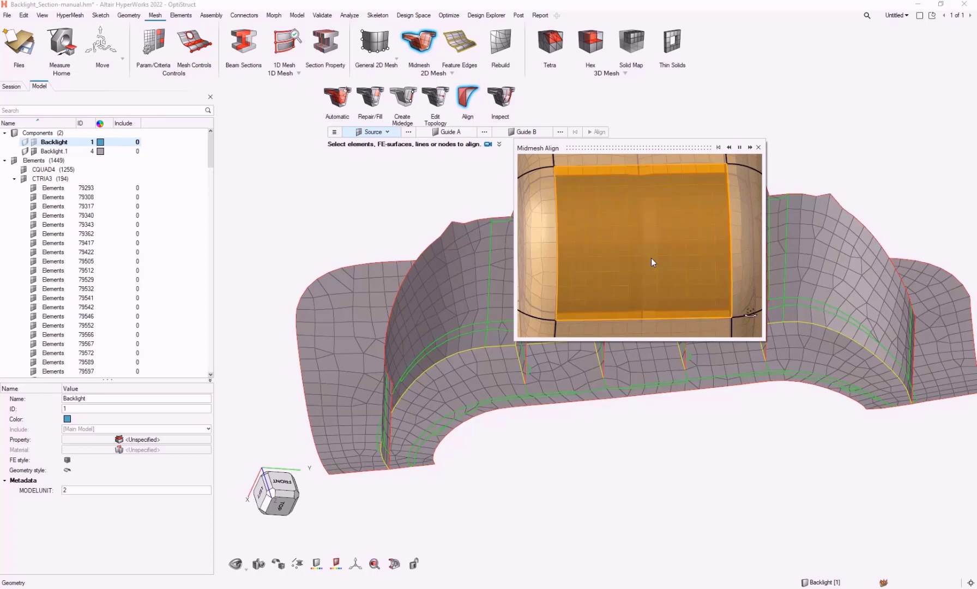
click(758, 147)
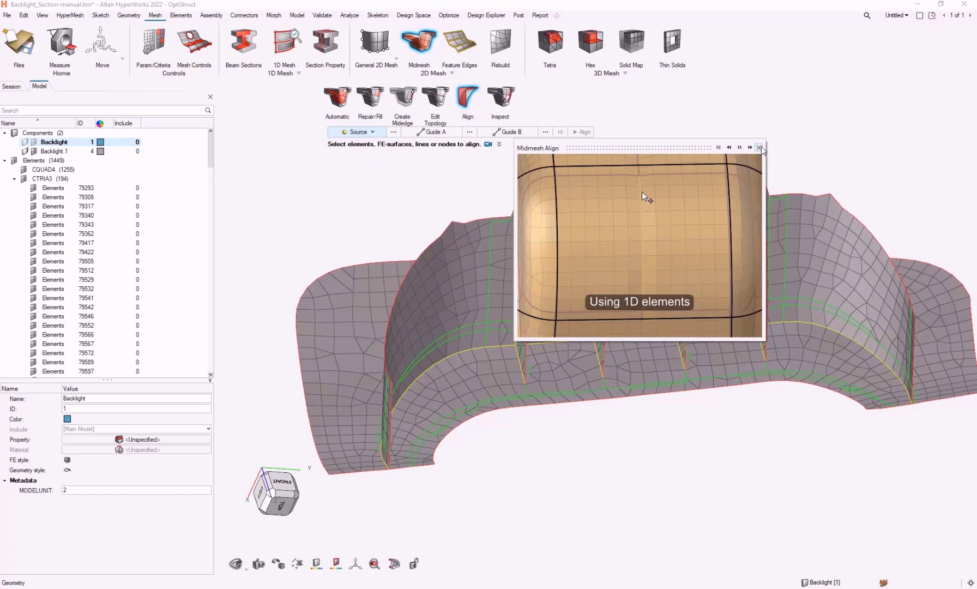
click(758, 147)
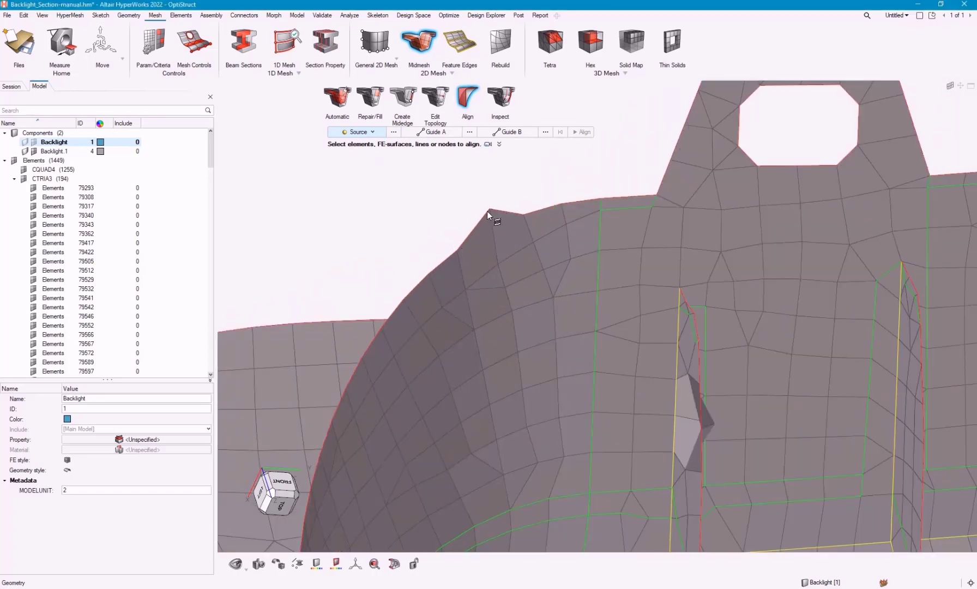
Step: Align the spiked rim node onto the outer edge line as guide (attempt fails)
click(488, 209)
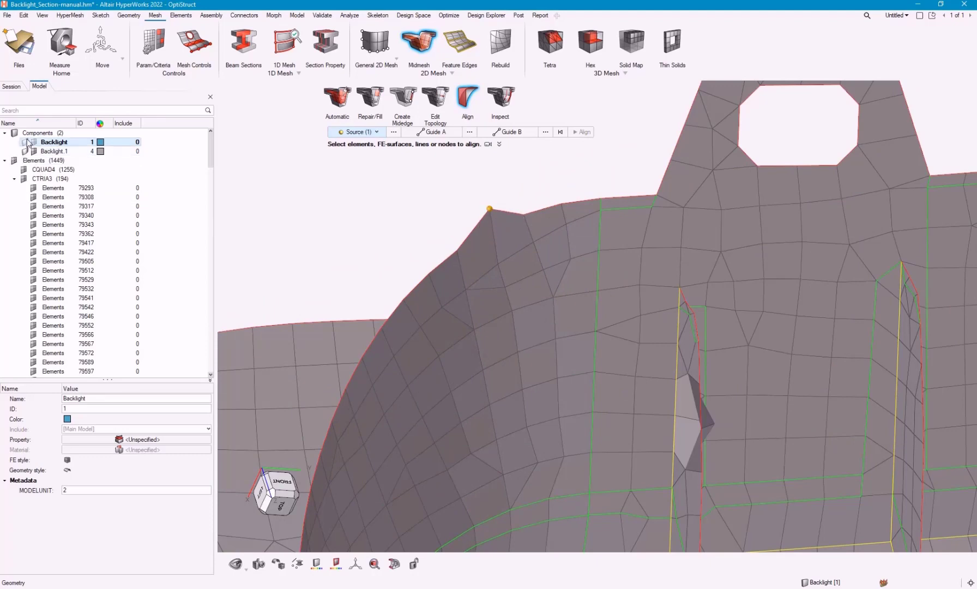
click(436, 132)
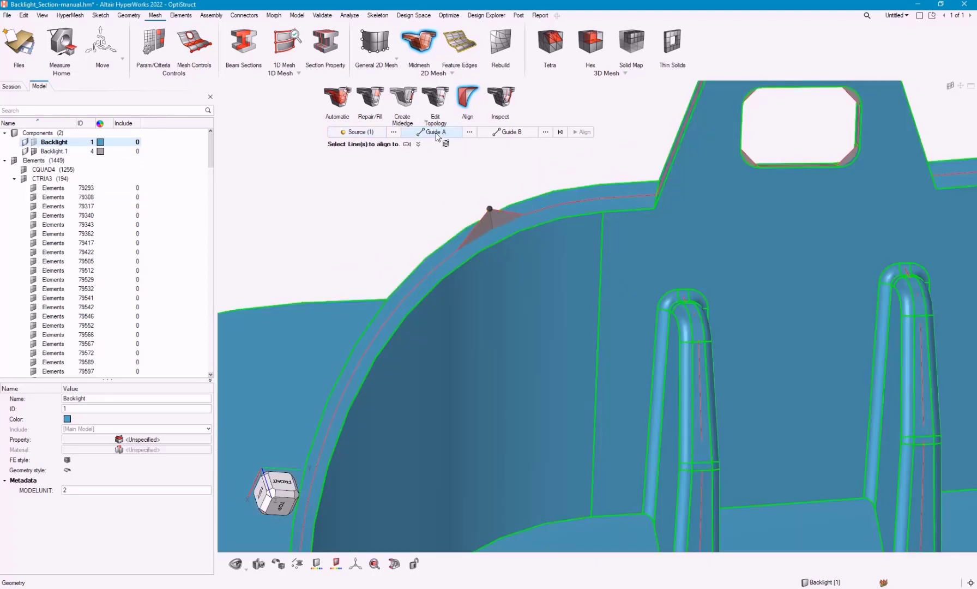
click(477, 224)
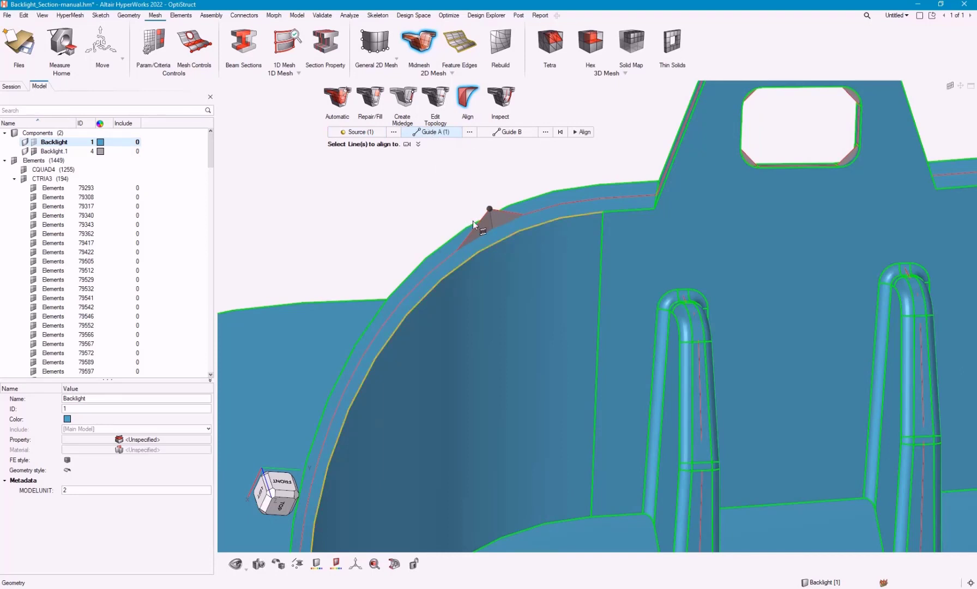
click(585, 131)
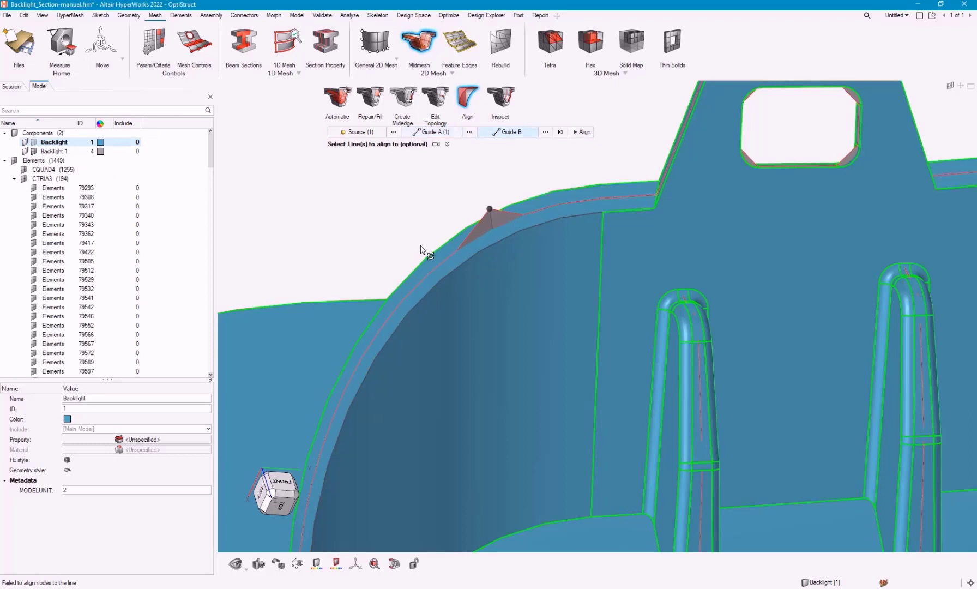
click(585, 132)
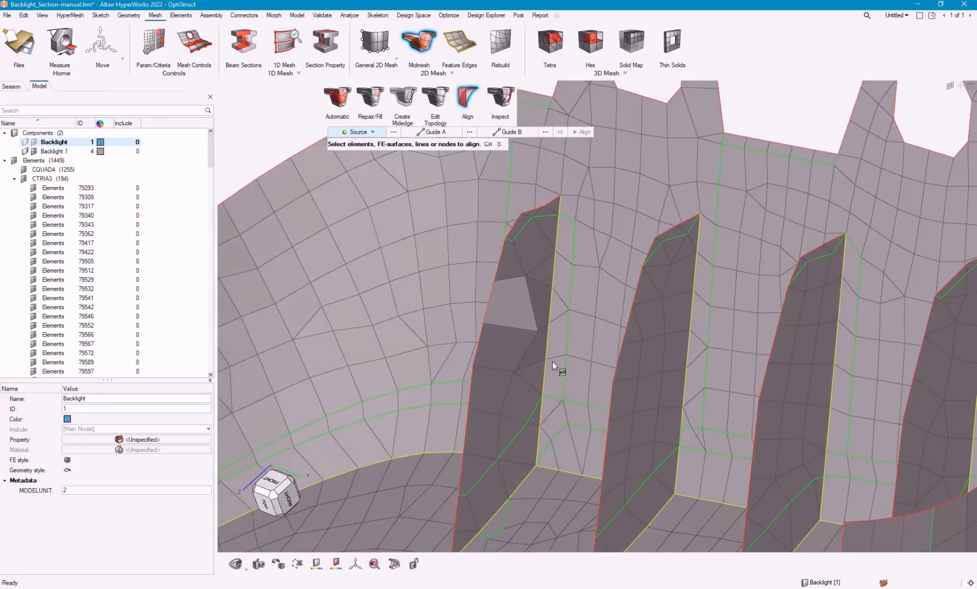
Step: Align the four stray rib elements, picked as an element list, onto the rib face surface
click(373, 131)
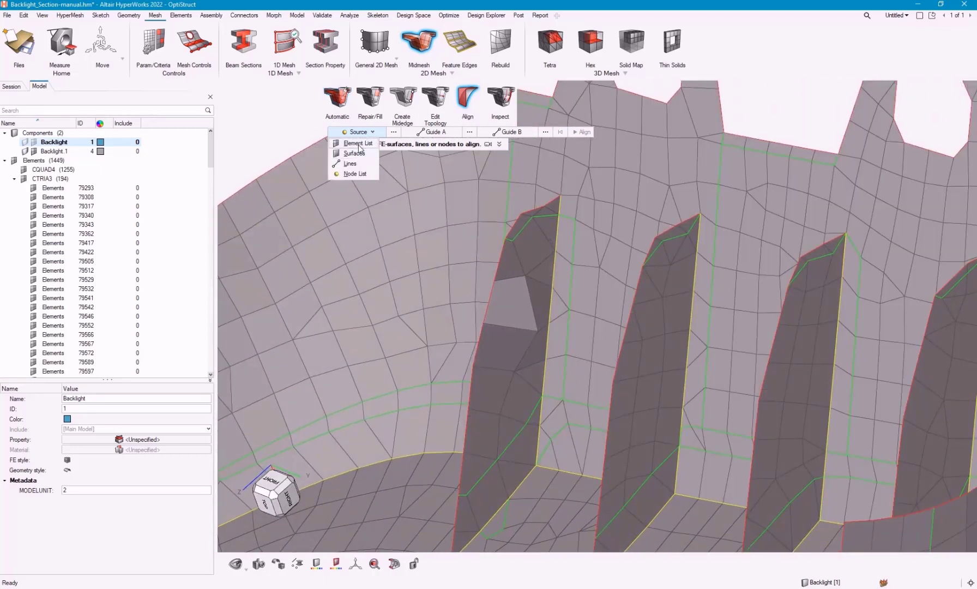
click(358, 144)
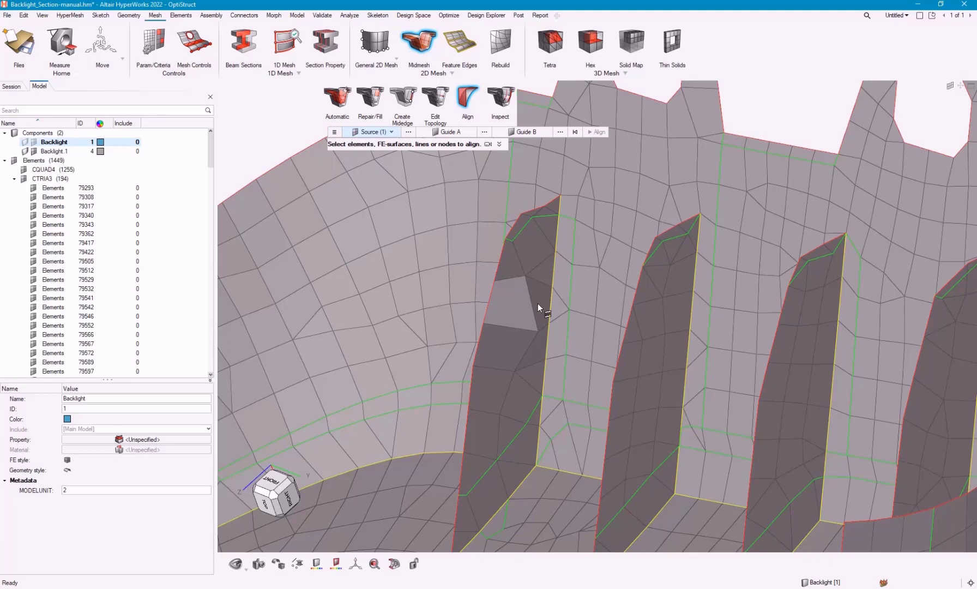
click(513, 367)
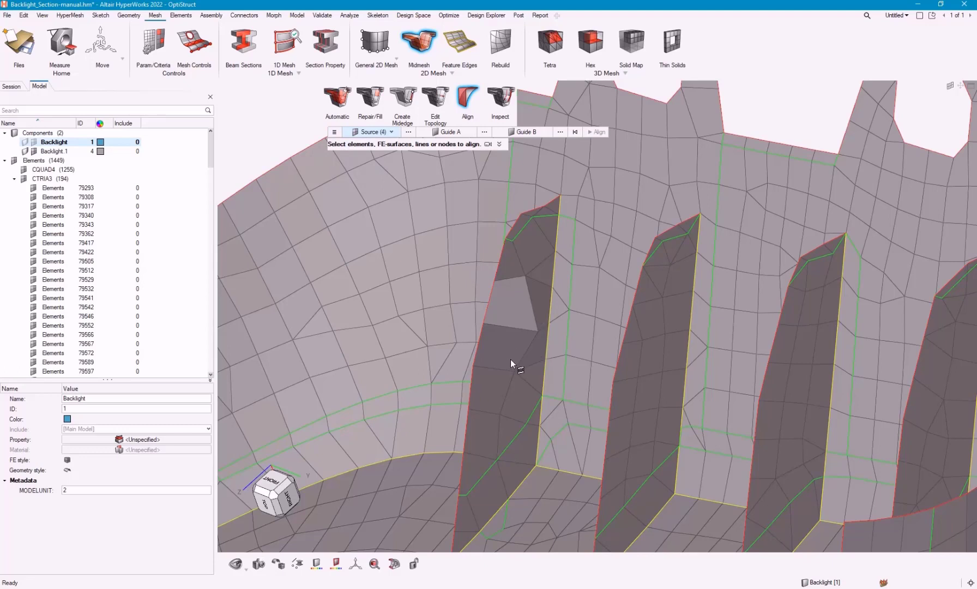
click(449, 131)
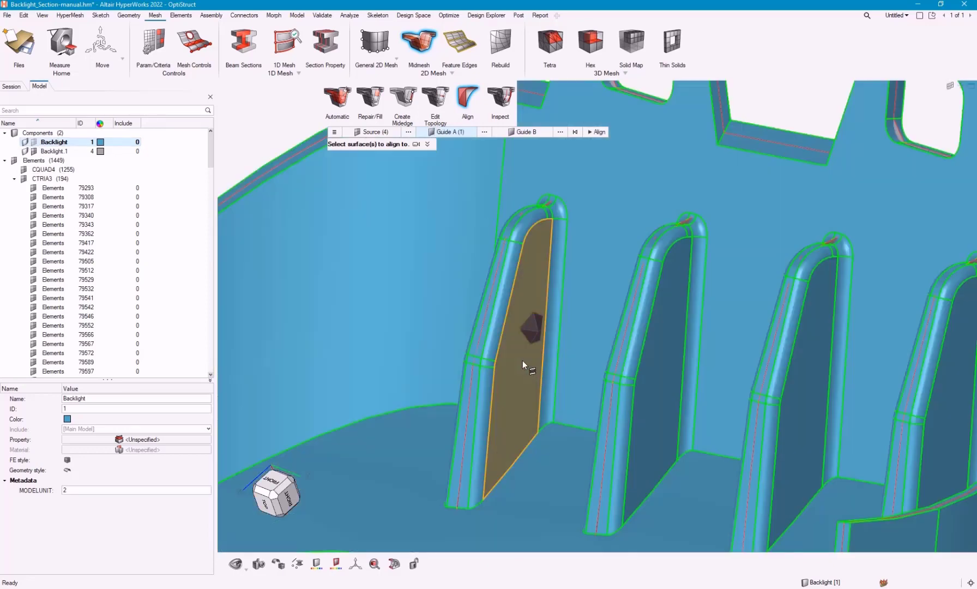
click(599, 132)
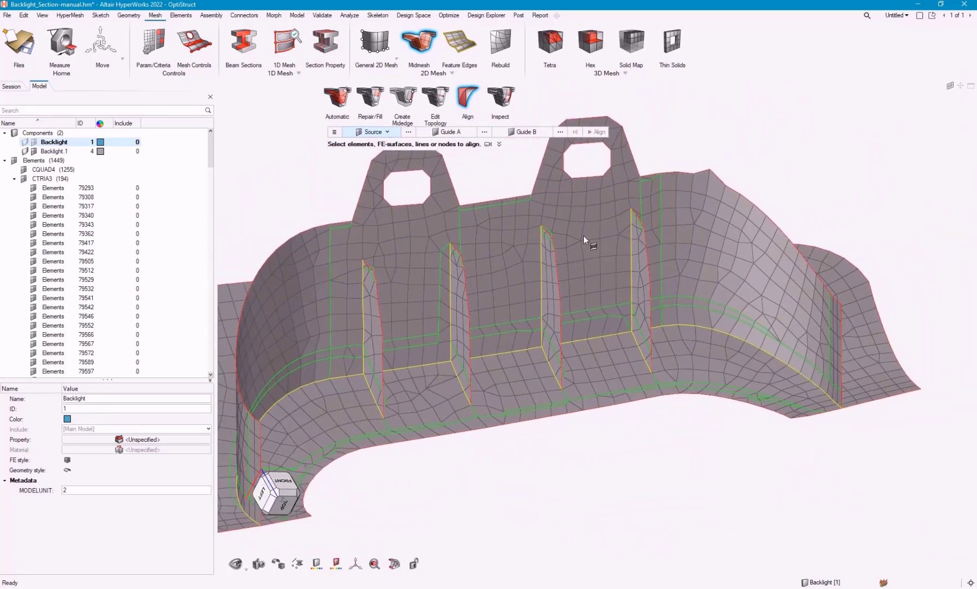
click(499, 93)
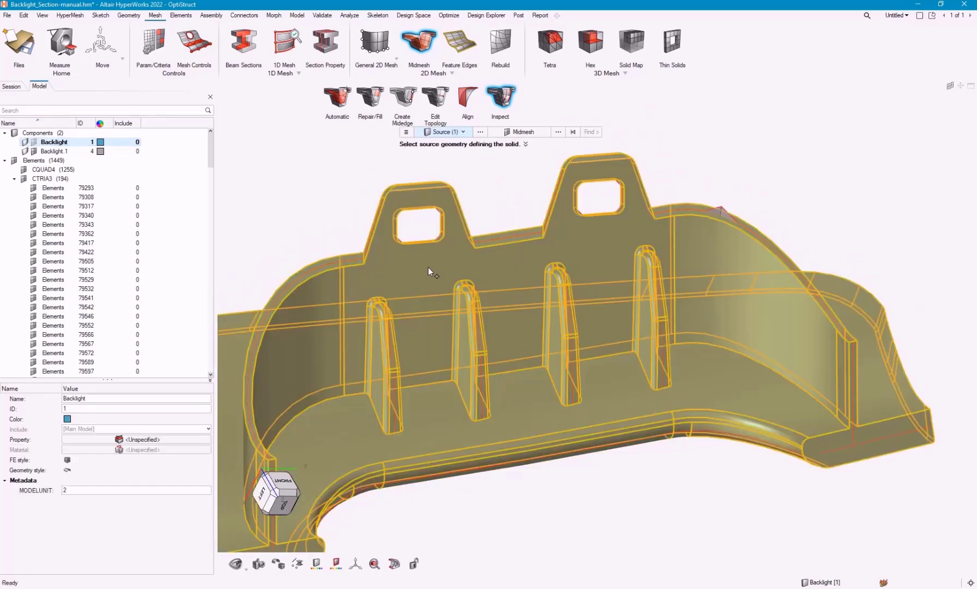
mouse_move(547, 135)
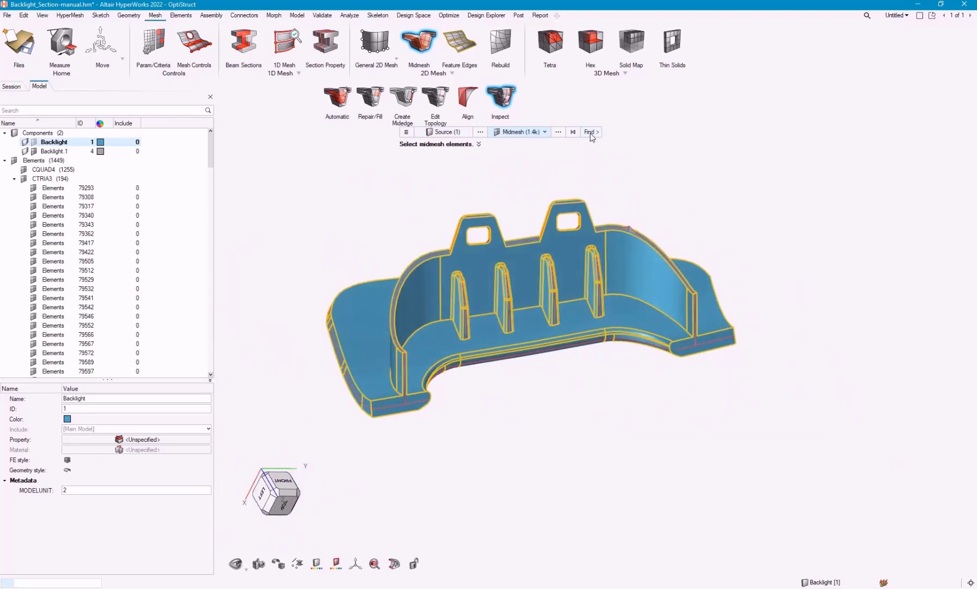
Step: Find midmesh-vs-solid problems and fix the flagged opening edge and off-middle nodes
click(589, 133)
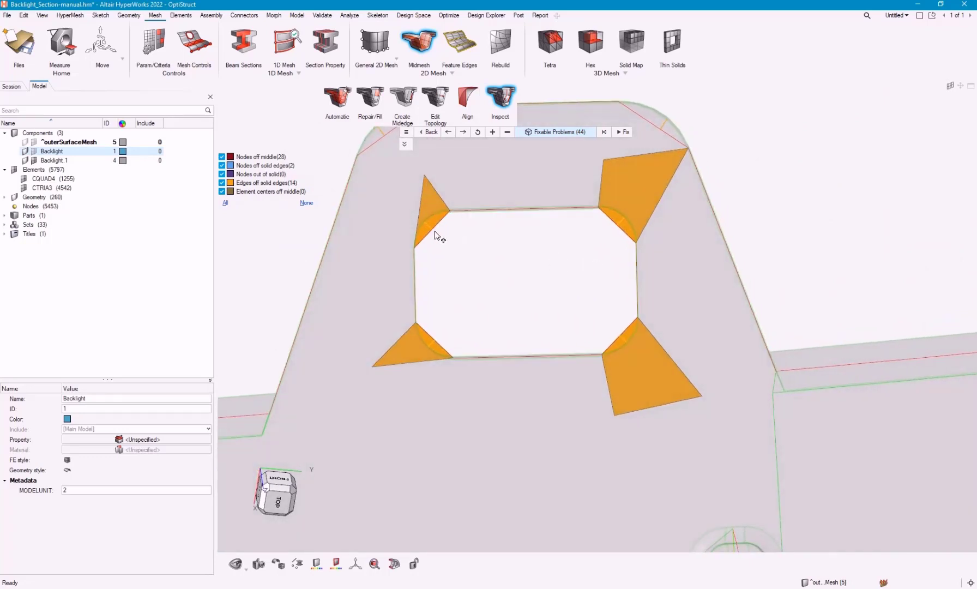
mouse_move(427, 229)
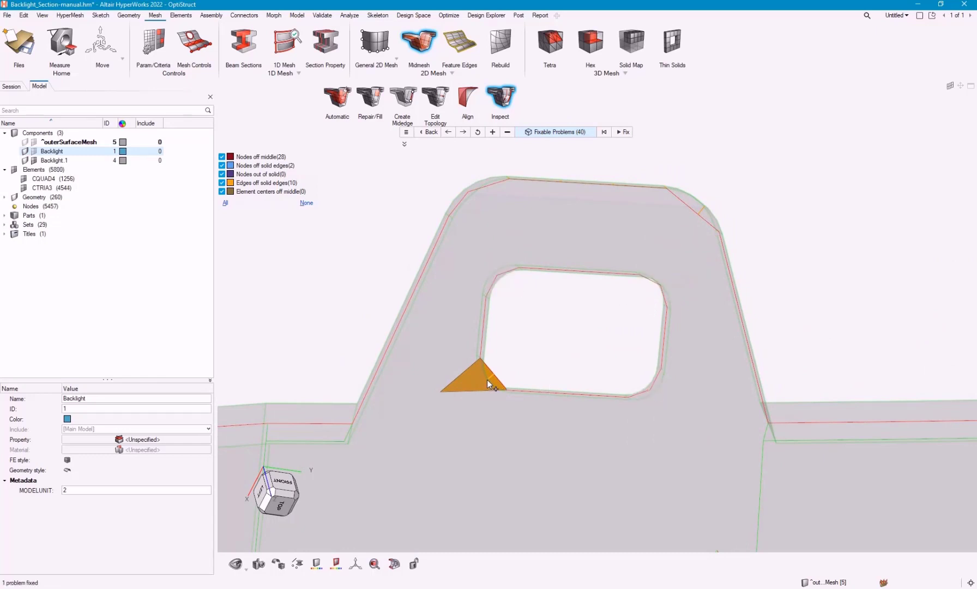
click(469, 381)
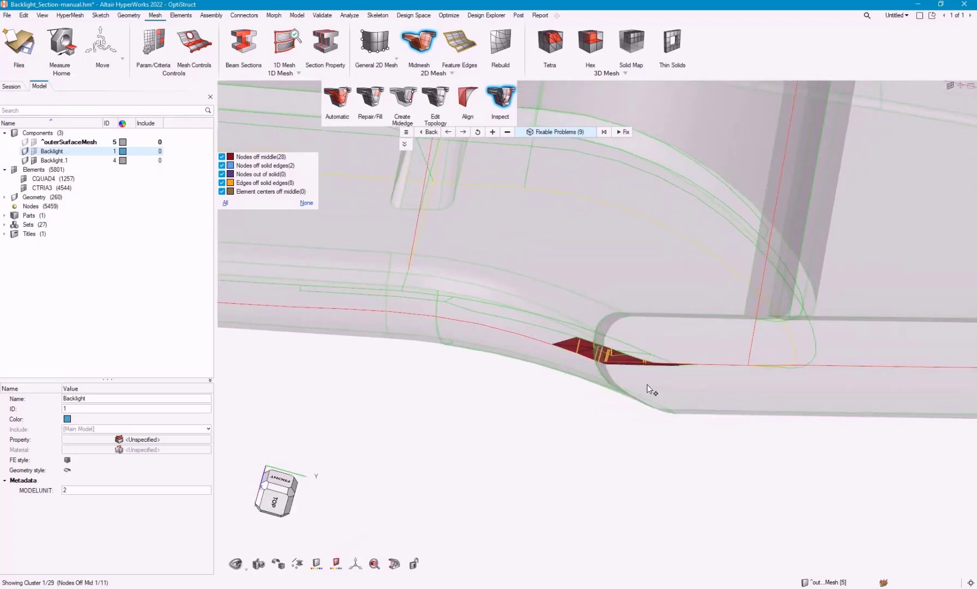
mouse_move(619, 367)
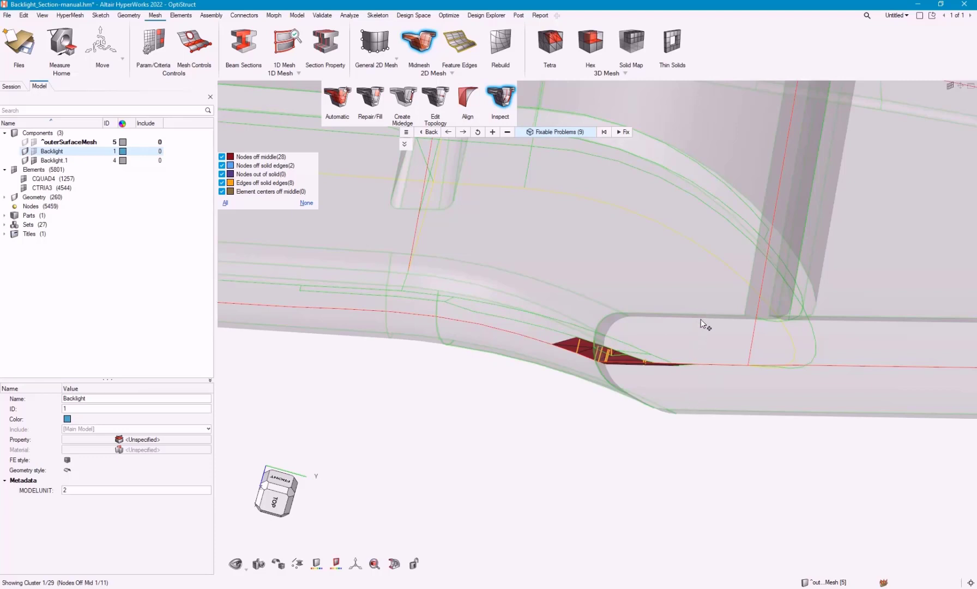
mouse_move(708, 411)
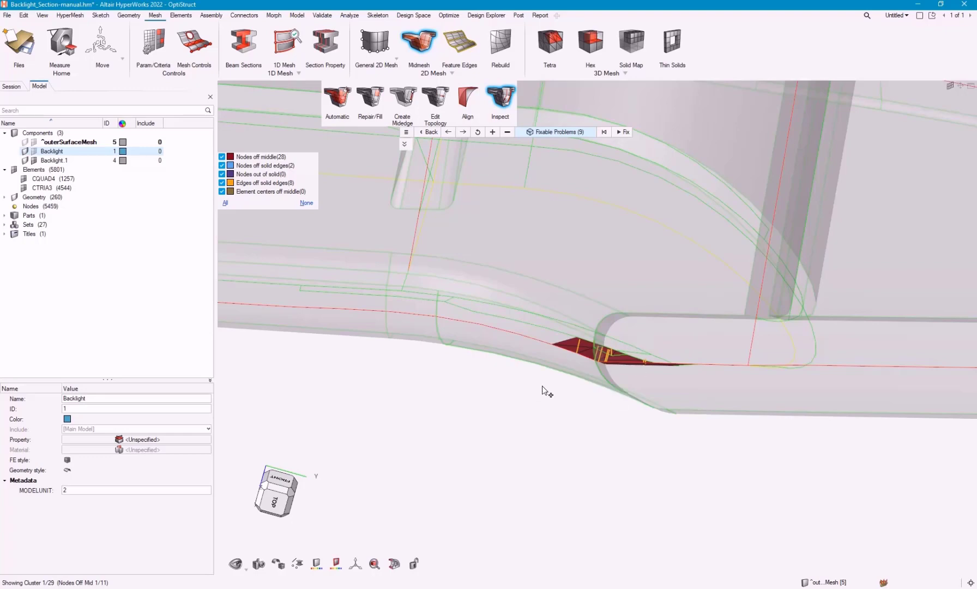
drag(545, 390, 586, 378)
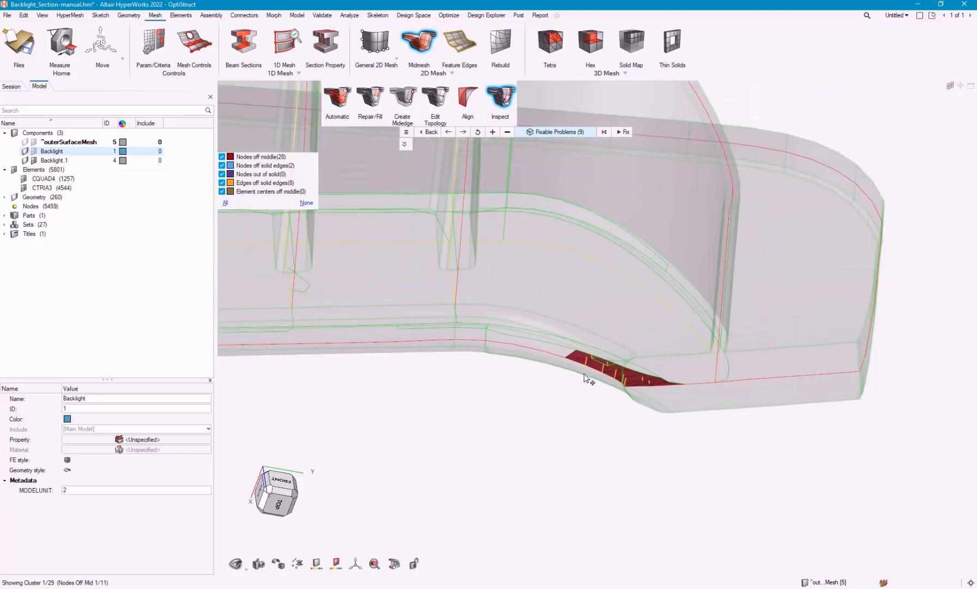
click(462, 132)
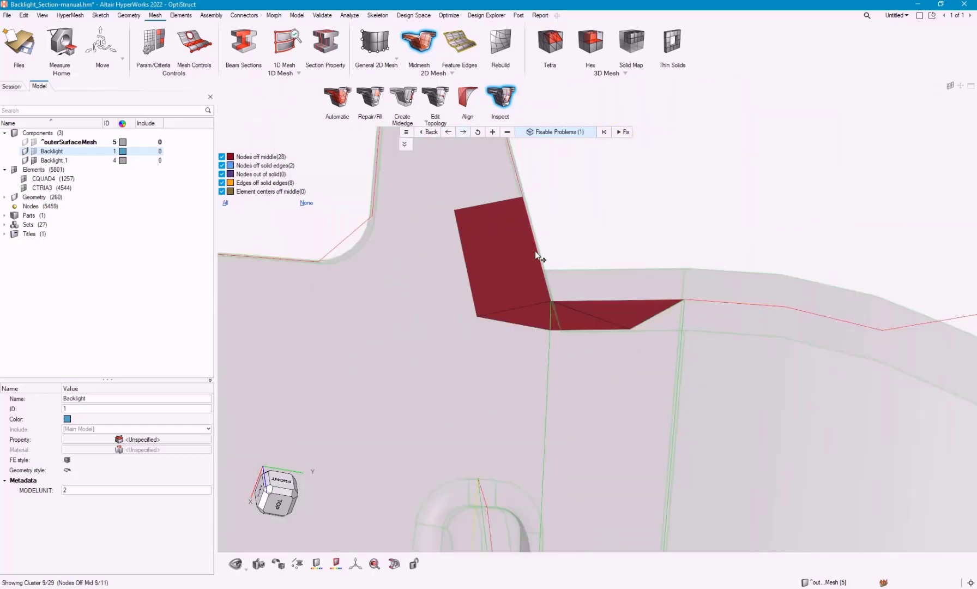
drag(535, 255, 621, 282)
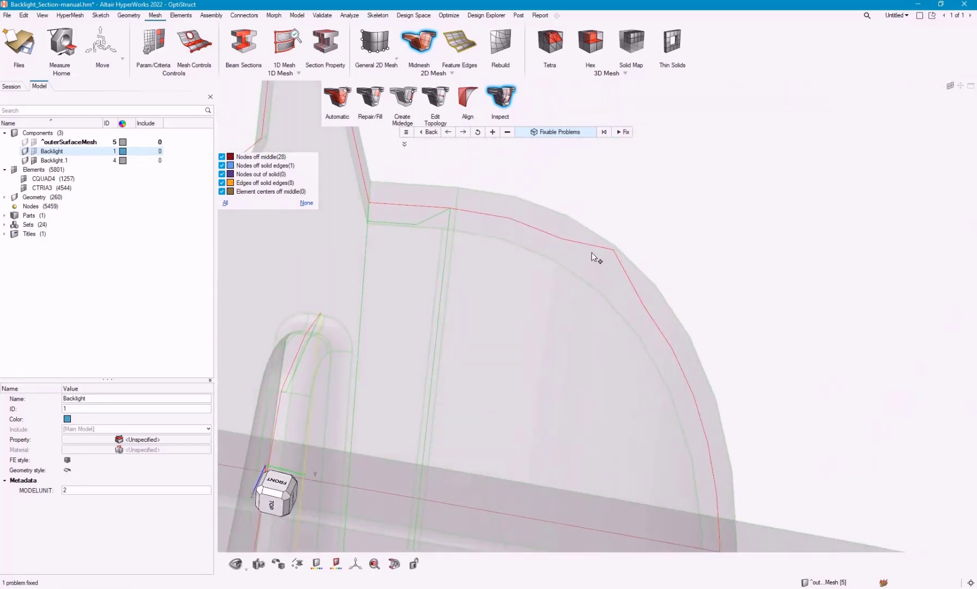
Step: Finish the inspection, return to the Align tool and show the shell mesh shaded
click(467, 98)
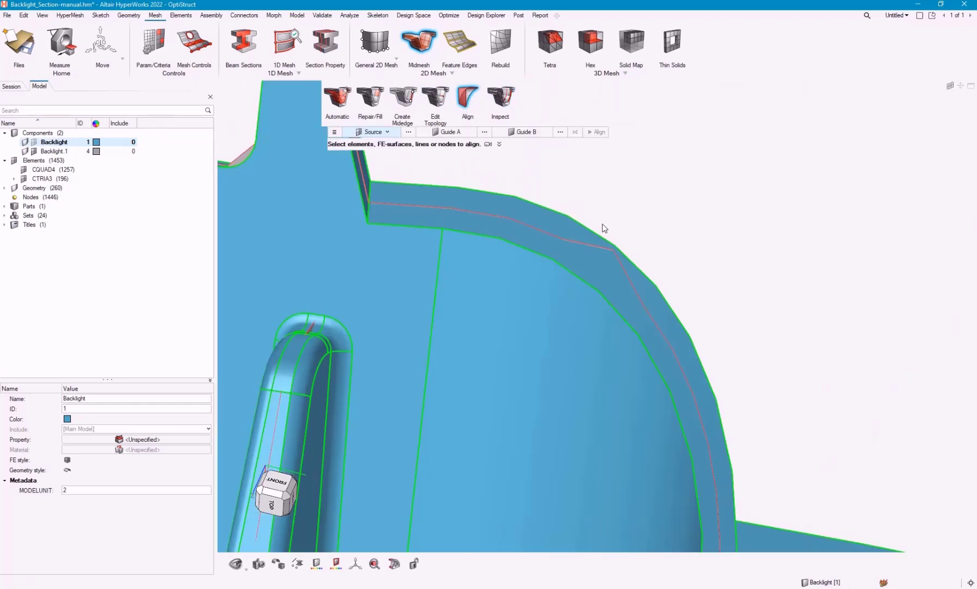
click(388, 131)
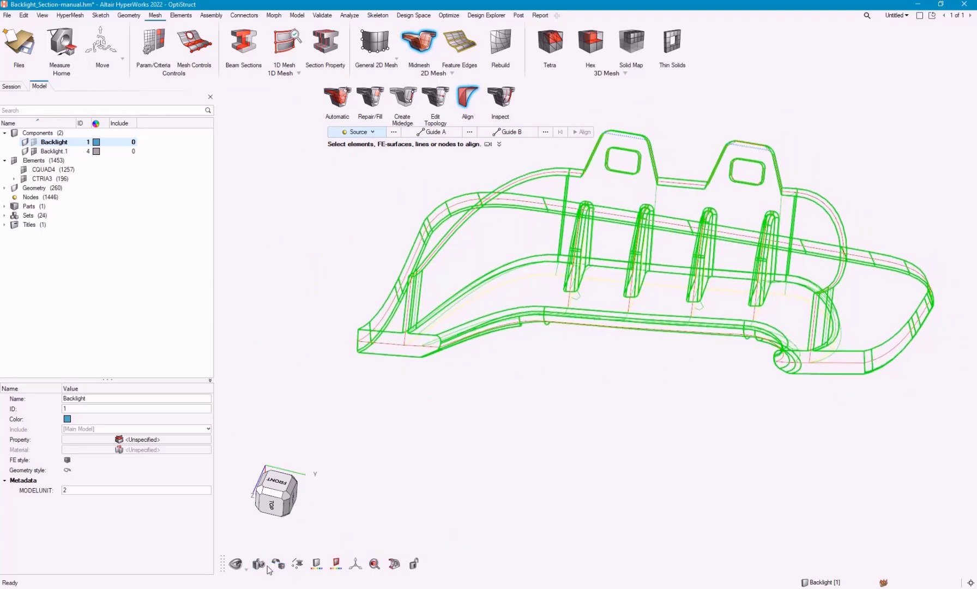
click(279, 564)
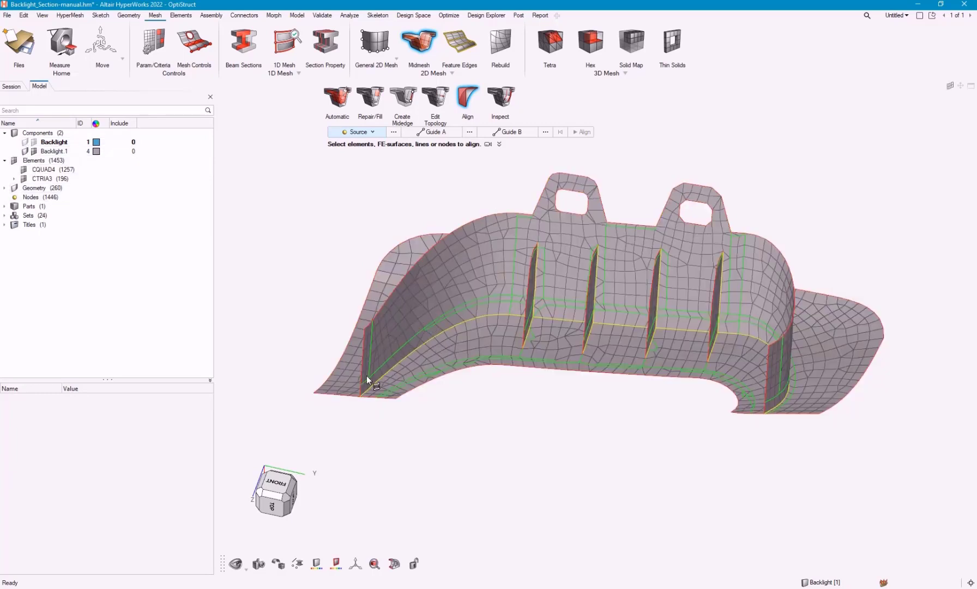
mouse_move(514, 385)
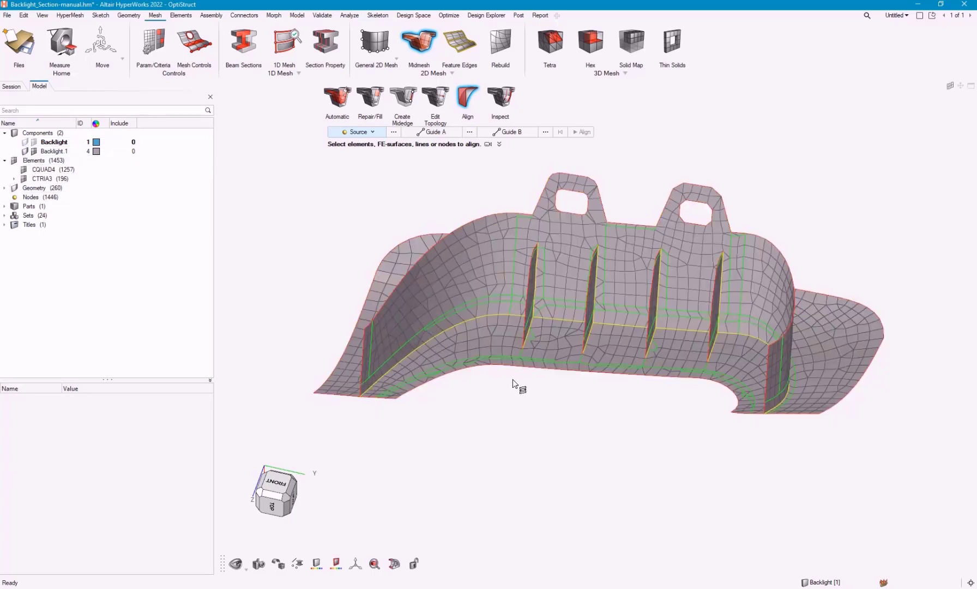
Step: Orbit to view the ribs and front, then switch to the Geometry cleanup tools
drag(514, 383, 560, 347)
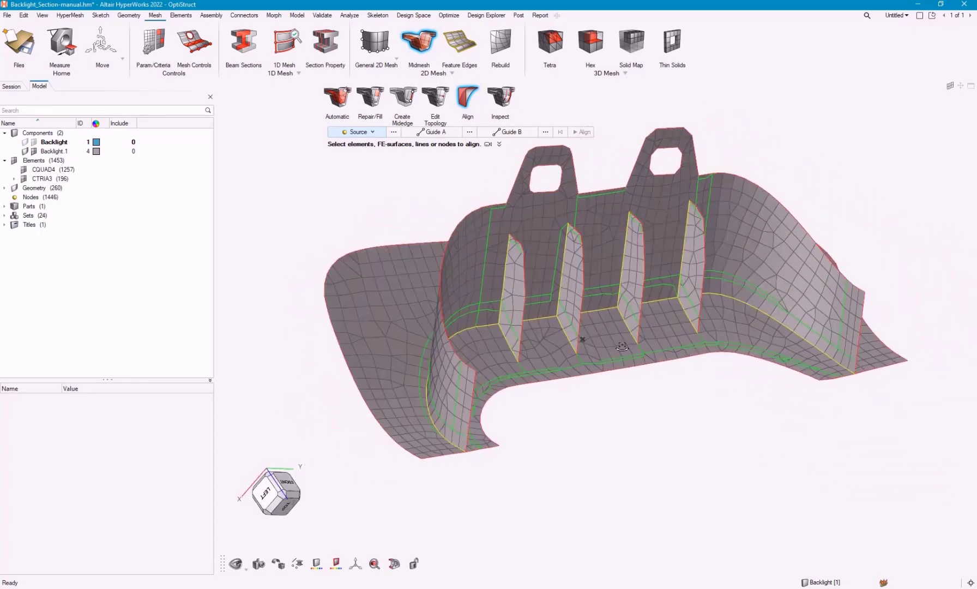
drag(621, 346, 576, 350)
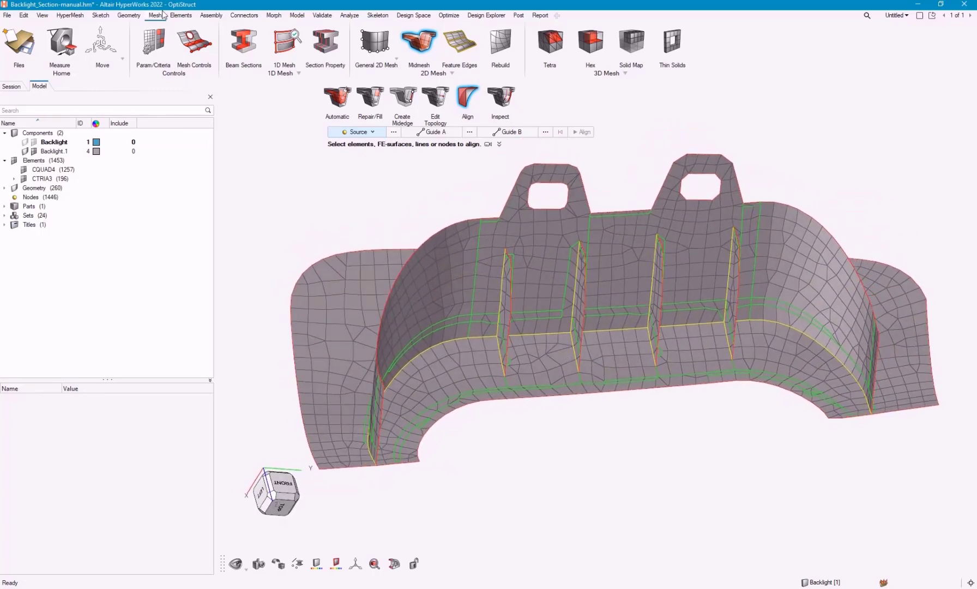
click(127, 15)
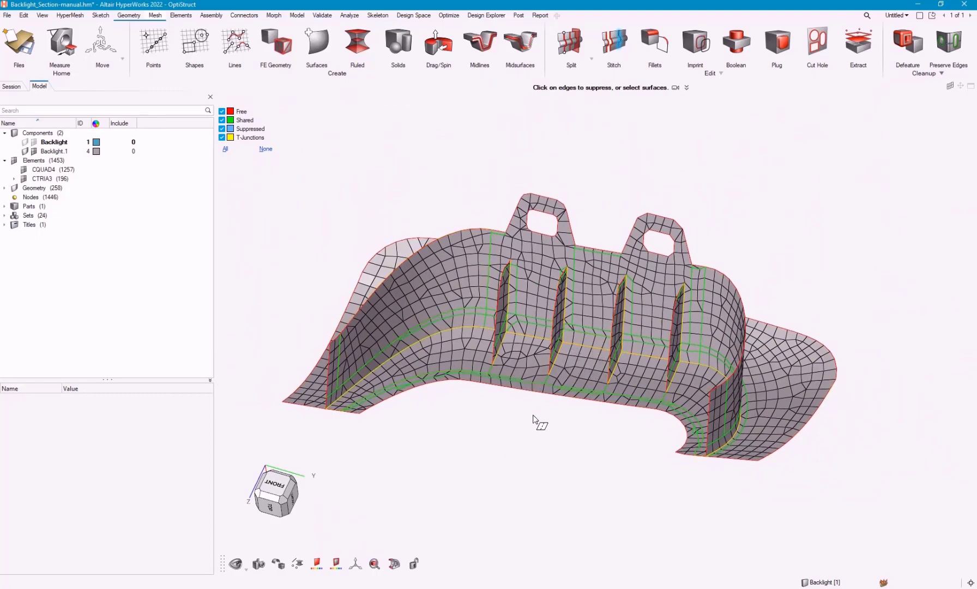
Step: Suppress unwanted shared edges around the ribs, cutting geometry count to 211, then return to Mesh
drag(535, 421, 625, 428)
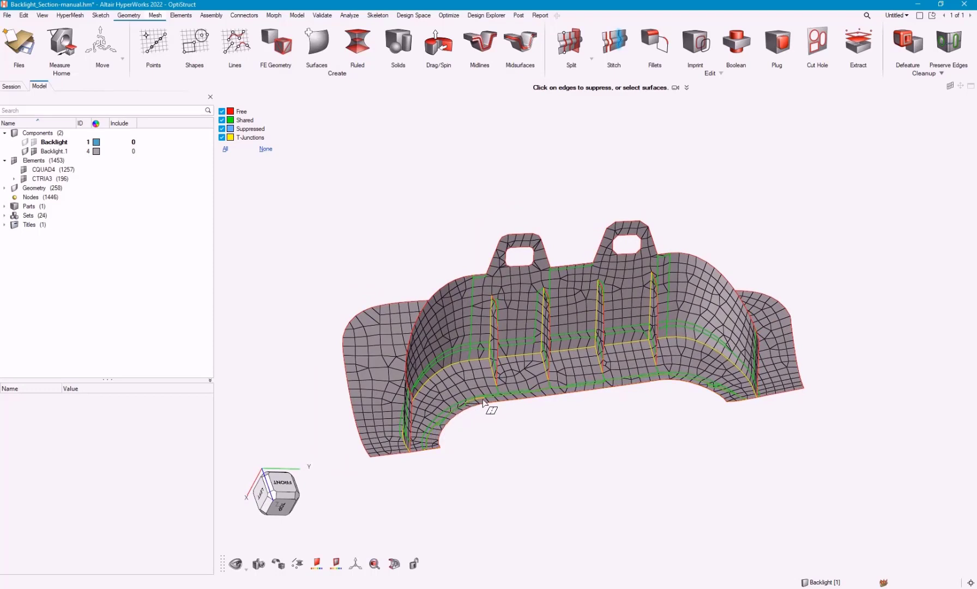
mouse_move(534, 396)
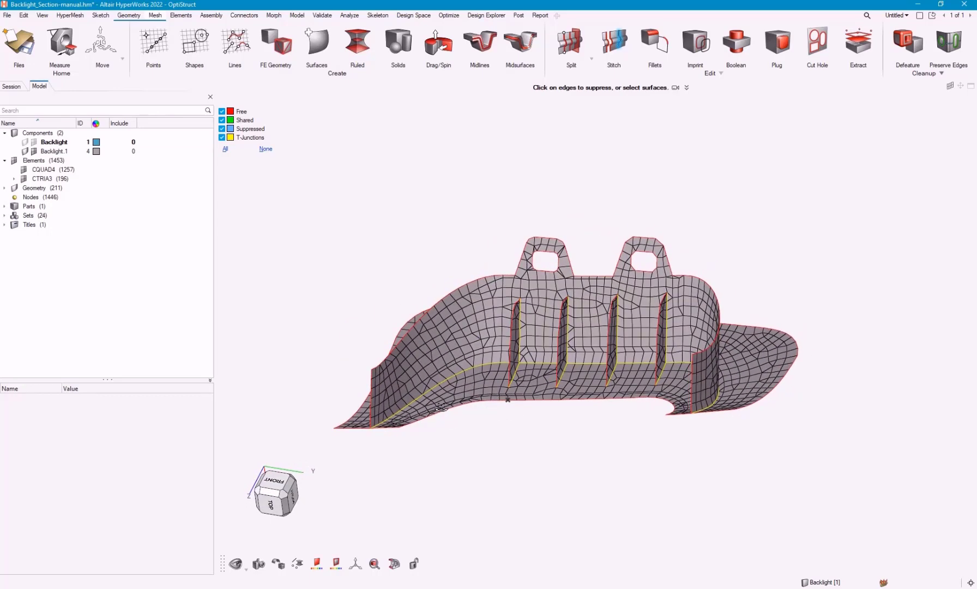
drag(443, 405, 509, 489)
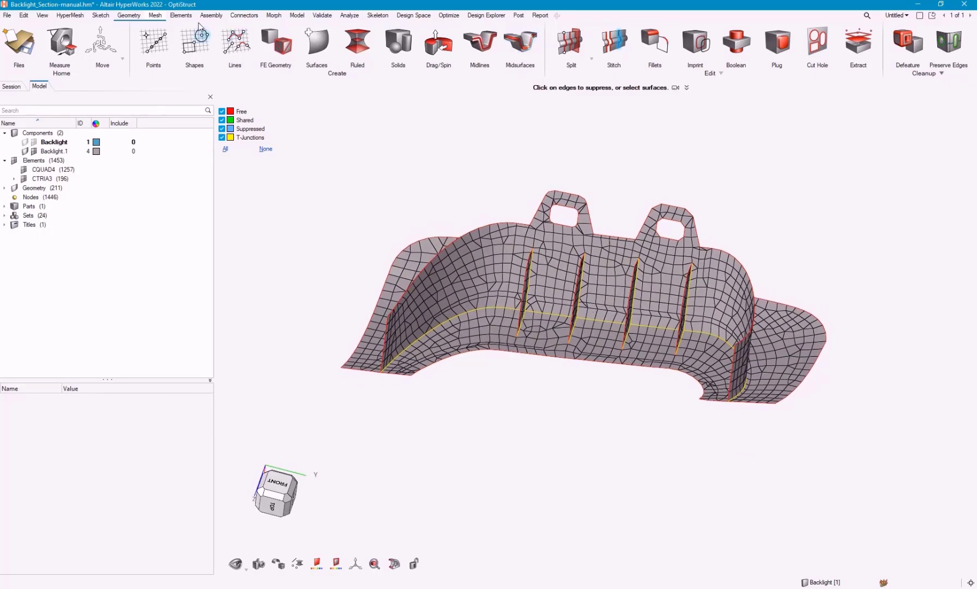
click(155, 15)
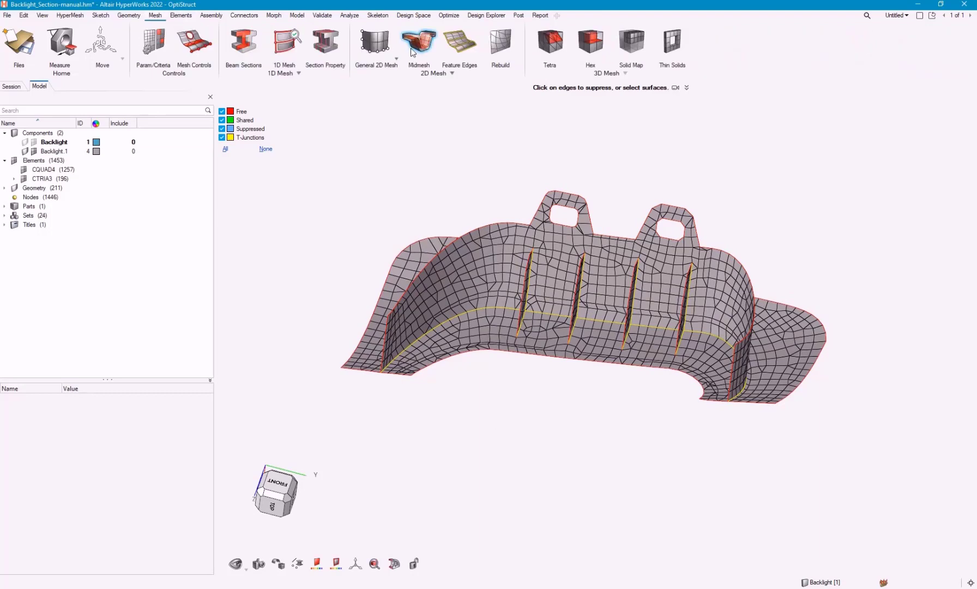
Step: Imprint the green wall line into the midmesh via Edit Topology with lines as split source
click(419, 41)
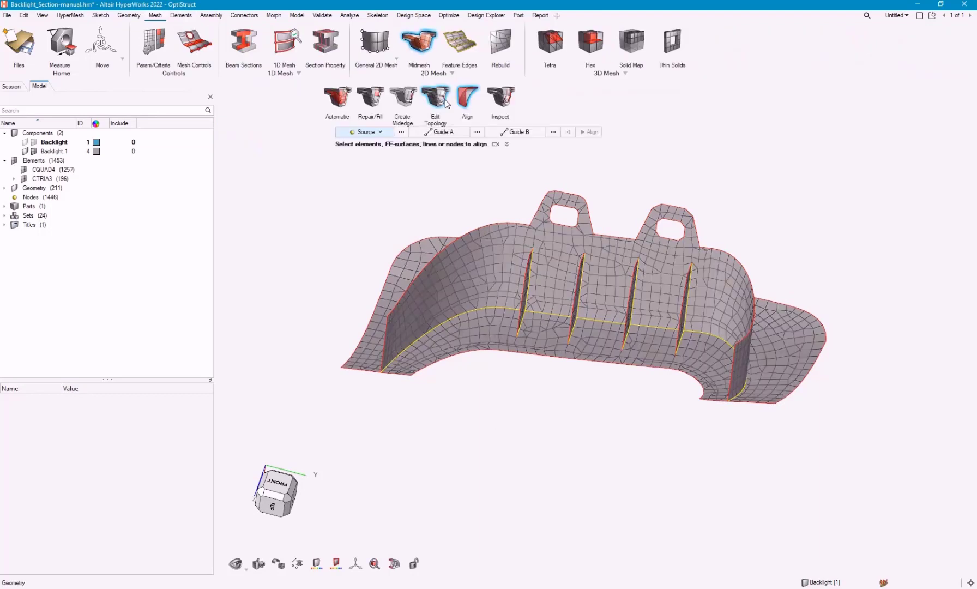
click(433, 95)
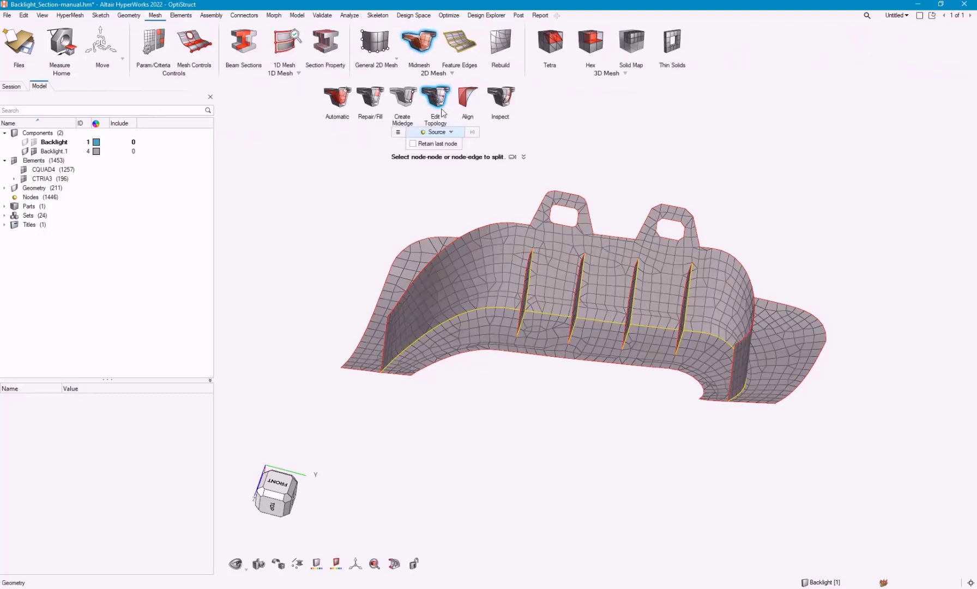
click(449, 132)
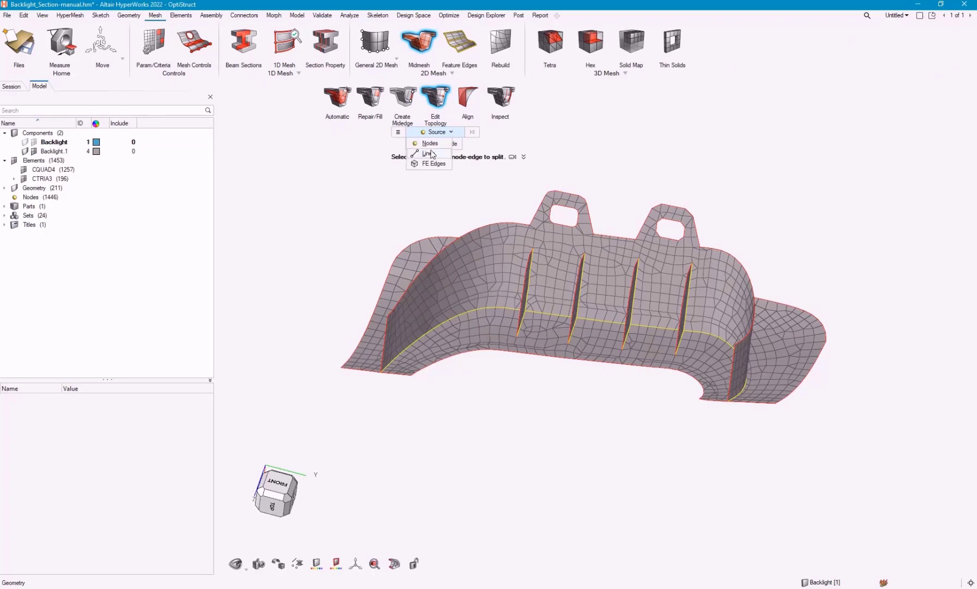
click(428, 153)
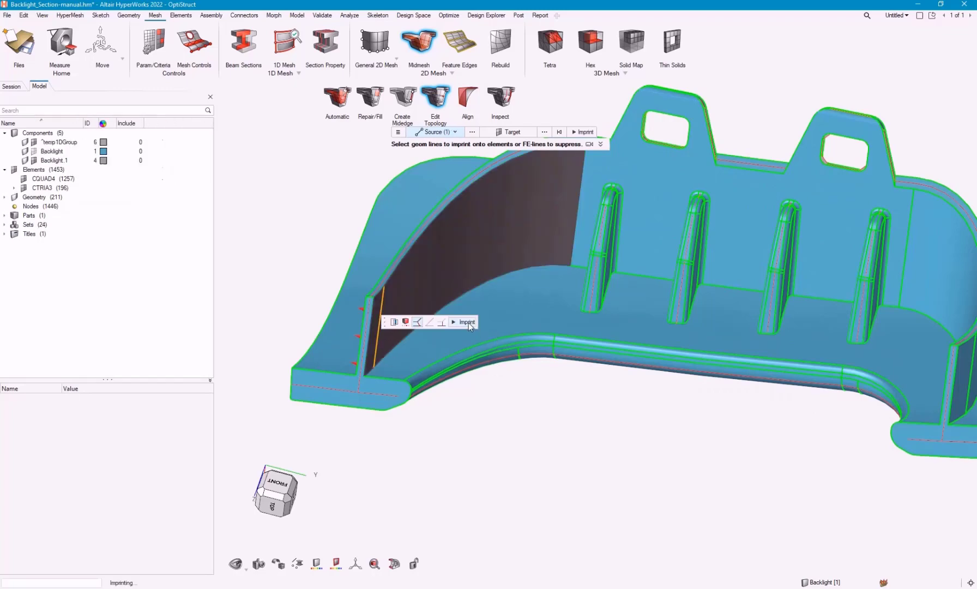
click(465, 322)
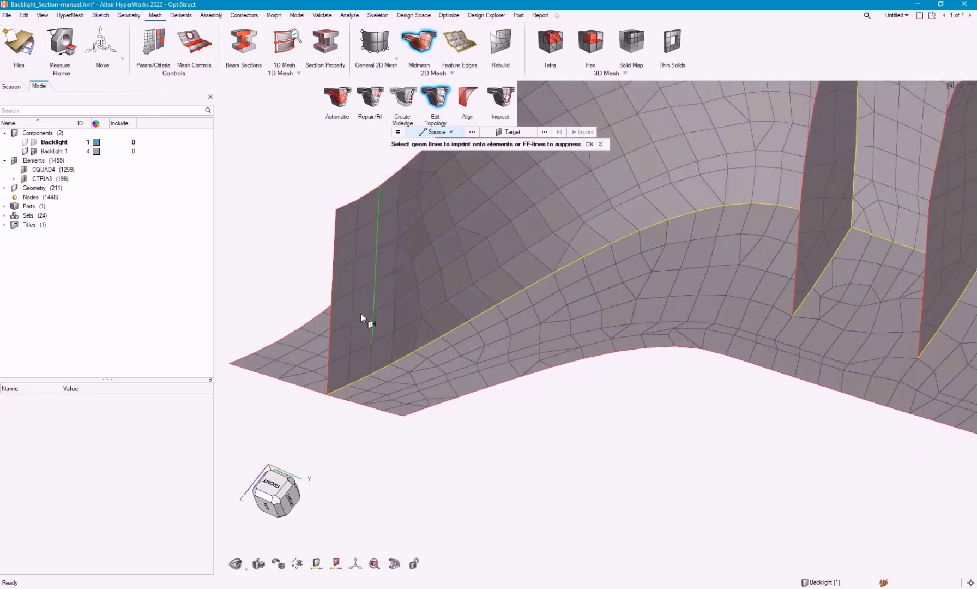
click(397, 132)
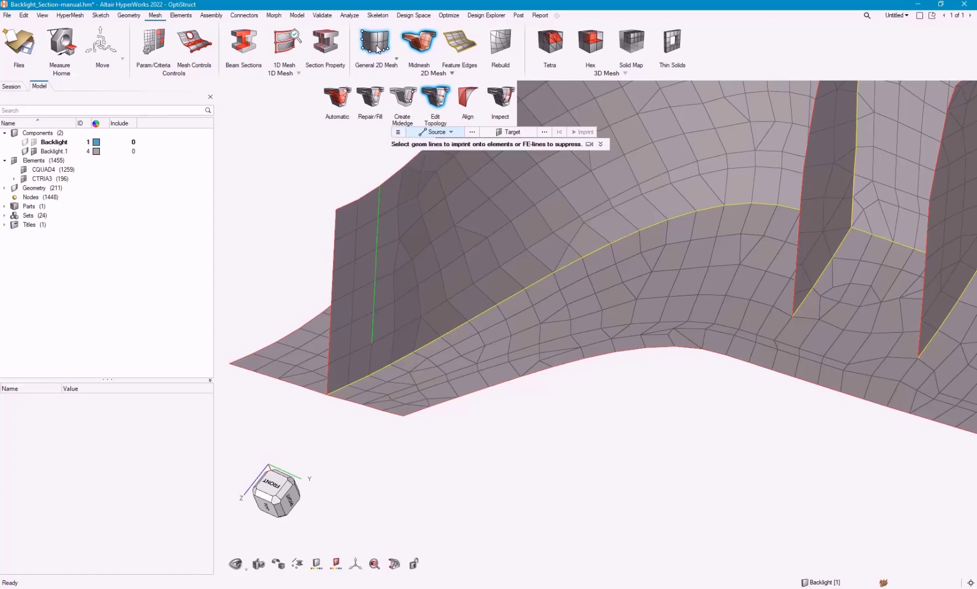
click(126, 16)
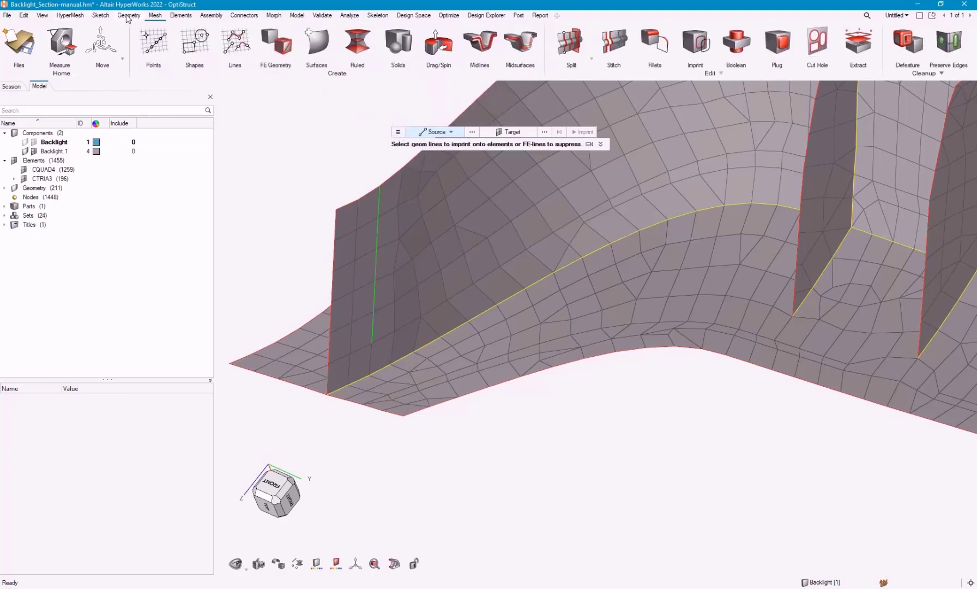
Step: Split surfaces interactively, then split shell elements node-to-node along the walls to 1488 elements
click(571, 39)
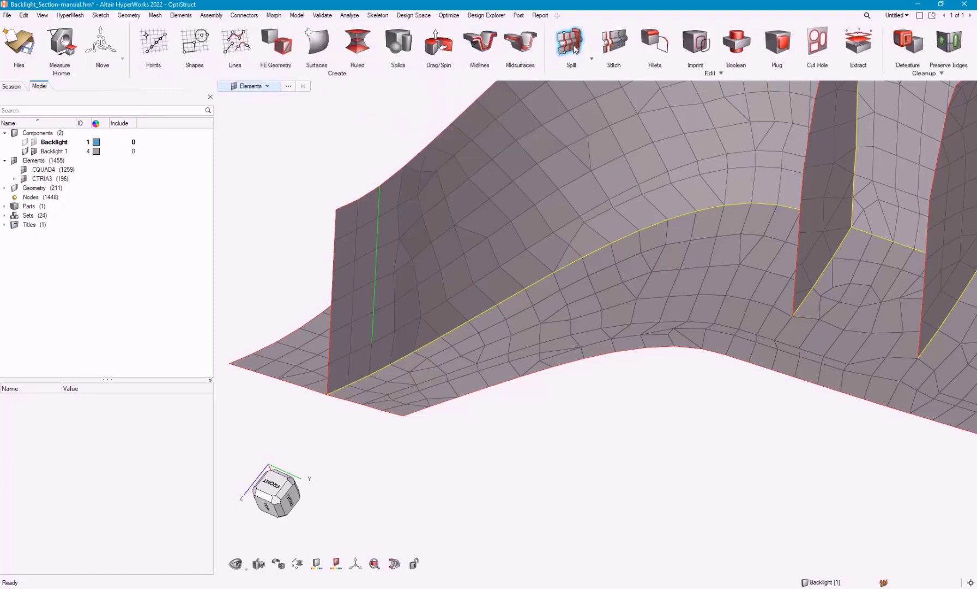
click(571, 42)
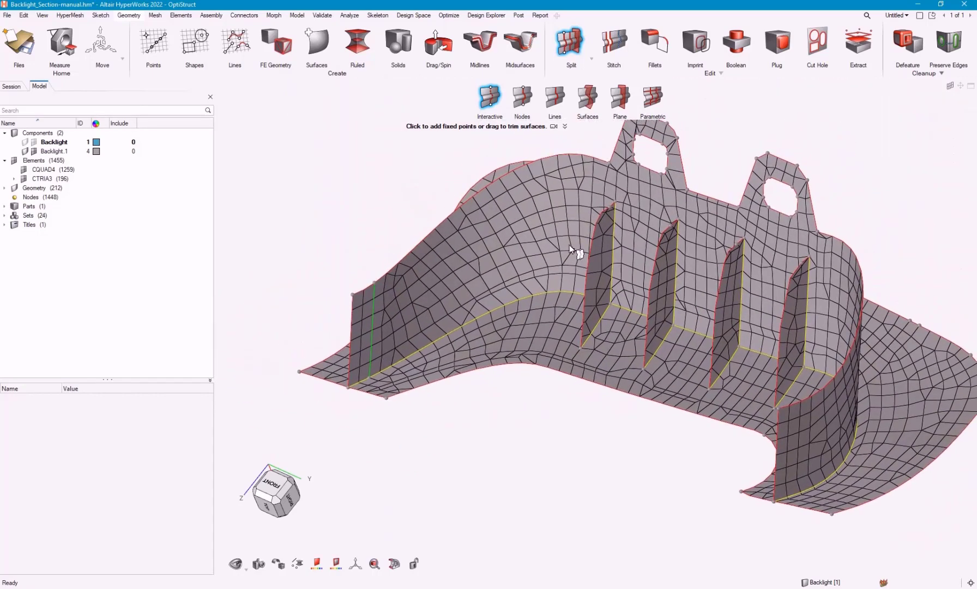
click(155, 16)
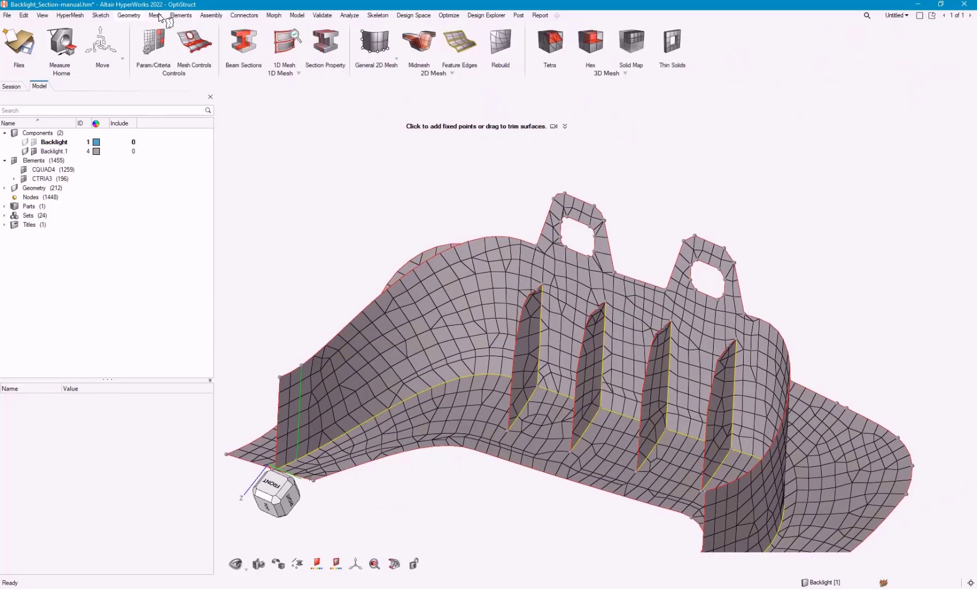
click(435, 98)
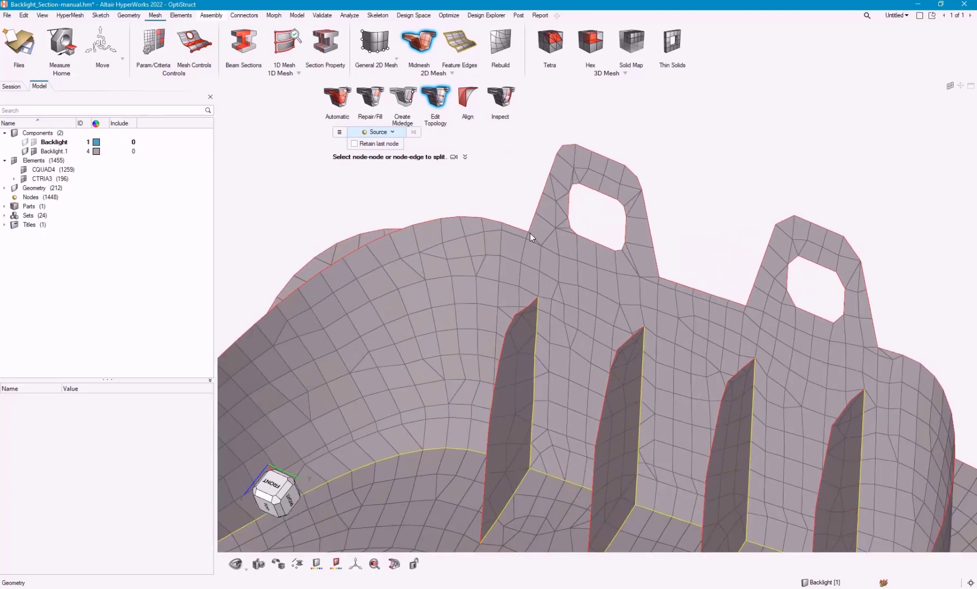
click(525, 243)
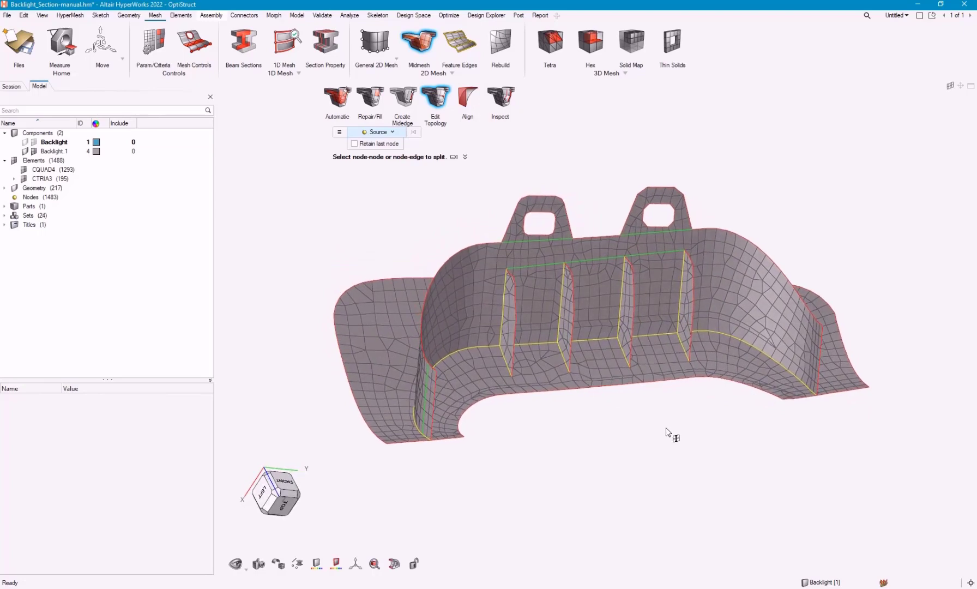
mouse_move(676, 420)
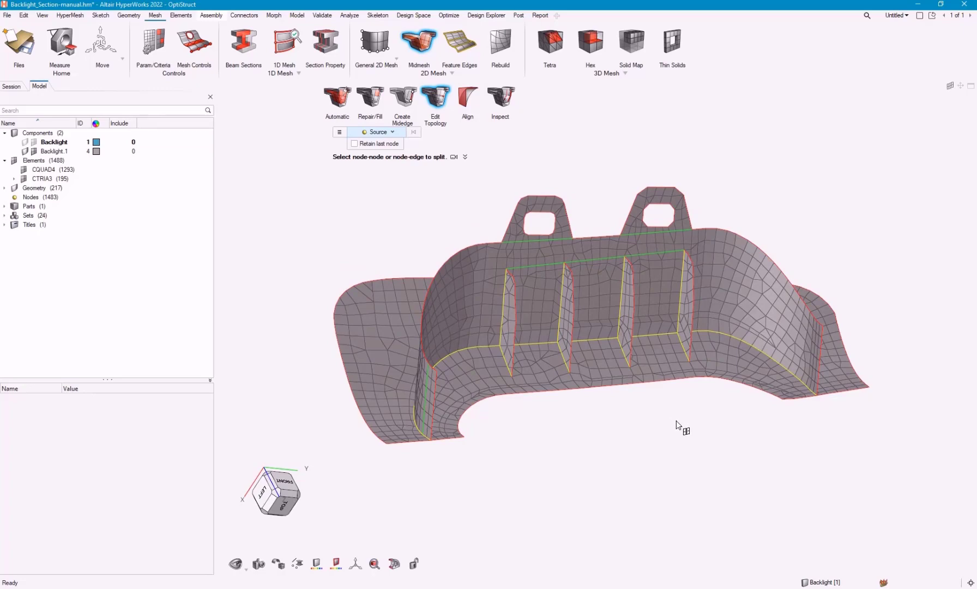
Step: Activate Mesh Rebuild and browse its parameters: Geometry Cleanup and Holes 2D circular hole rules
click(500, 41)
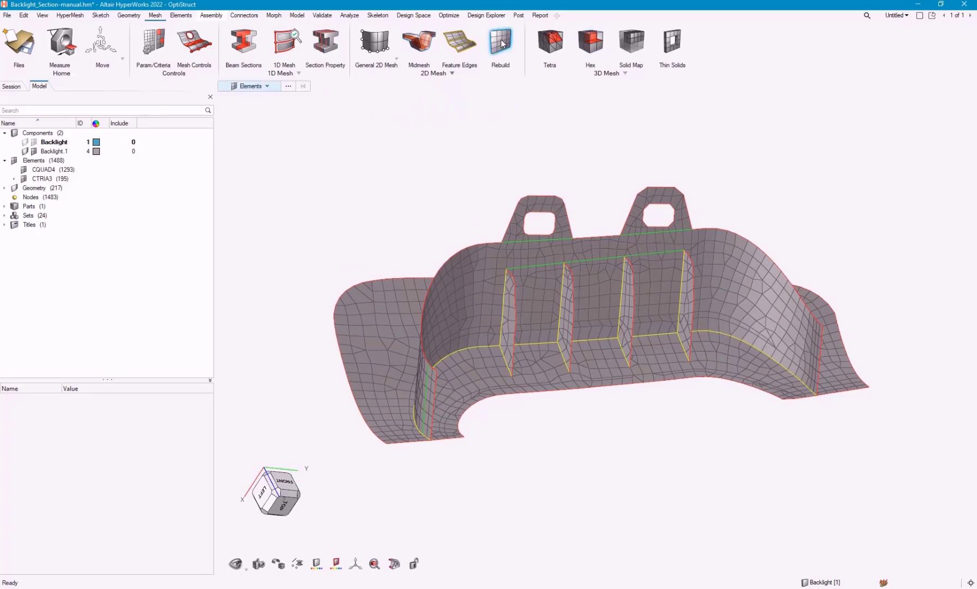
click(499, 42)
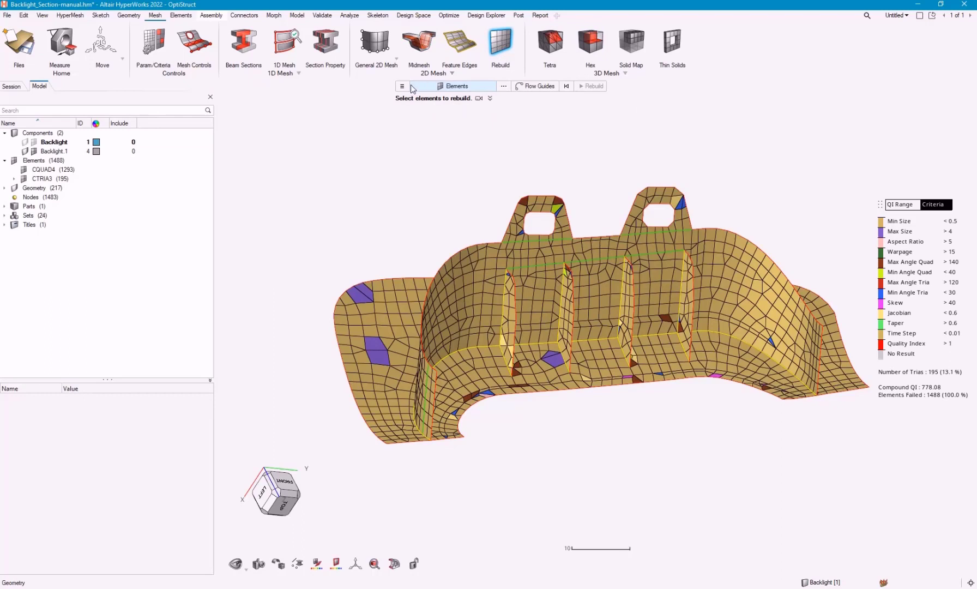
click(401, 86)
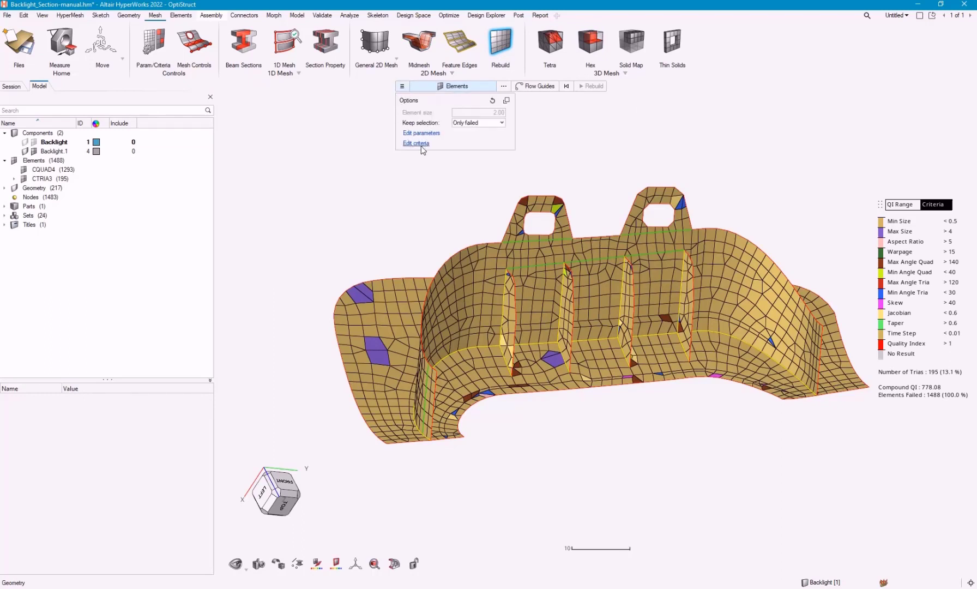
mouse_move(422, 137)
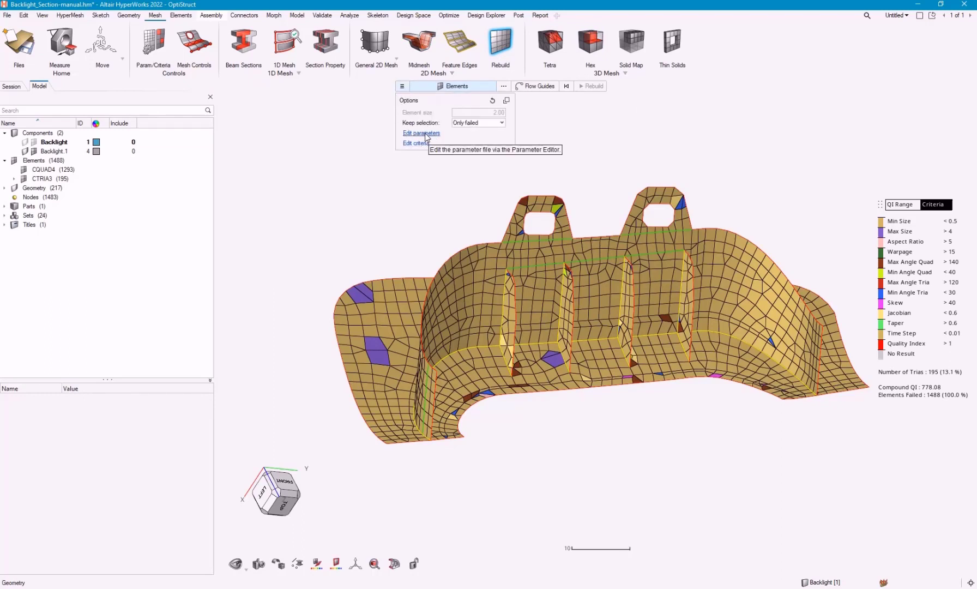
click(421, 133)
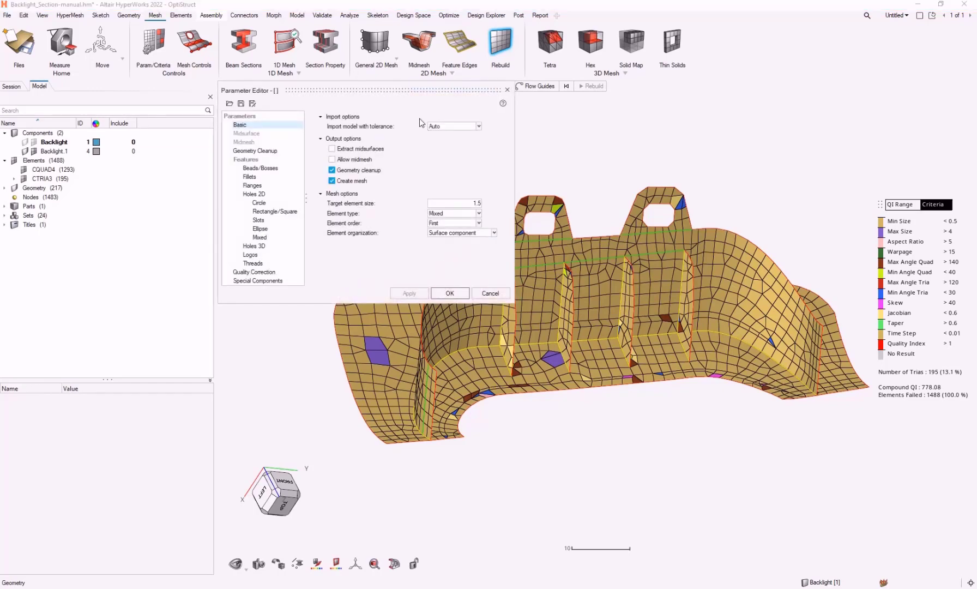
mouse_move(455, 203)
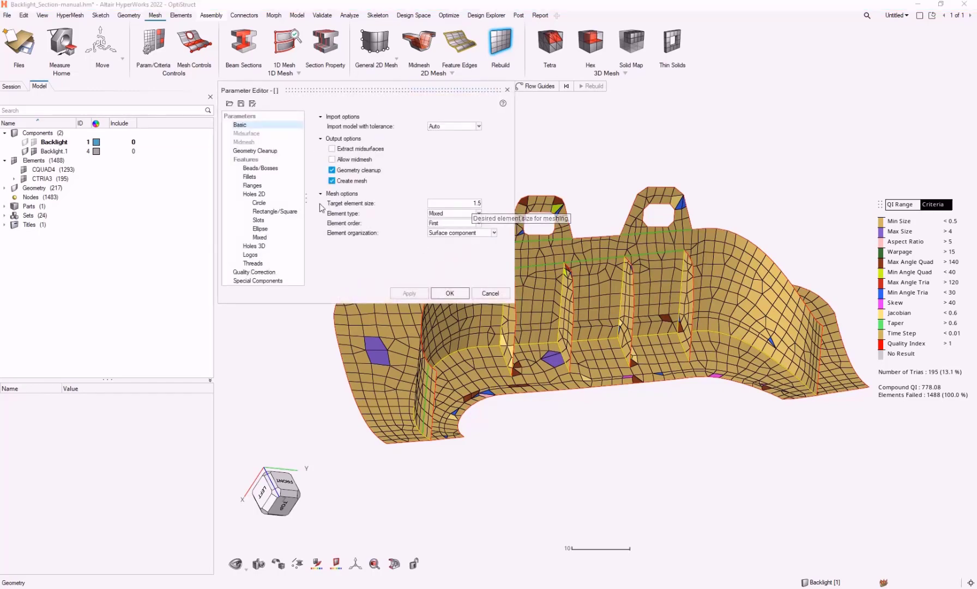
mouse_move(357, 229)
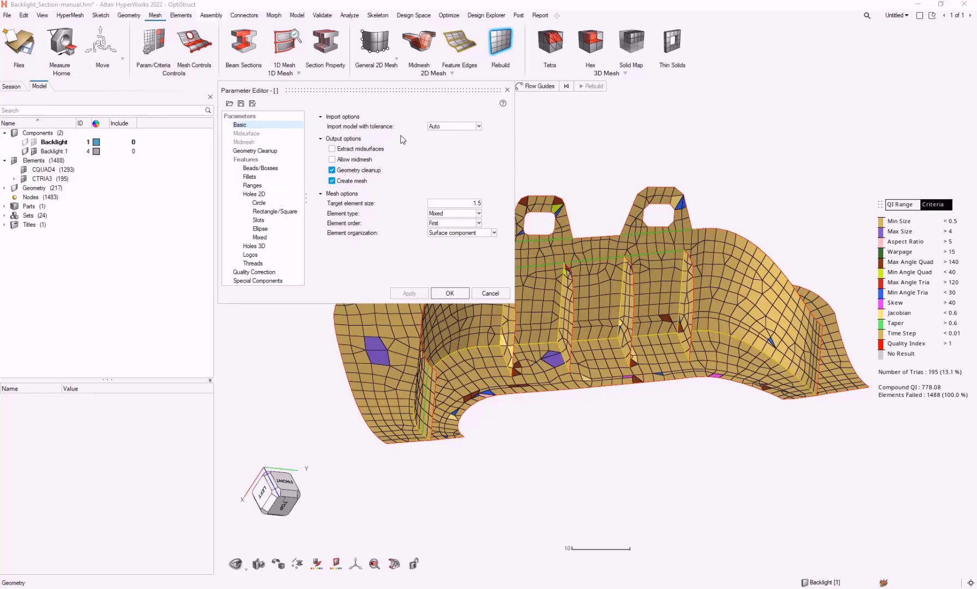
click(254, 150)
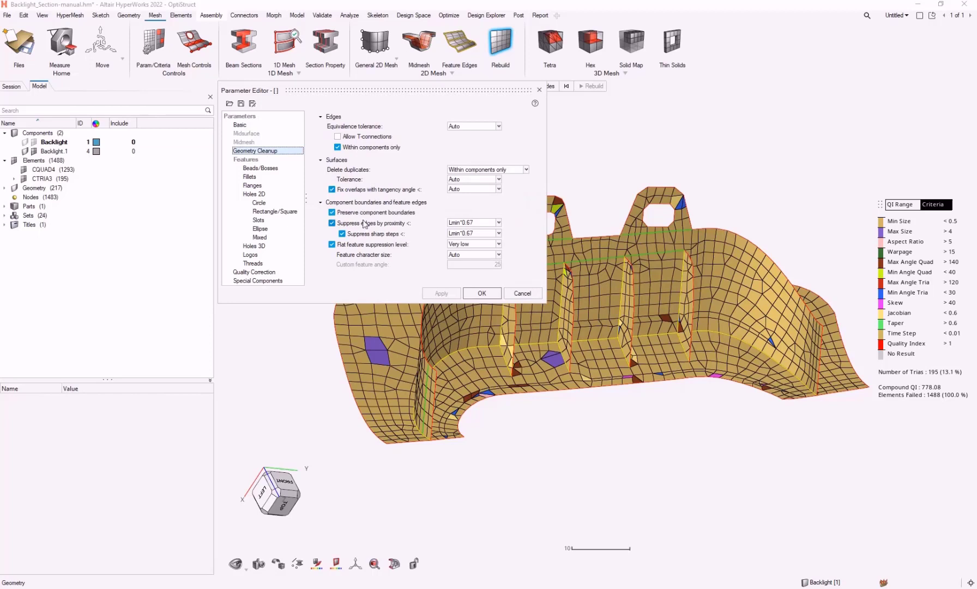
mouse_move(380, 235)
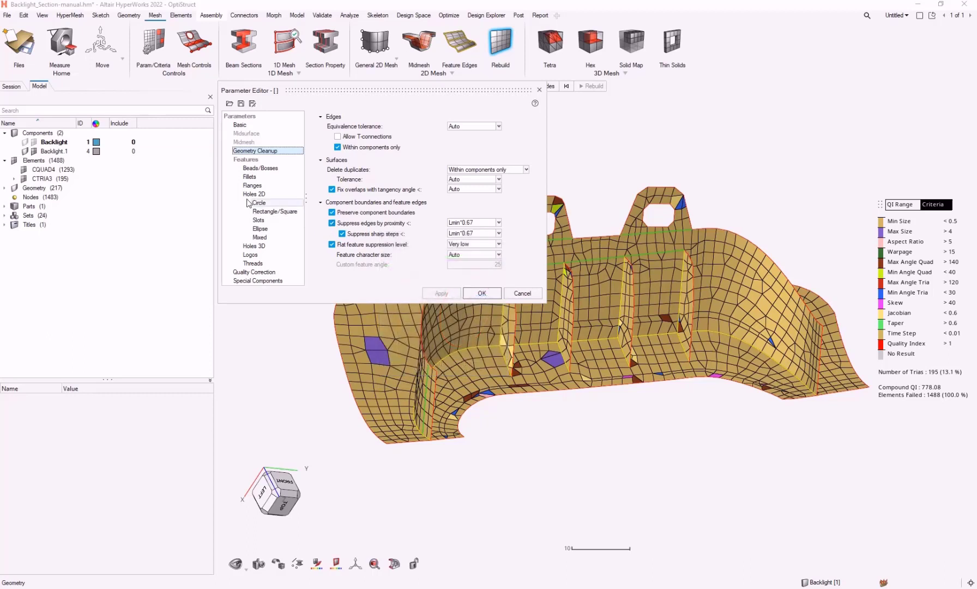
click(258, 203)
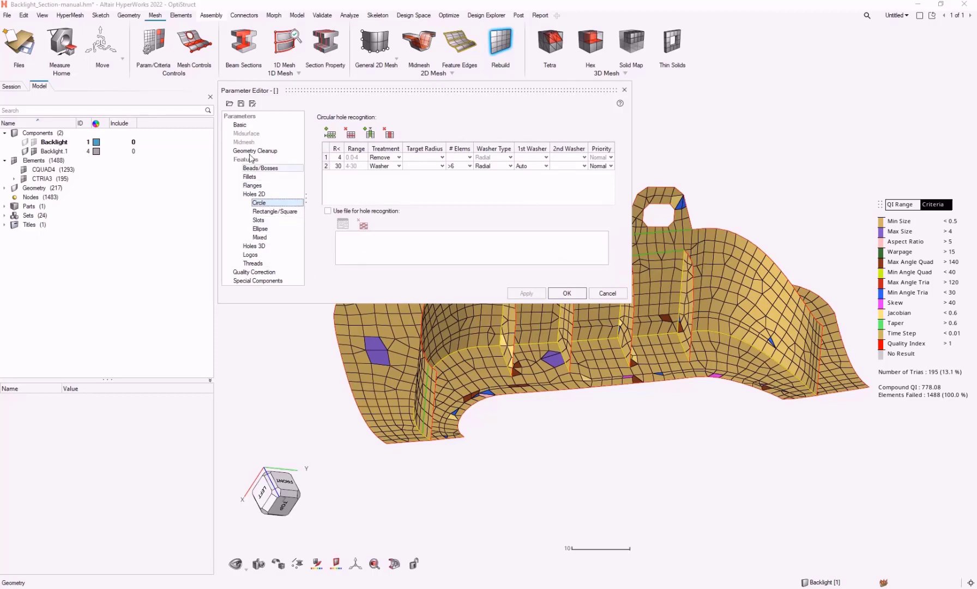
mouse_move(296, 146)
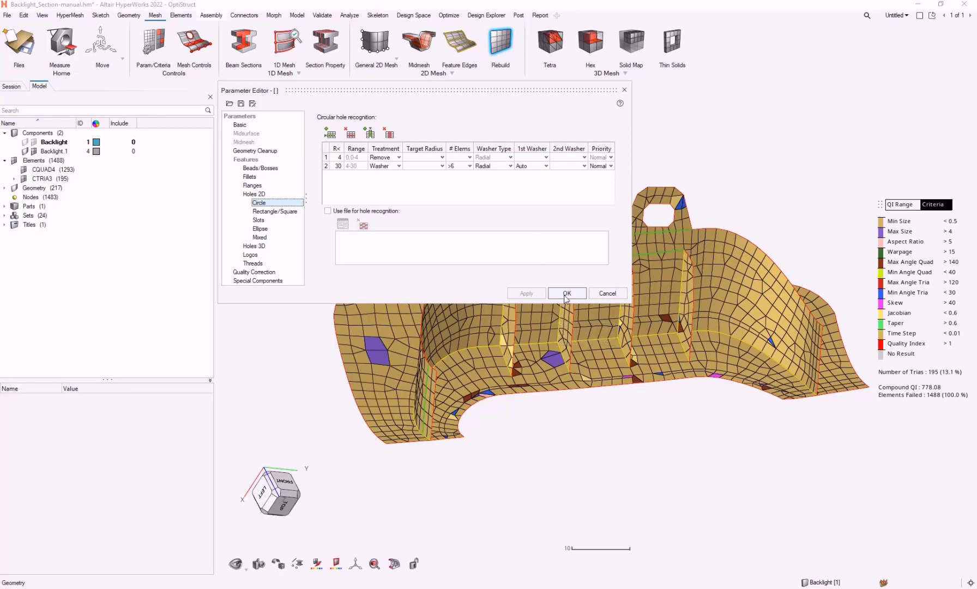
Step: Accept the parameters and rebuild all 1488 elements into a 1334-element quad-dominant mesh
click(566, 292)
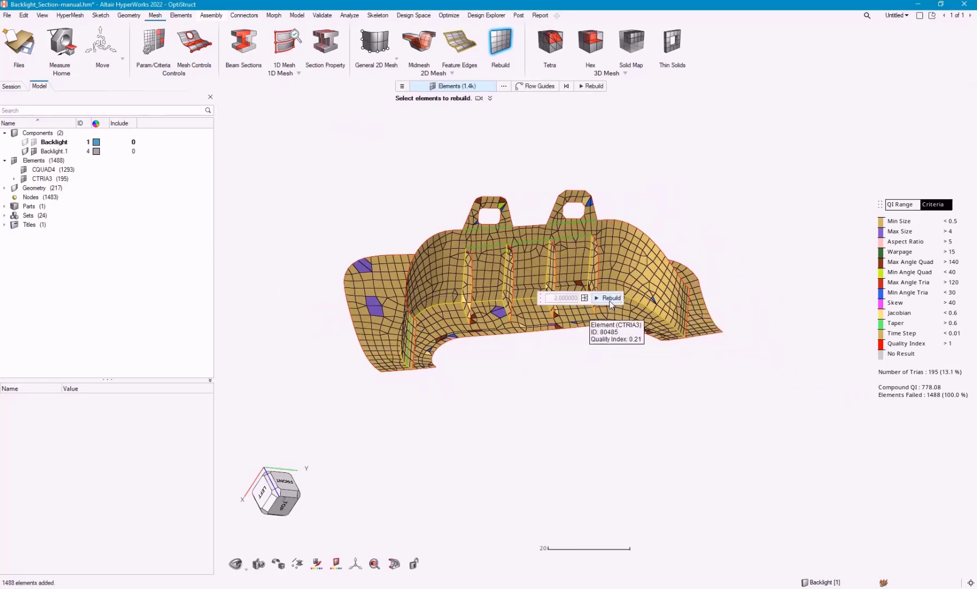
click(608, 298)
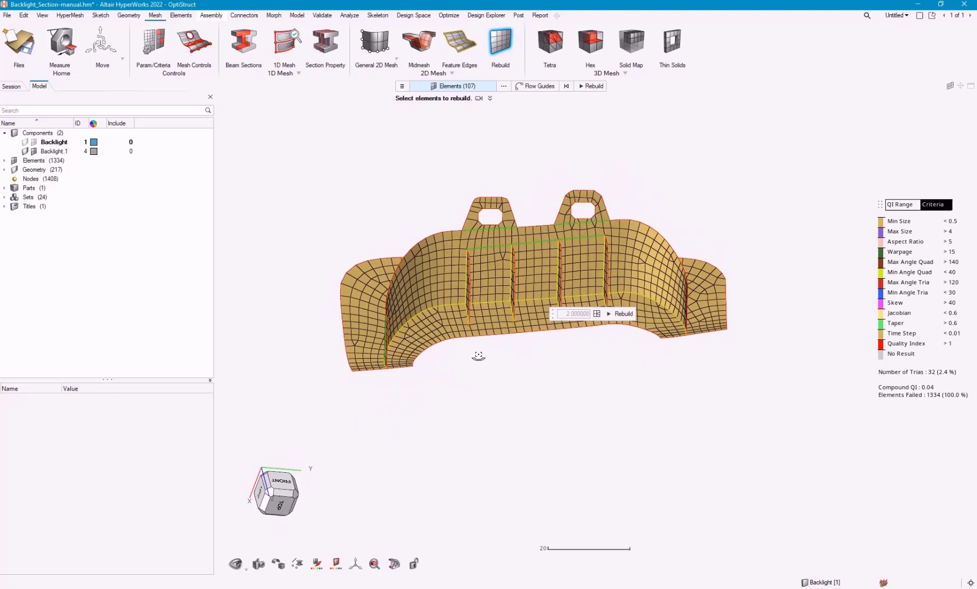
mouse_move(525, 235)
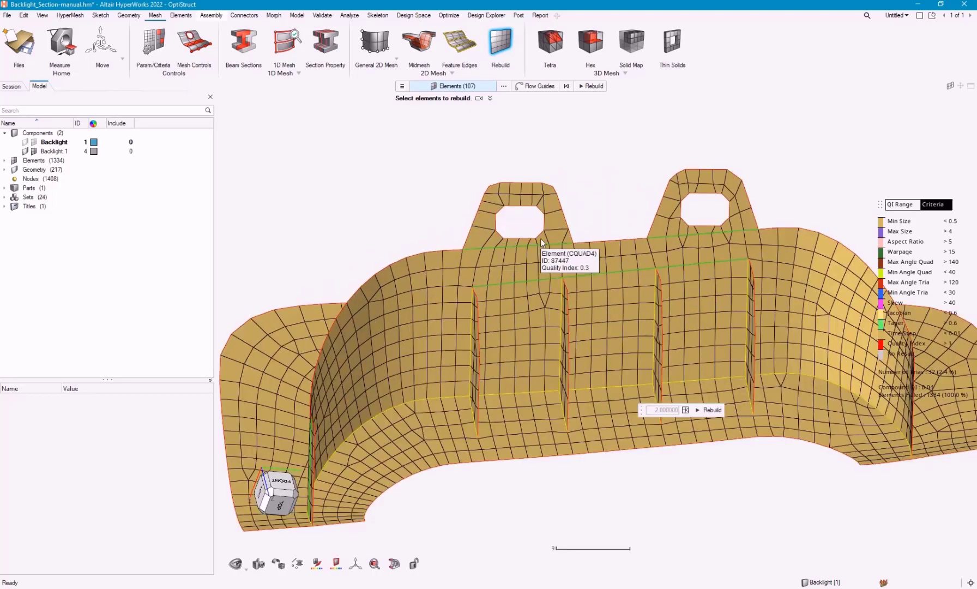
mouse_move(600, 173)
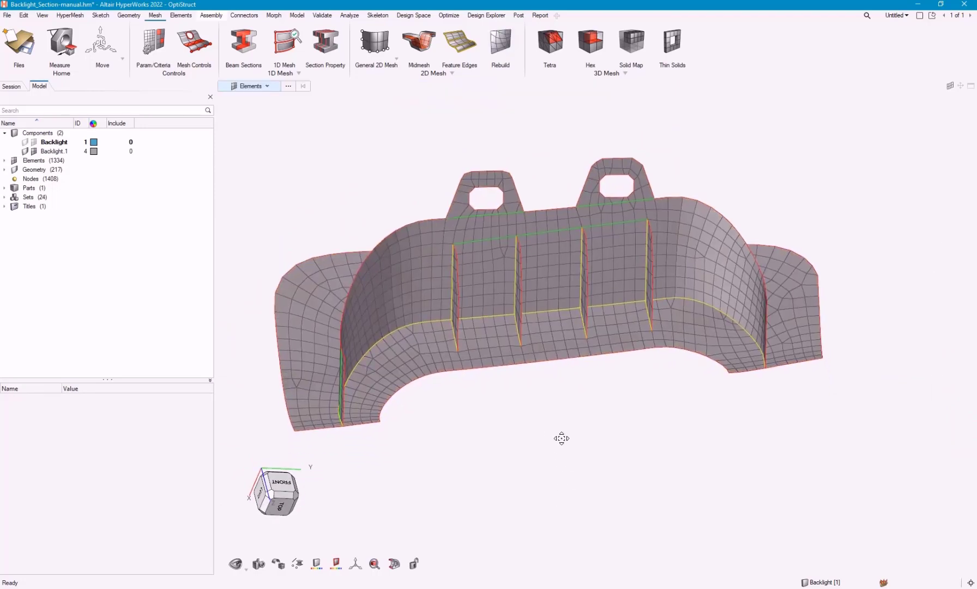
drag(560, 438, 512, 434)
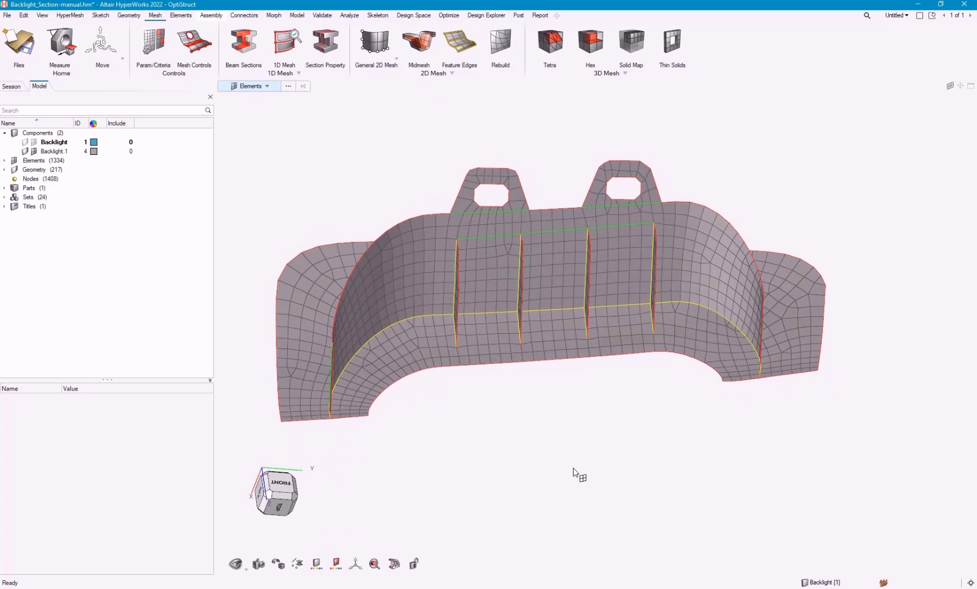
mouse_move(442, 366)
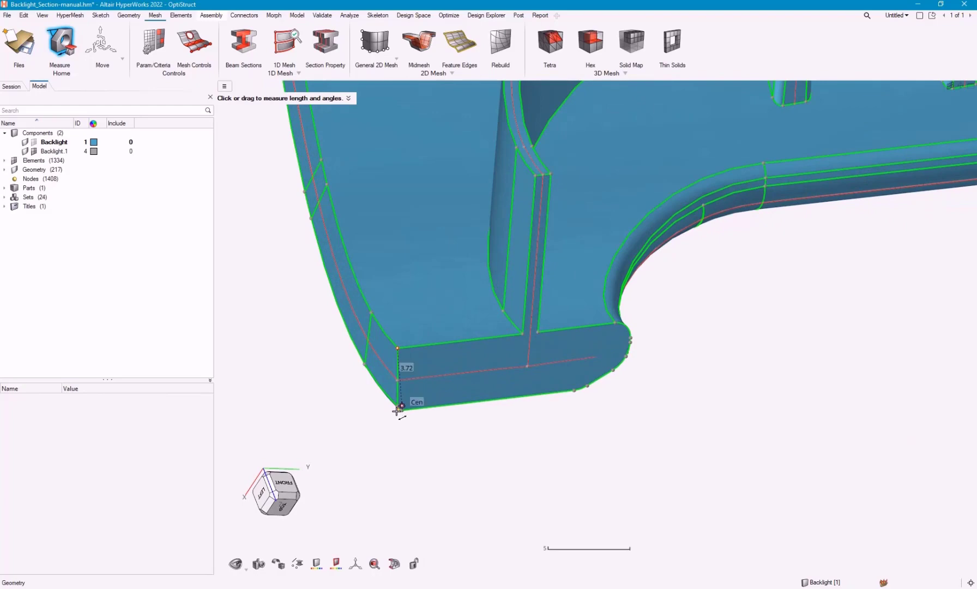
mouse_move(401, 411)
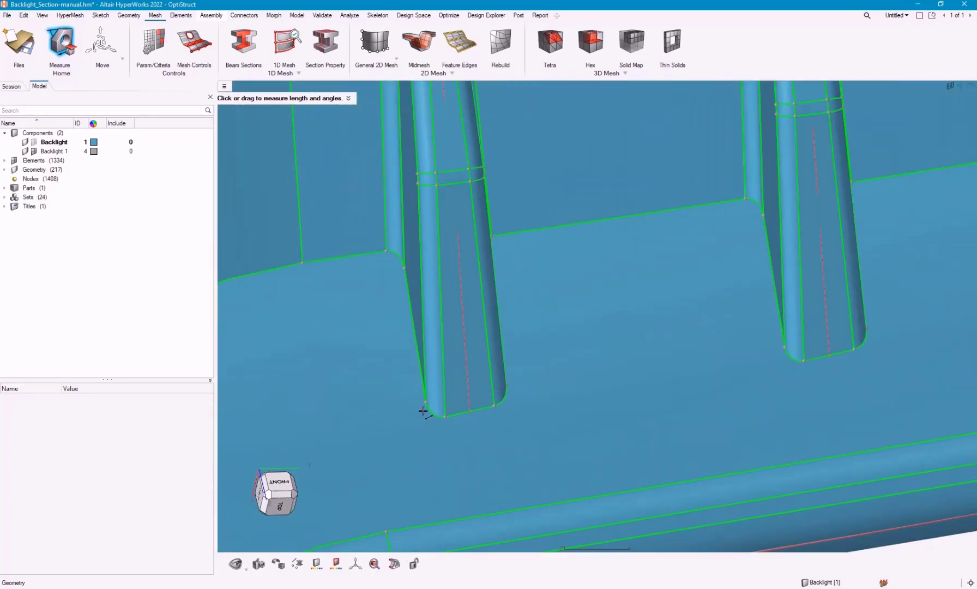
Step: Measure about 2.52 across a rib end, then zoom out to view the whole solid part
drag(425, 402, 505, 385)
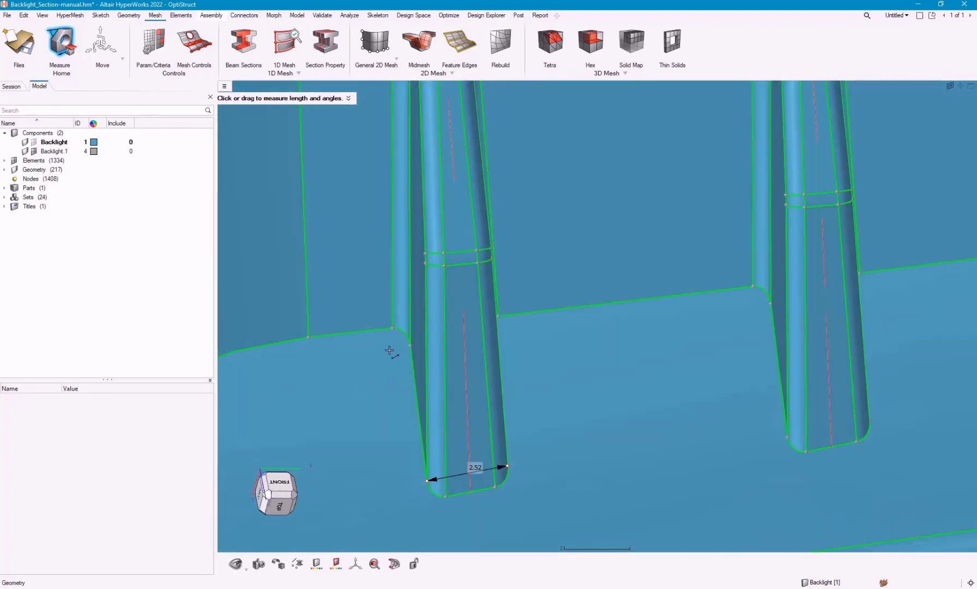
drag(410, 346, 586, 374)
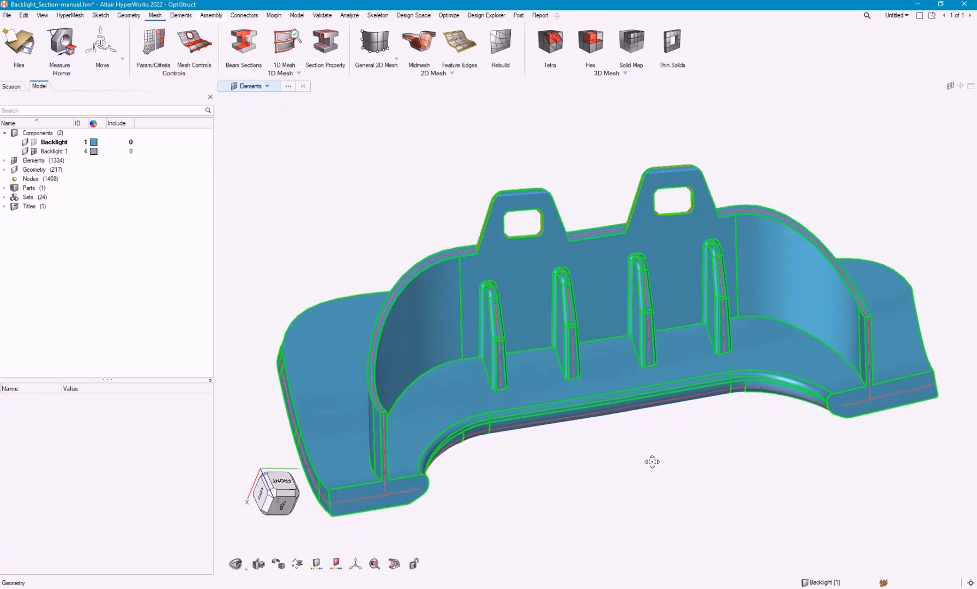
Step: Start Map Thickness with output as properties on components, minimum 1.0 and maximum 4.0 limits enabled
drag(652, 461, 610, 454)
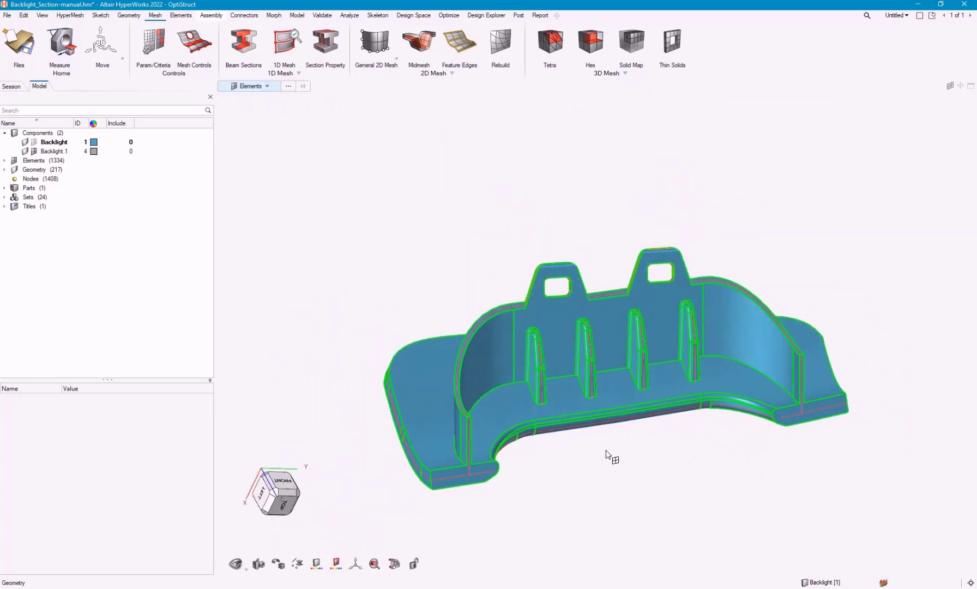
click(181, 16)
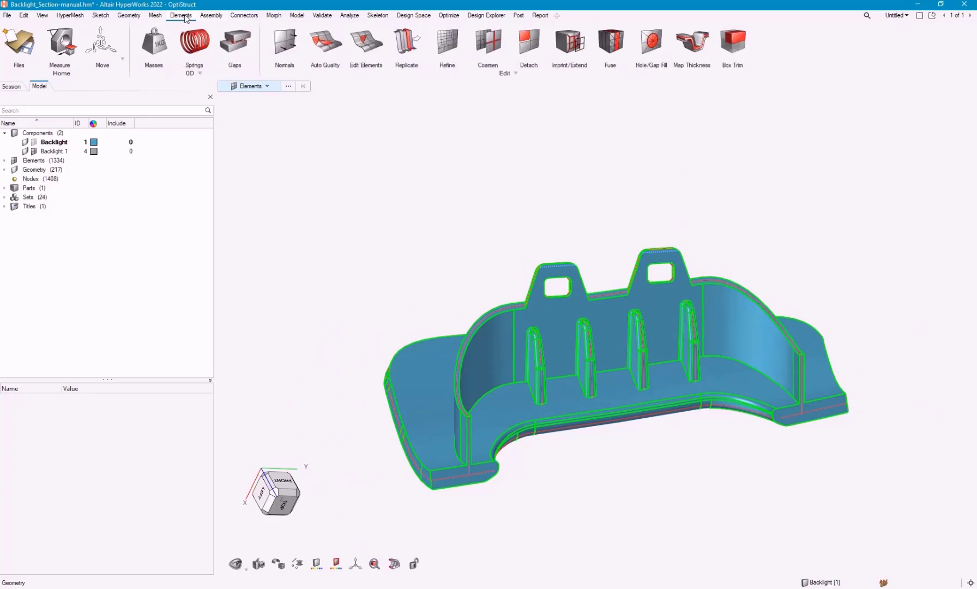
click(691, 42)
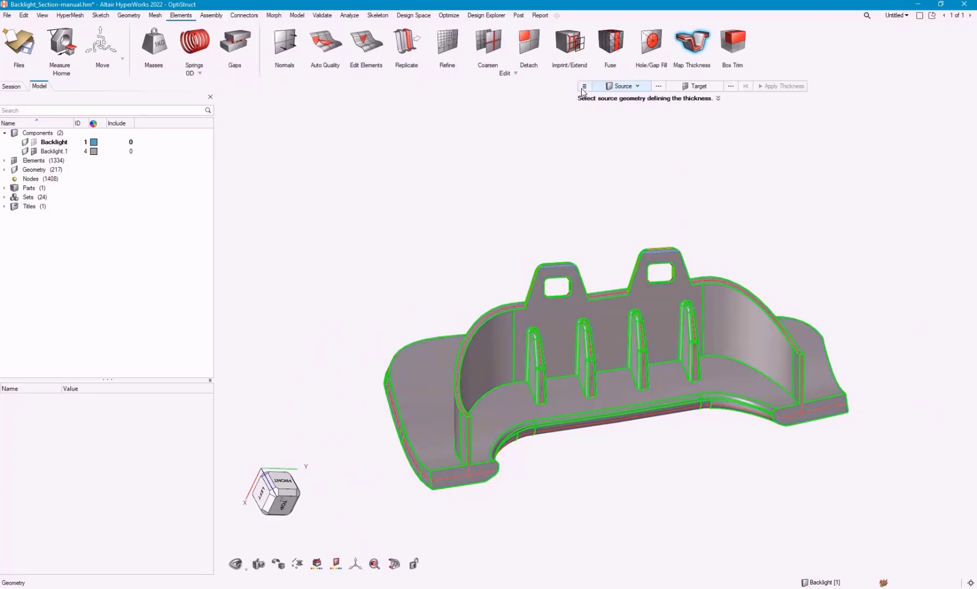
click(585, 86)
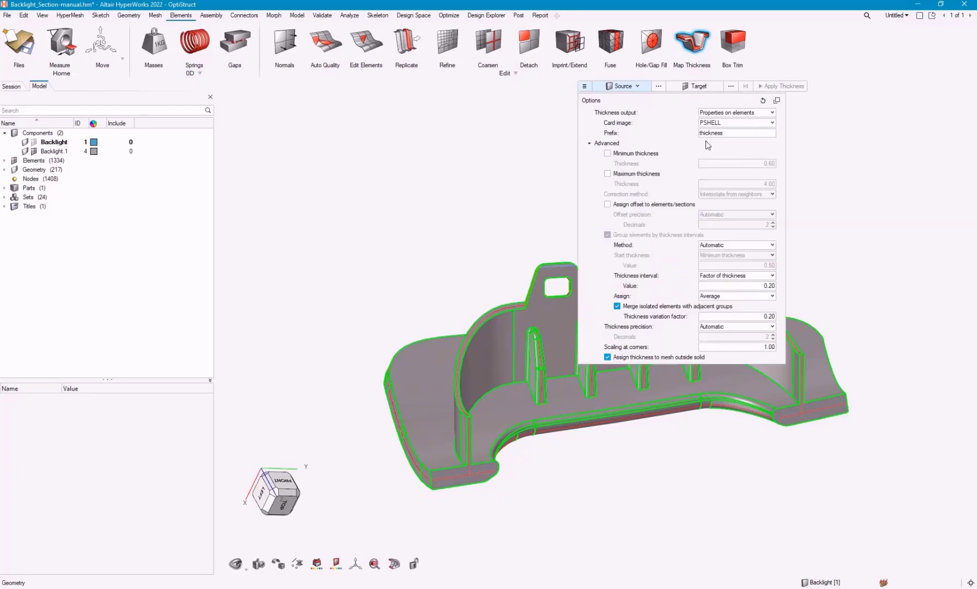
mouse_move(707, 145)
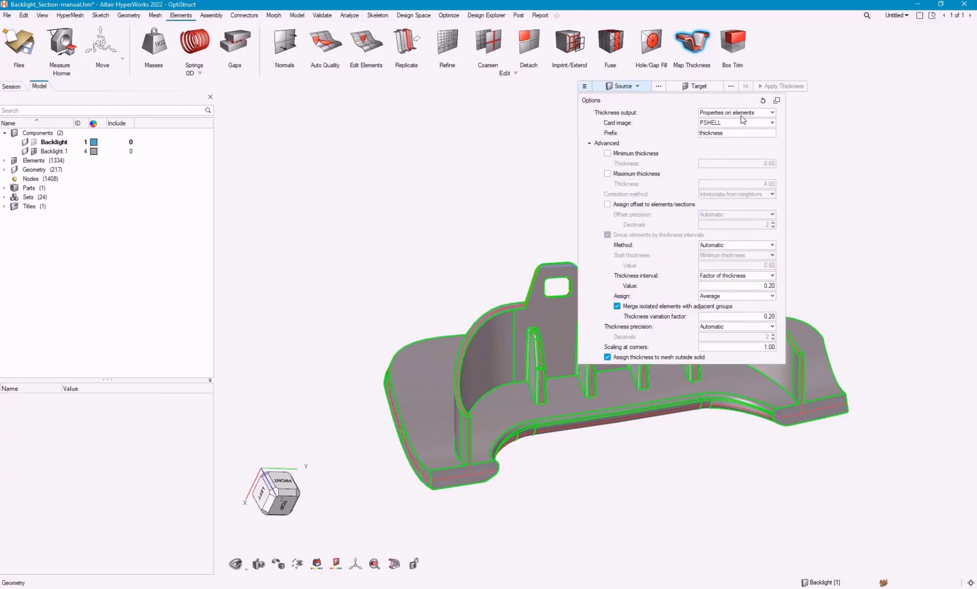
mouse_move(617, 114)
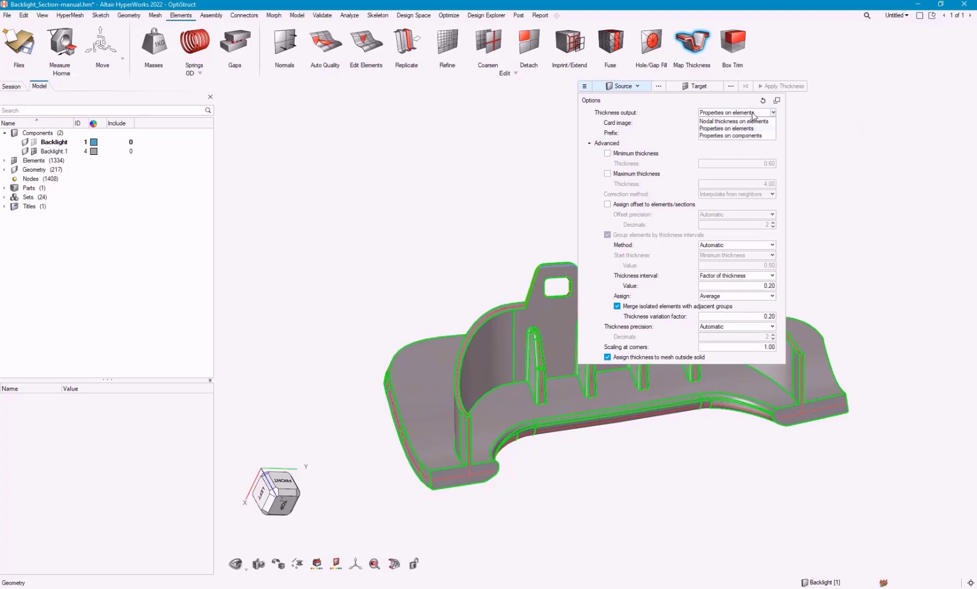
click(735, 135)
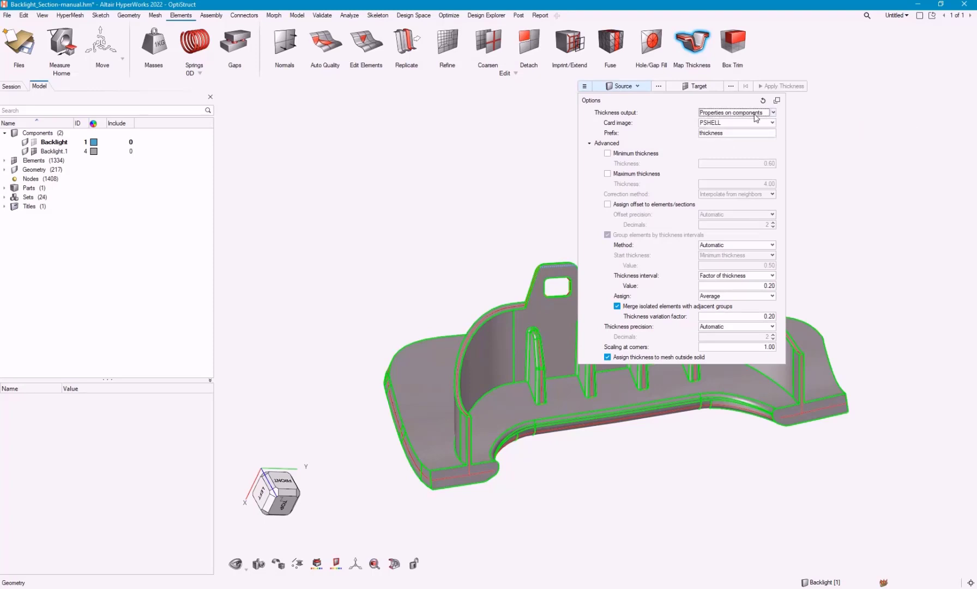
mouse_move(654, 137)
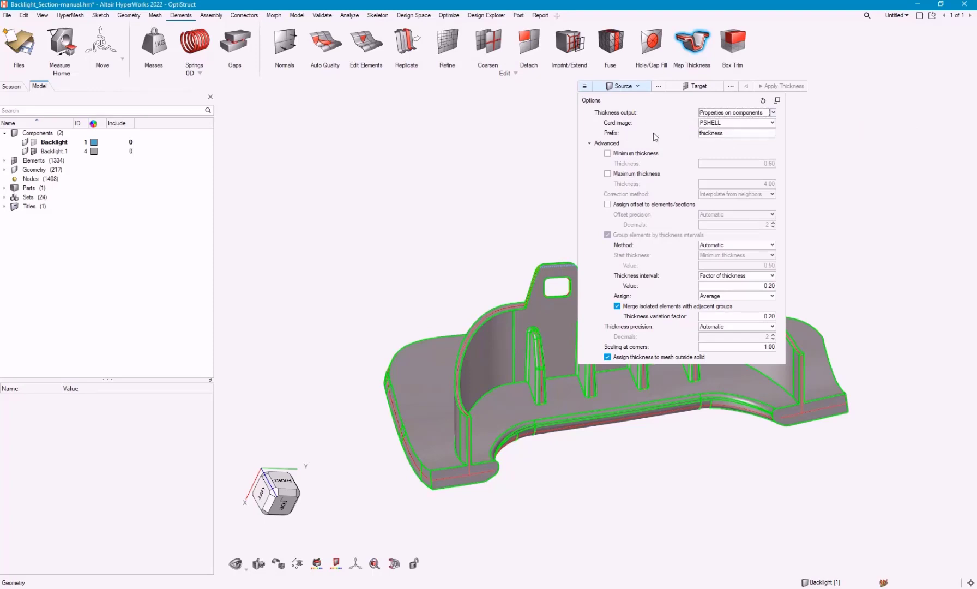
mouse_move(670, 138)
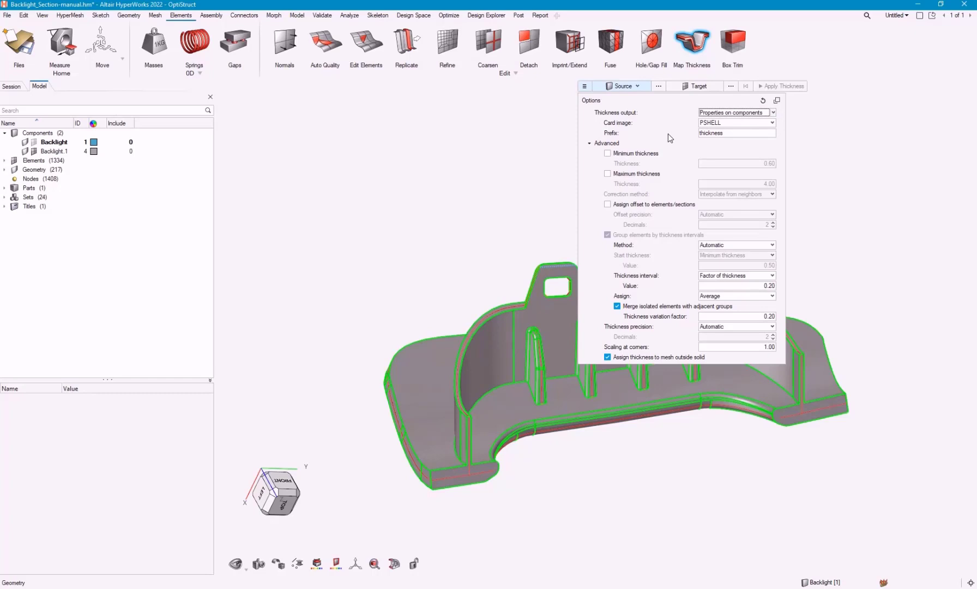
mouse_move(659, 153)
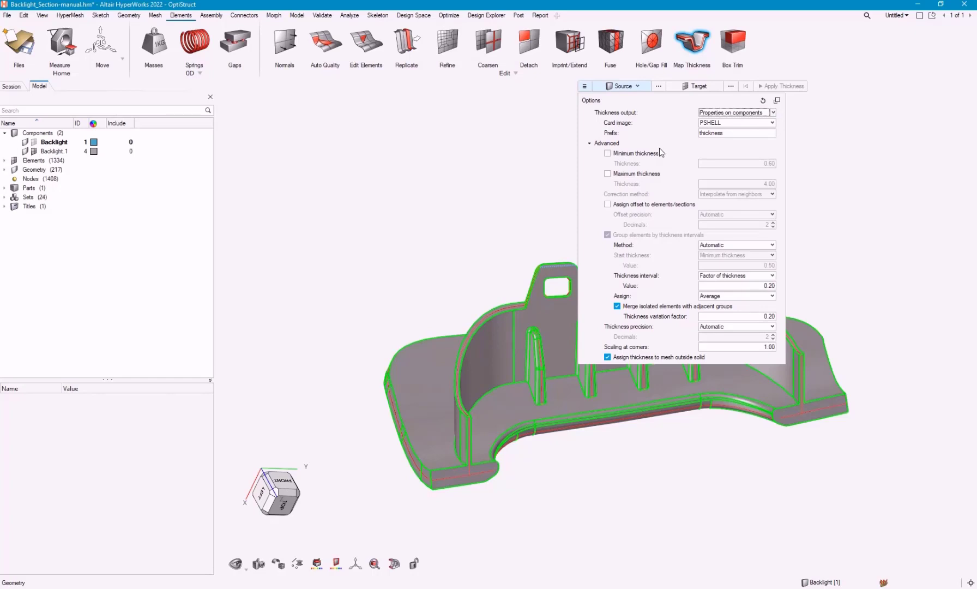
click(606, 153)
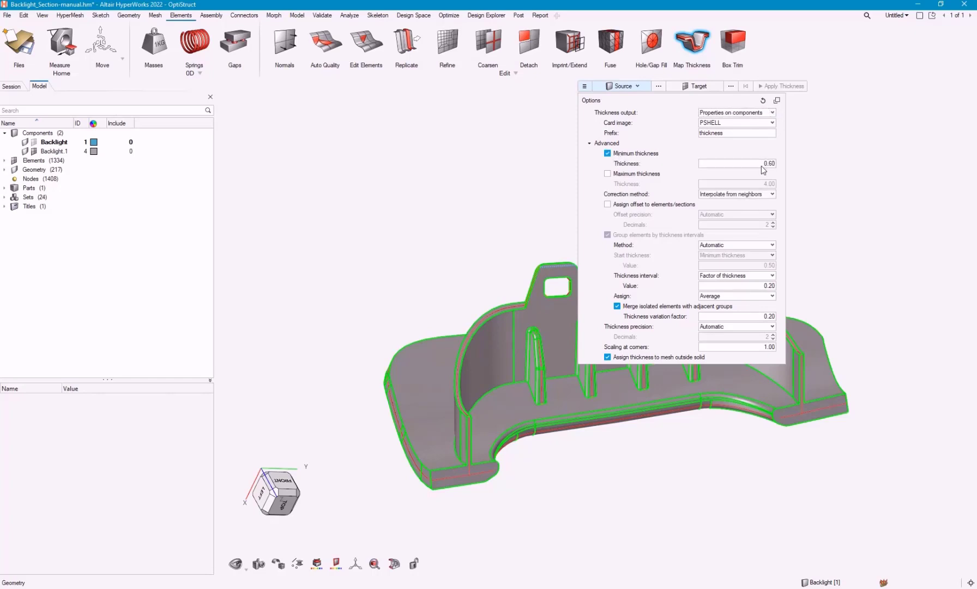
click(752, 163)
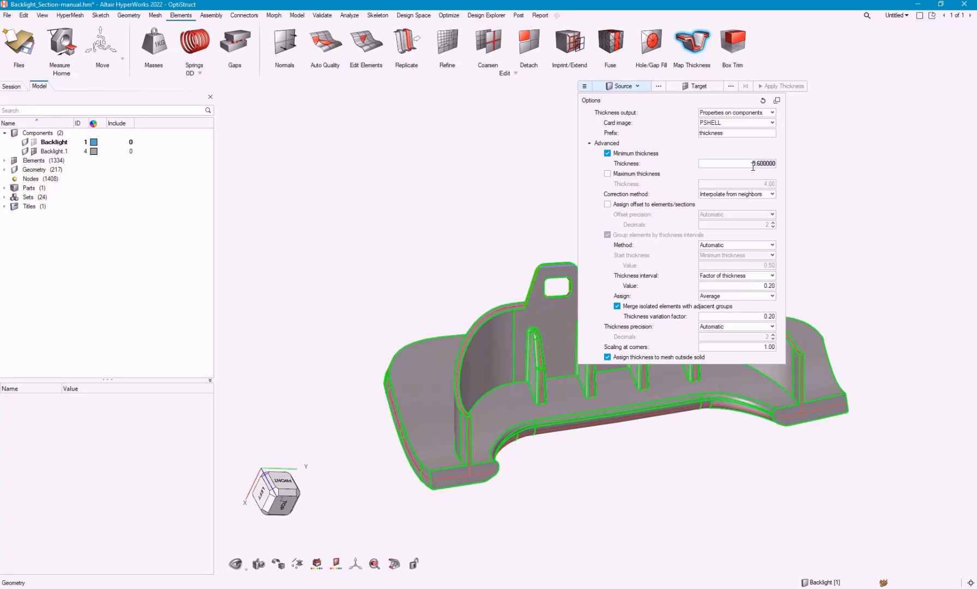
click(607, 173)
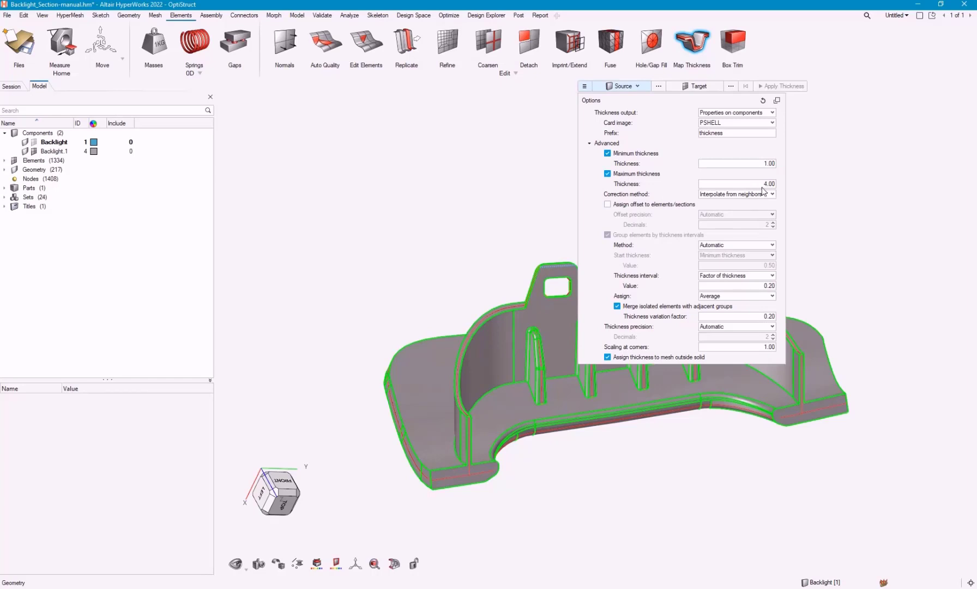
Step: Leave element offsets off and group by Fixed interval with user-defined start thickness 1
click(607, 204)
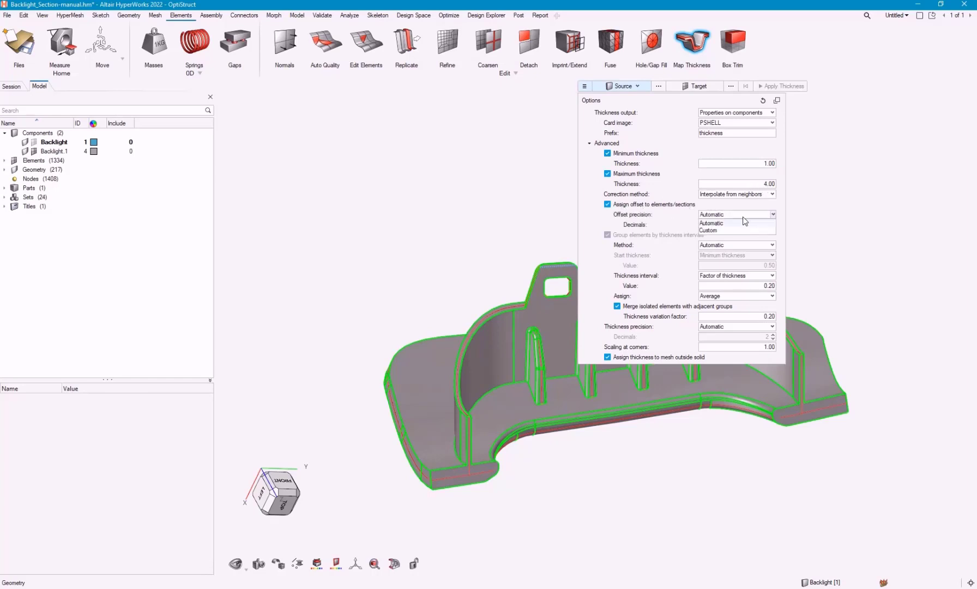
click(707, 230)
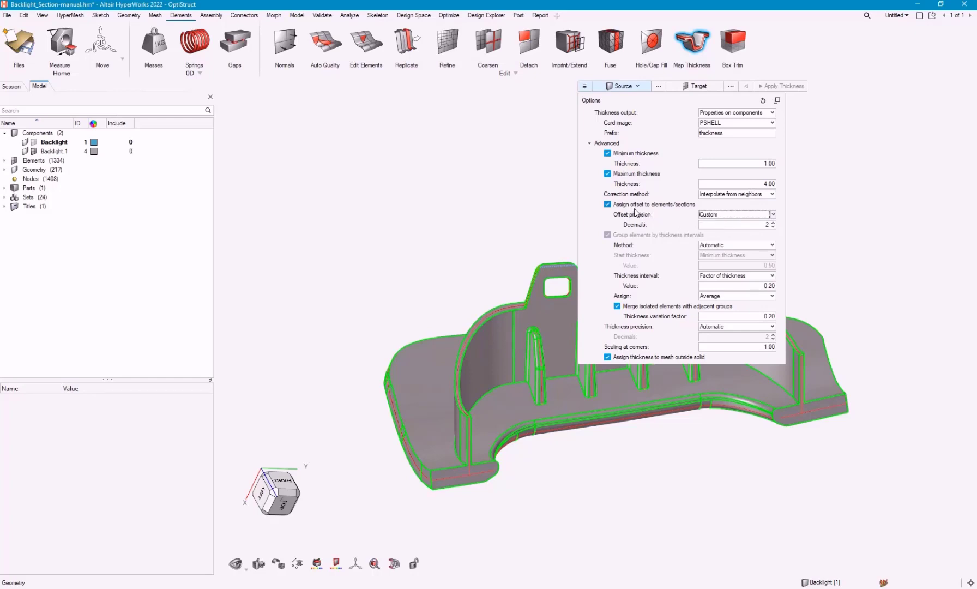
click(606, 204)
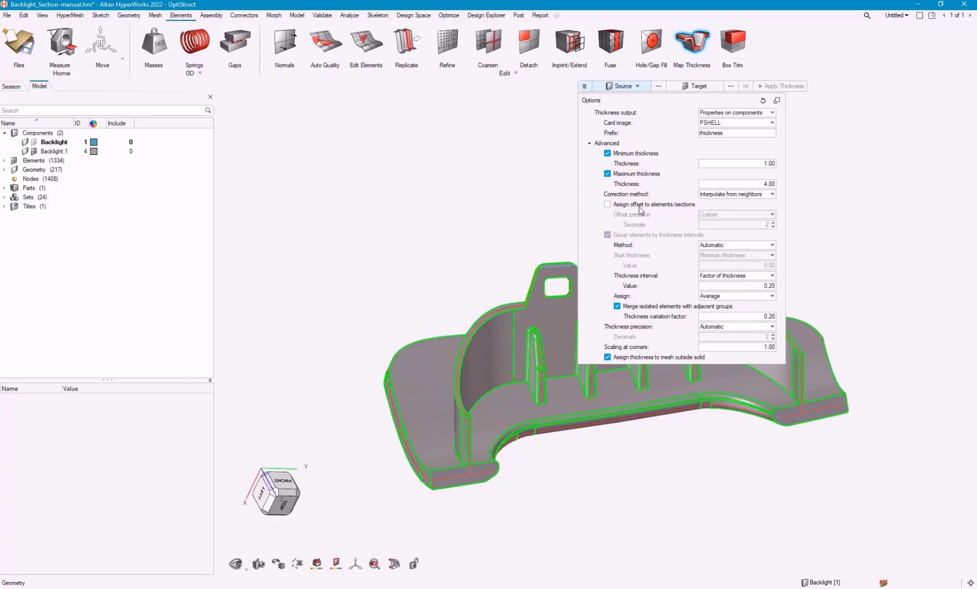
click(771, 244)
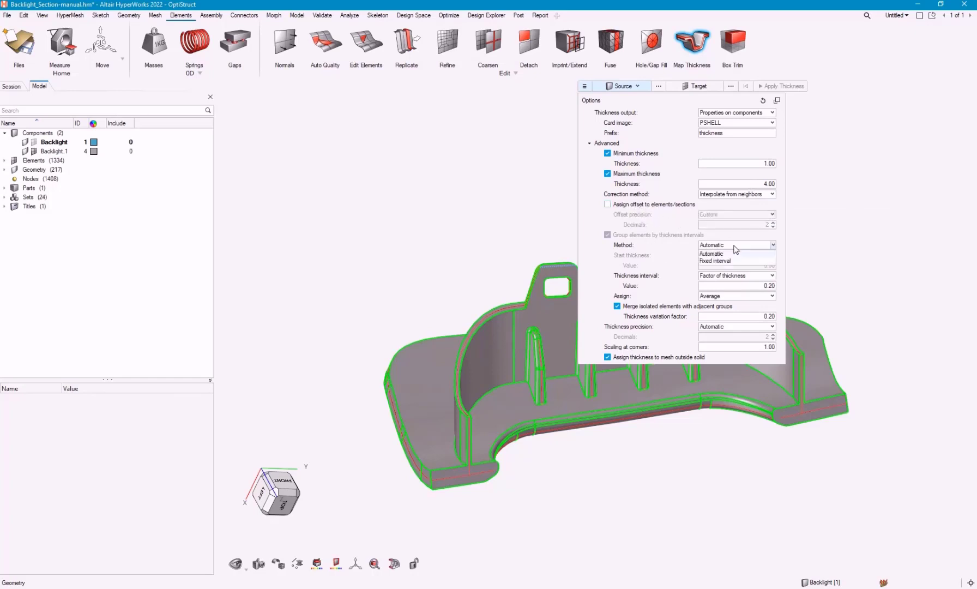
click(715, 260)
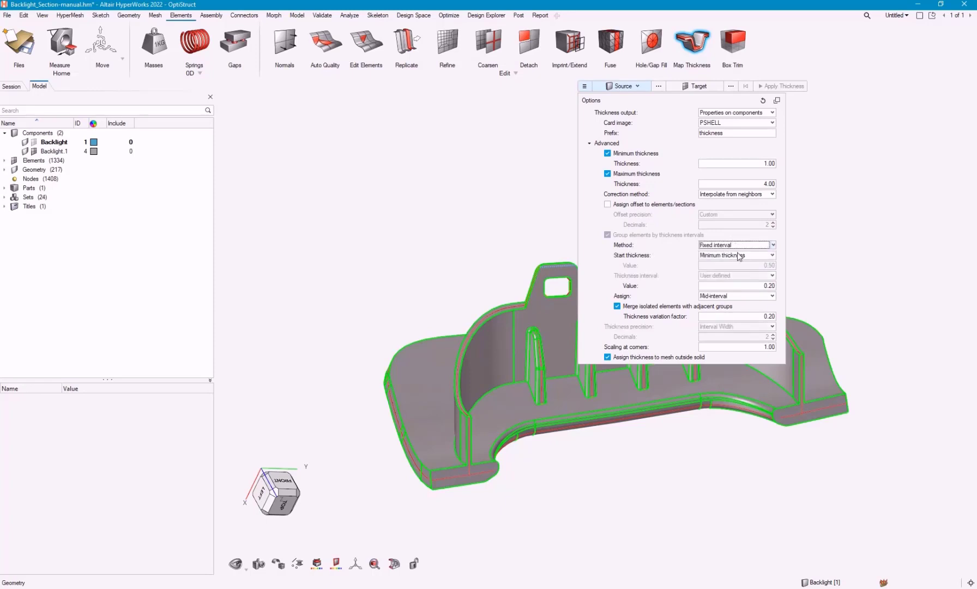
mouse_move(754, 256)
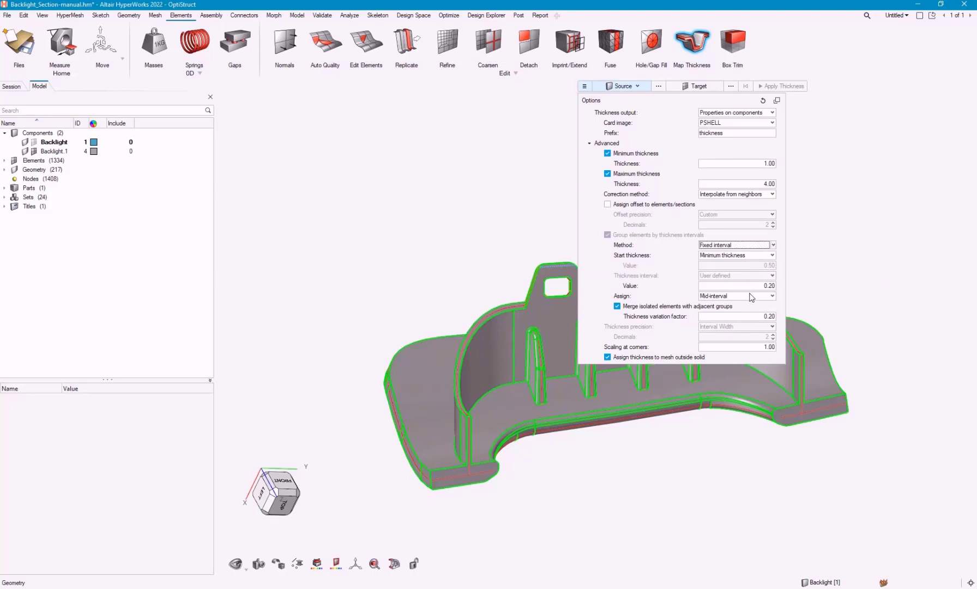
click(737, 285)
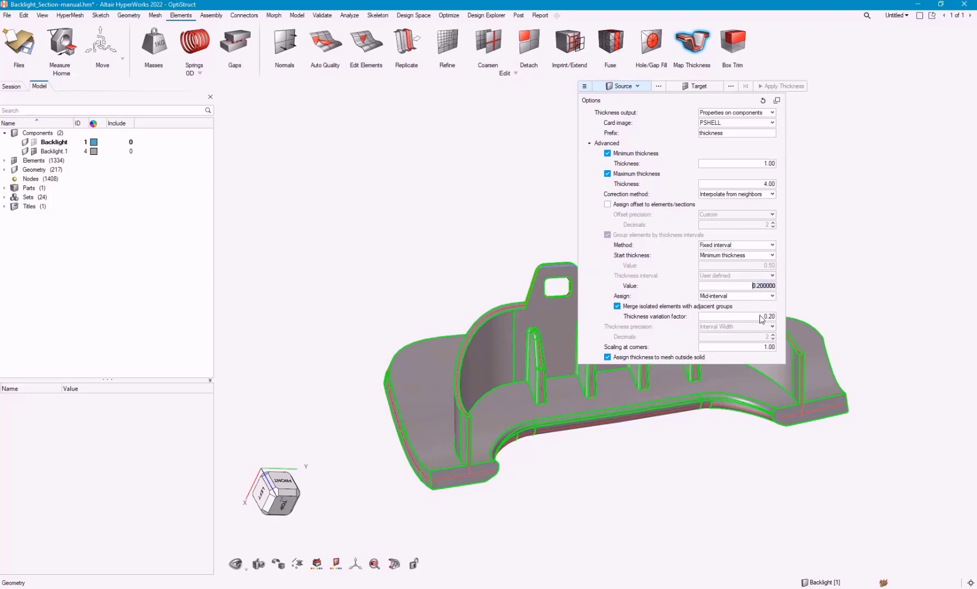
mouse_move(748, 268)
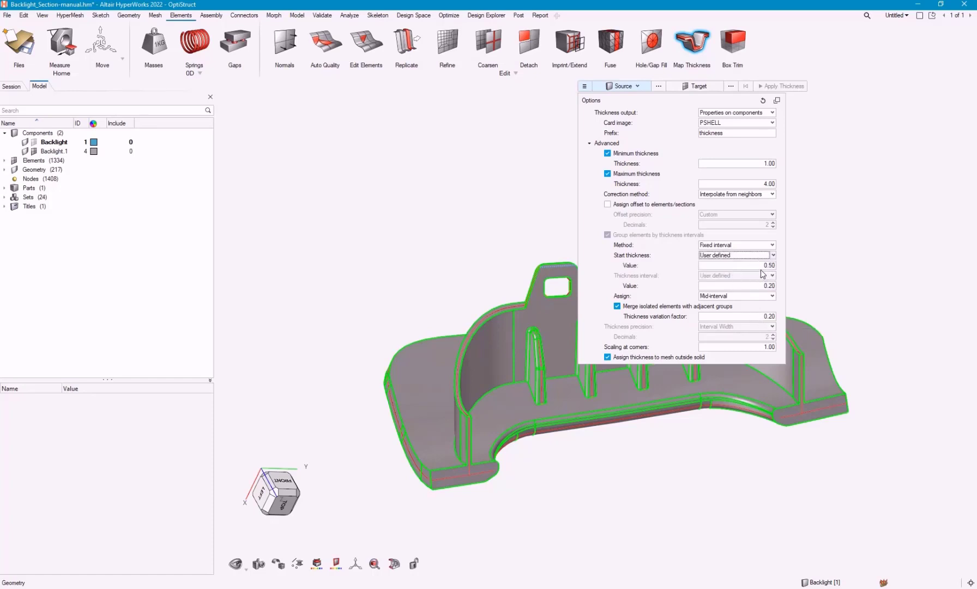
text(1)
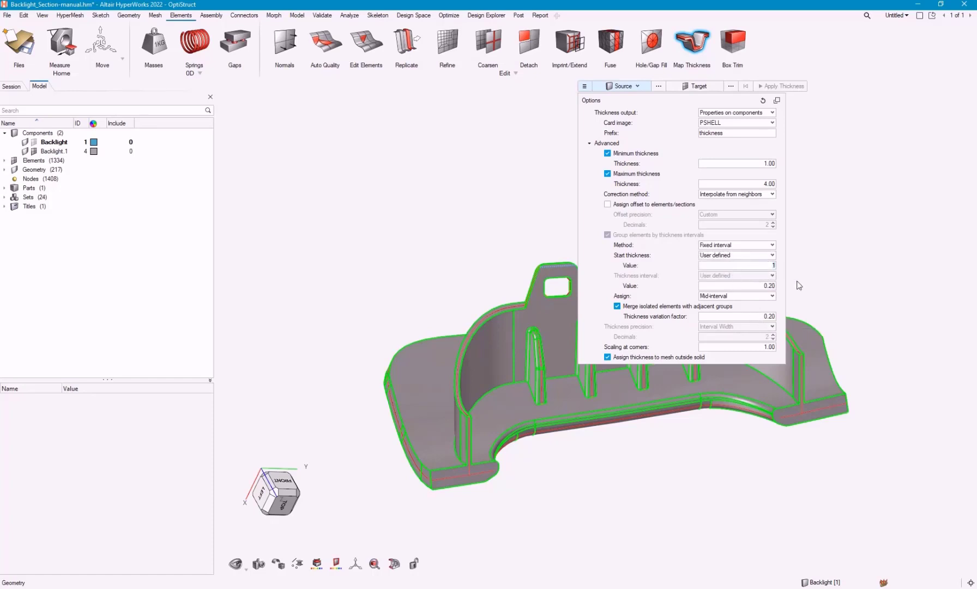
mouse_move(783, 289)
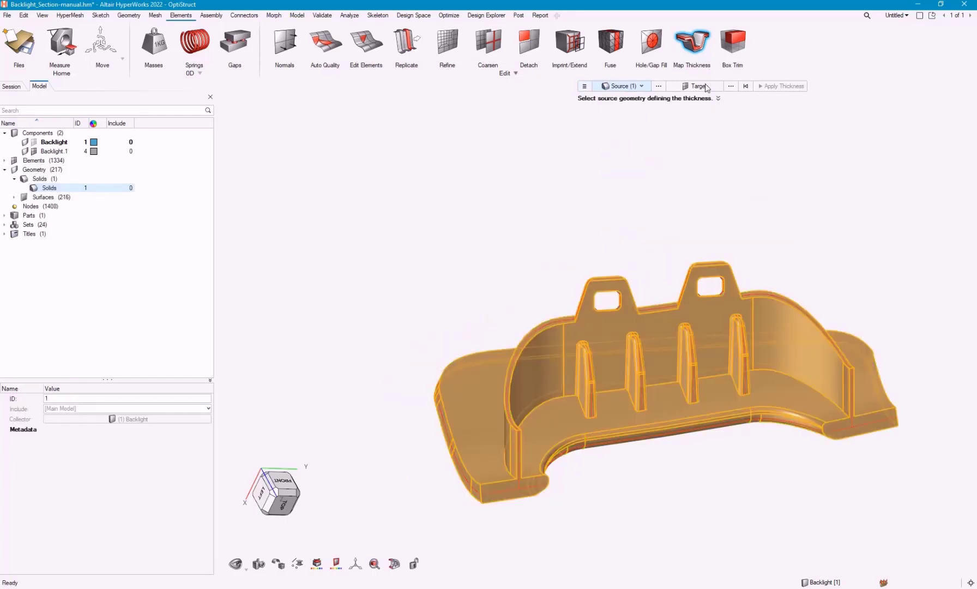
Step: Select the midmesh elements as target and apply thickness, creating components 1.0 to 4.0
click(693, 85)
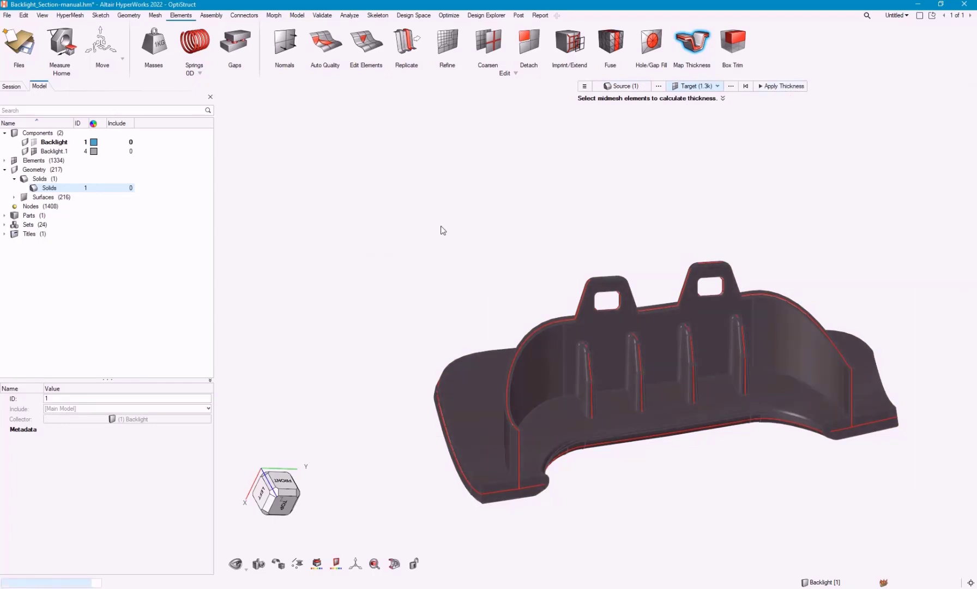
click(782, 85)
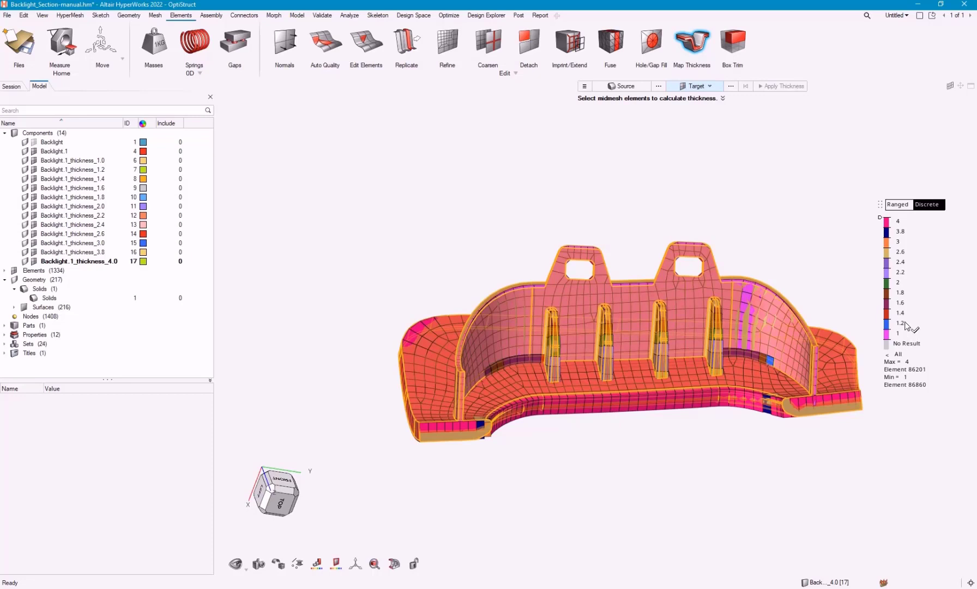
mouse_move(898, 331)
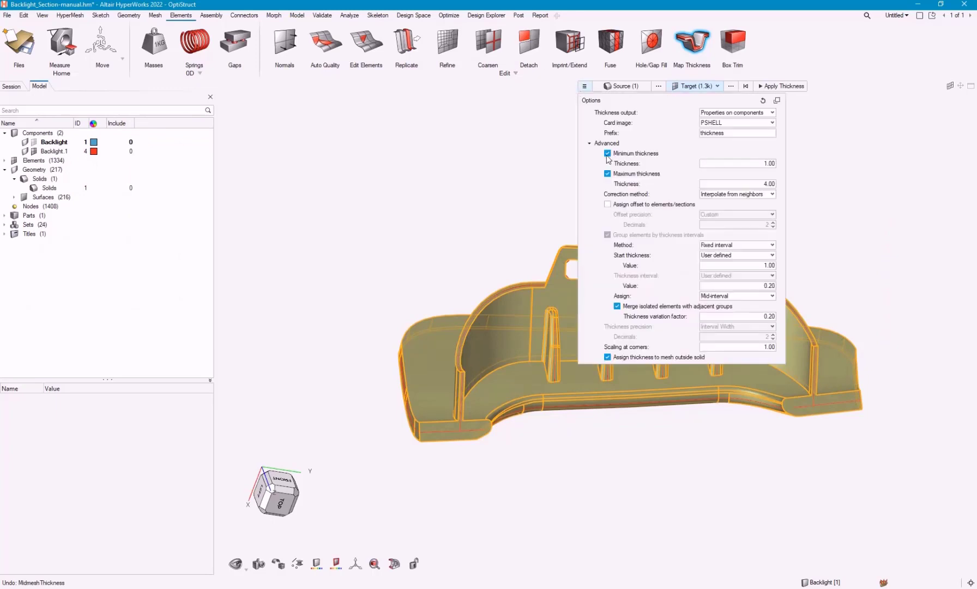
mouse_move(752, 290)
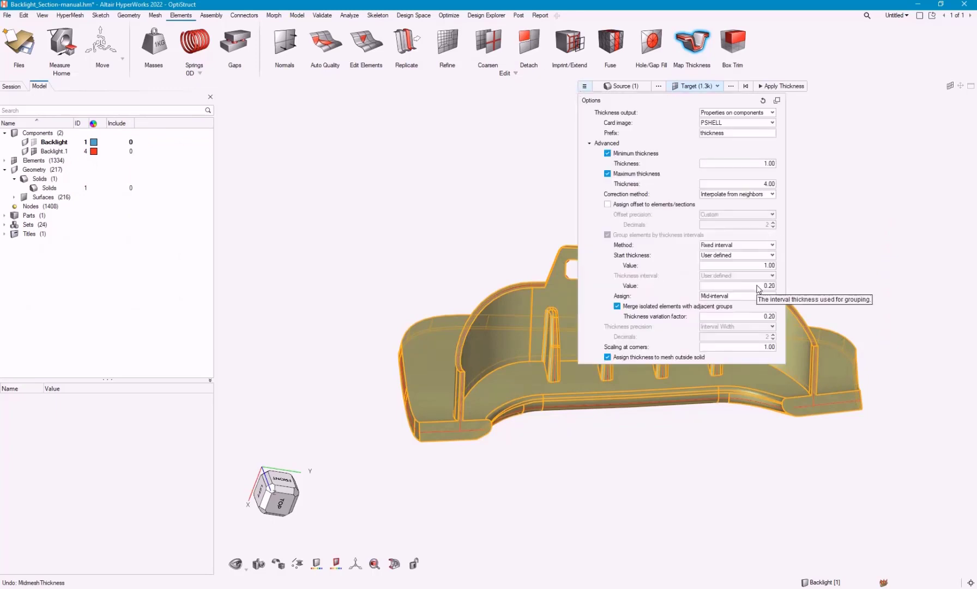
Step: Change the thickness interval to 1 and reapply, giving four components with thickness 1 to 4
click(735, 285)
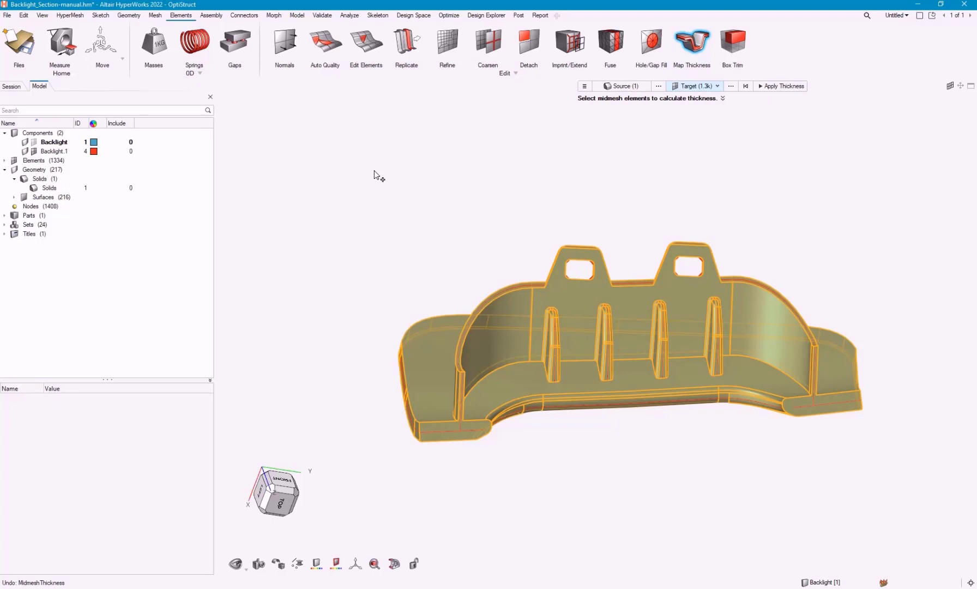
mouse_move(484, 190)
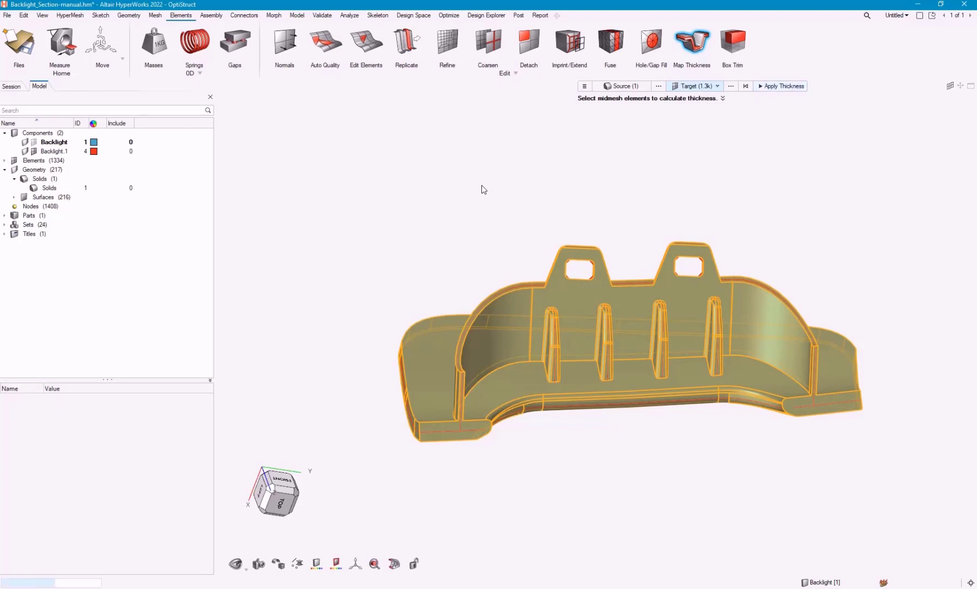
click(783, 85)
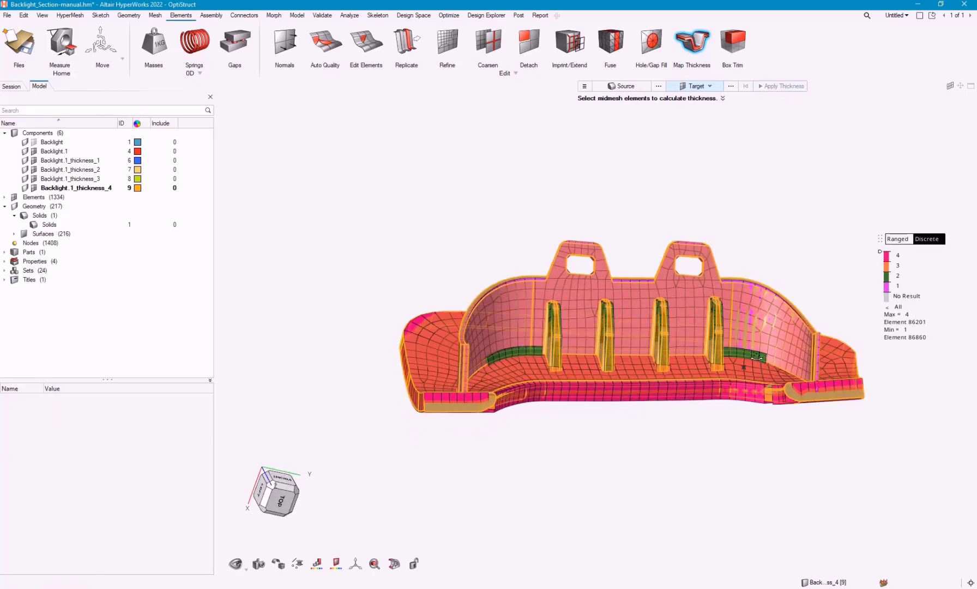
Step: Orbit the contoured midmesh to inspect the four thickness groups from both sides
drag(756, 356, 727, 372)
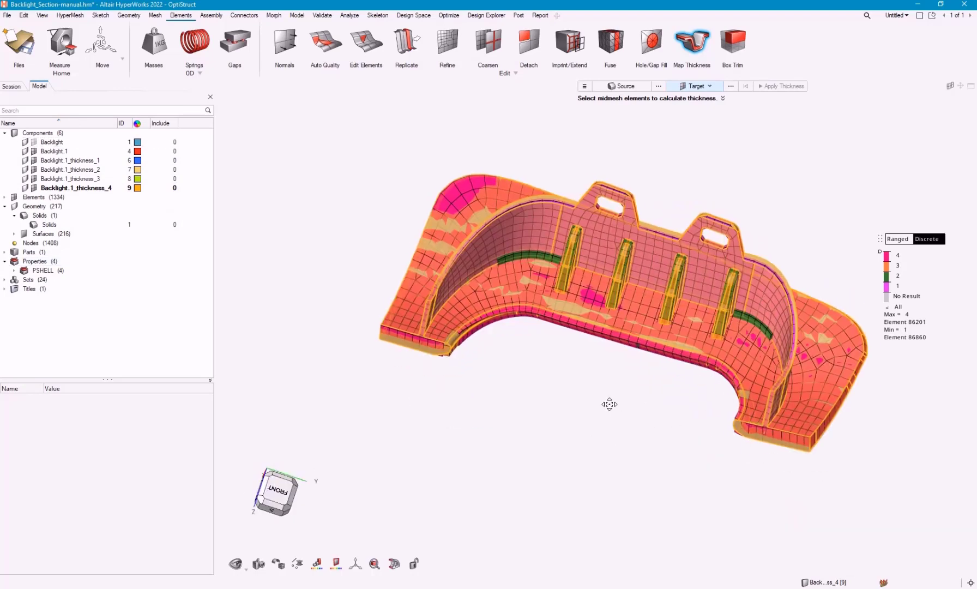
drag(610, 404, 653, 376)
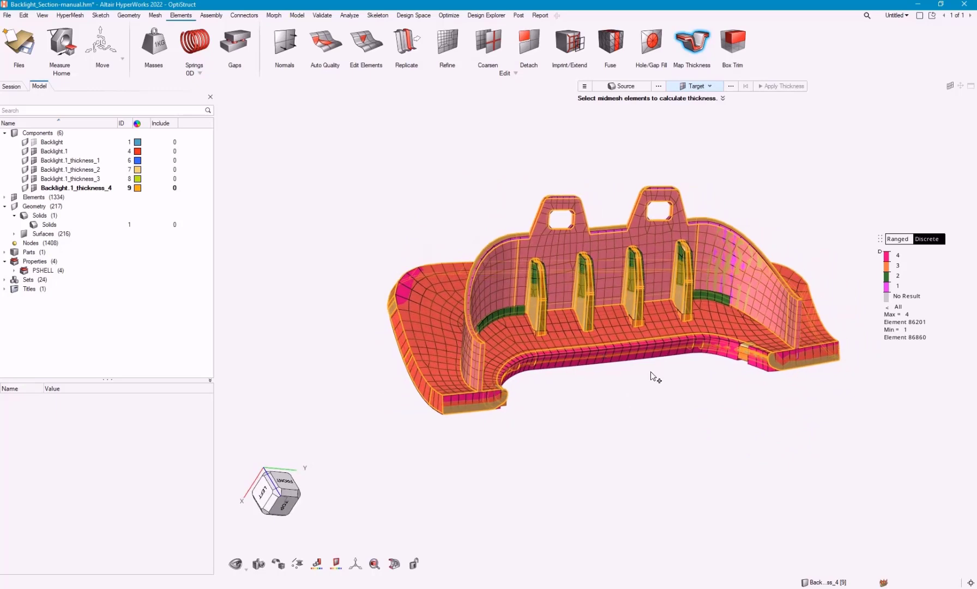